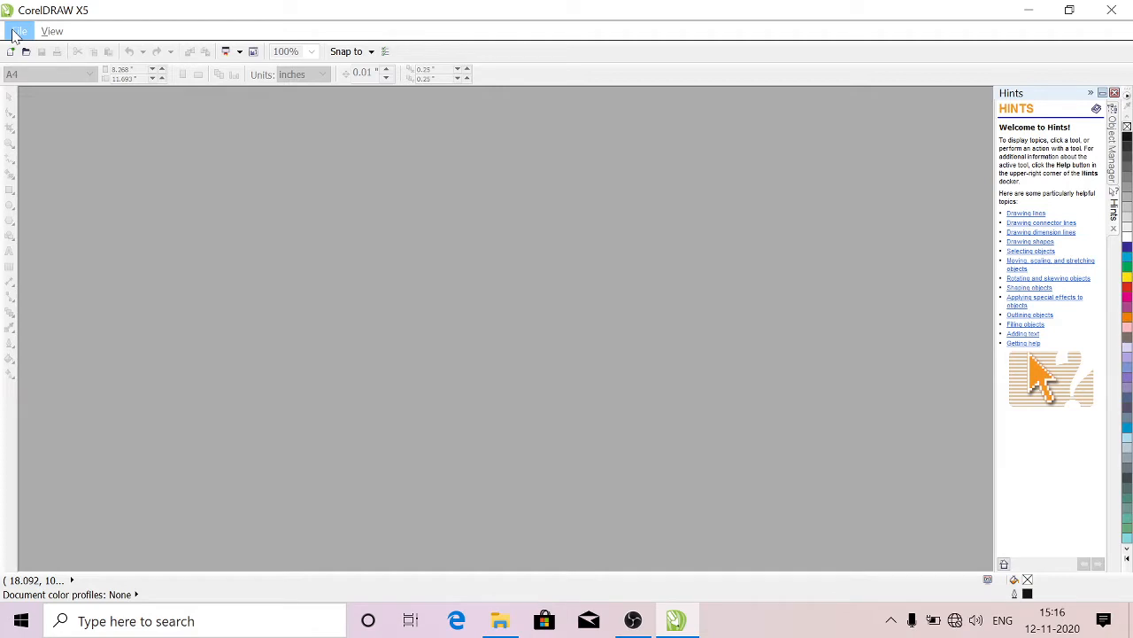
# Create a new blank A4 document, Untitled-1, keeping inches as the page units
pyautogui.click(17, 32)
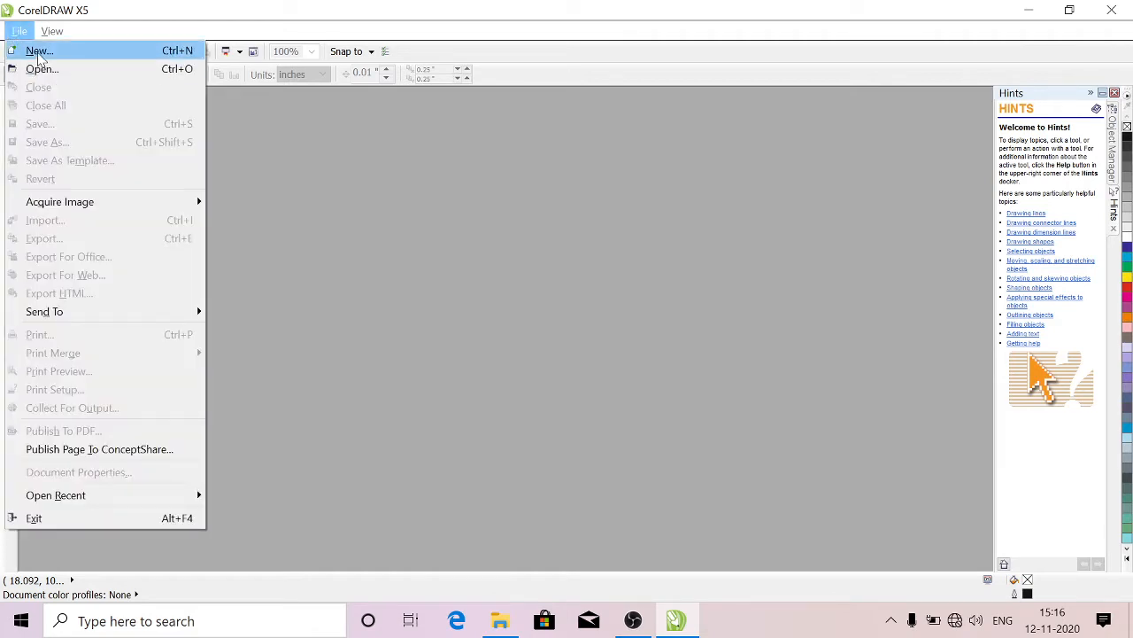
pyautogui.click(34, 49)
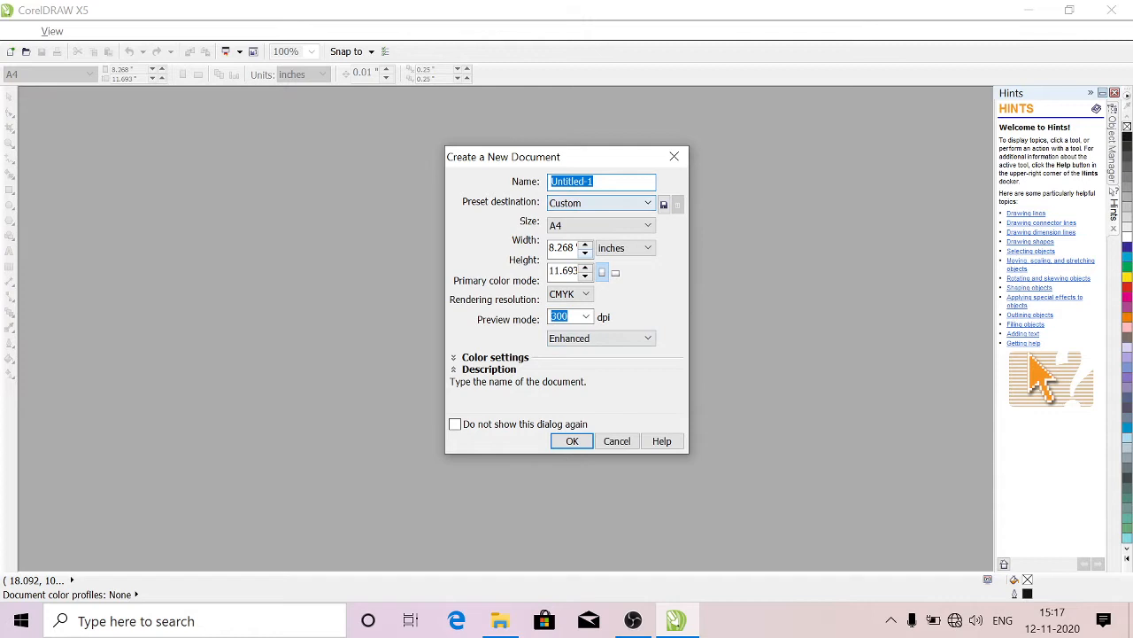
pyautogui.moveTo(570, 216)
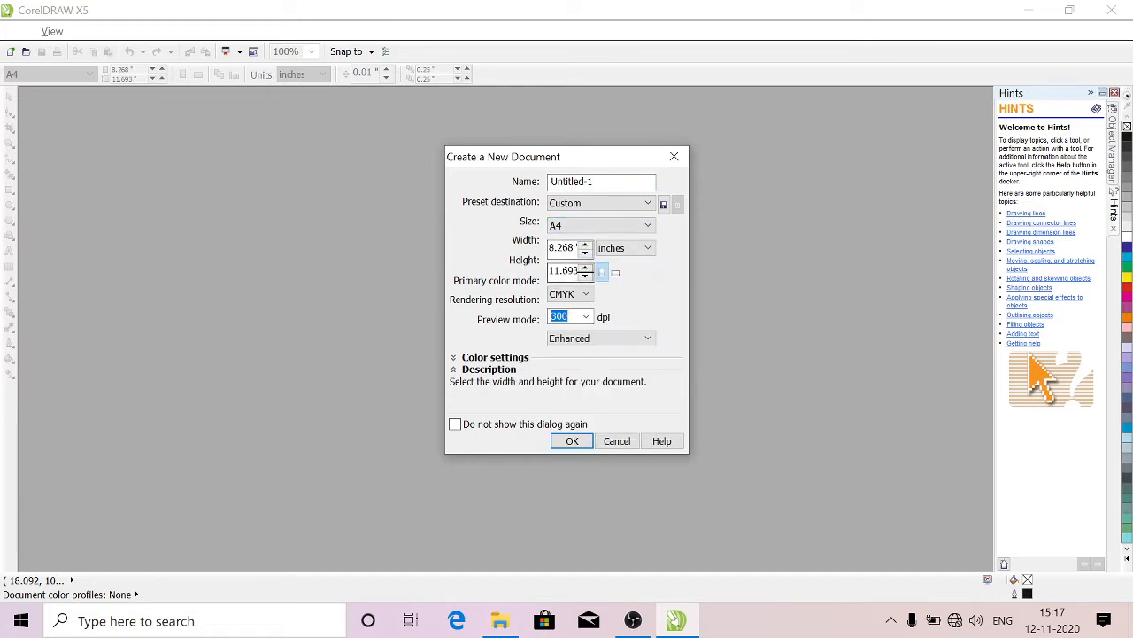
pyautogui.click(648, 248)
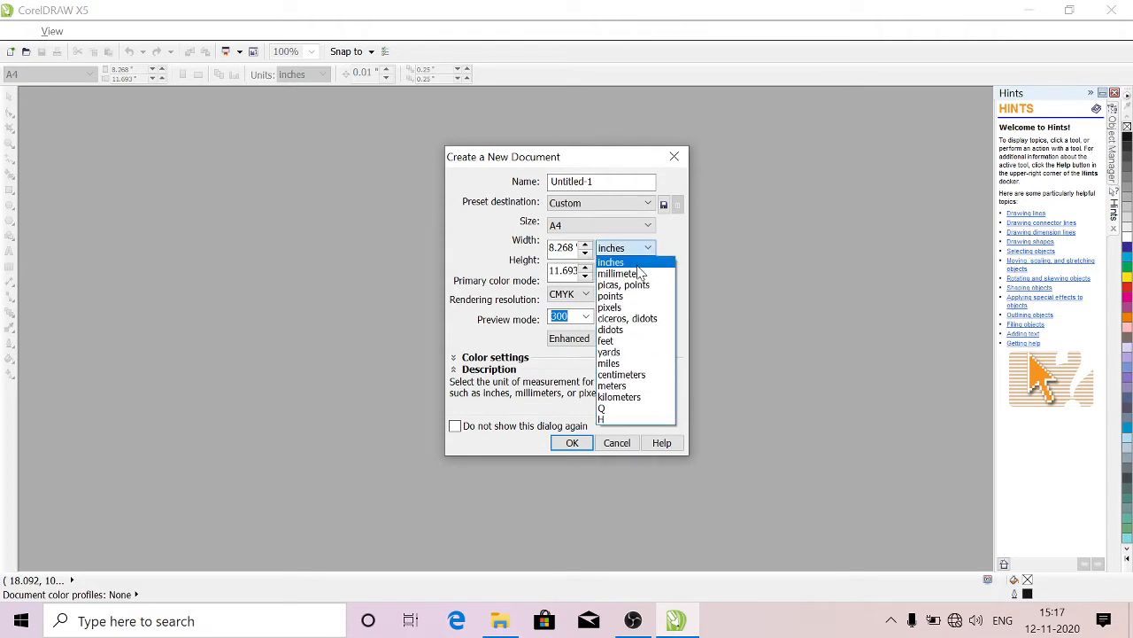
pyautogui.click(611, 262)
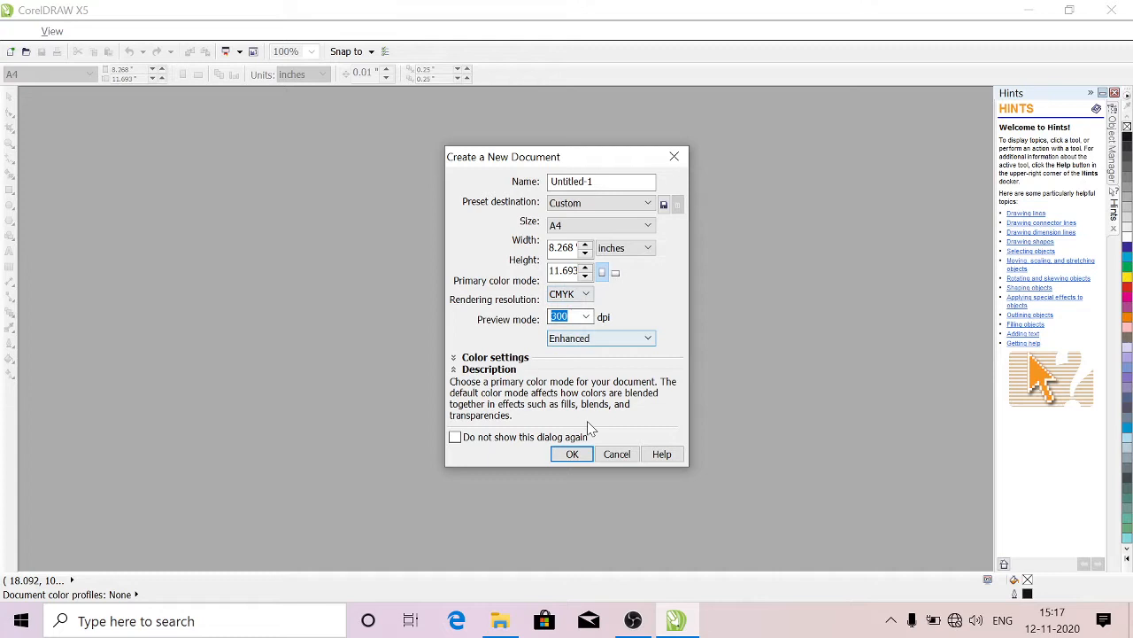
pyautogui.click(570, 453)
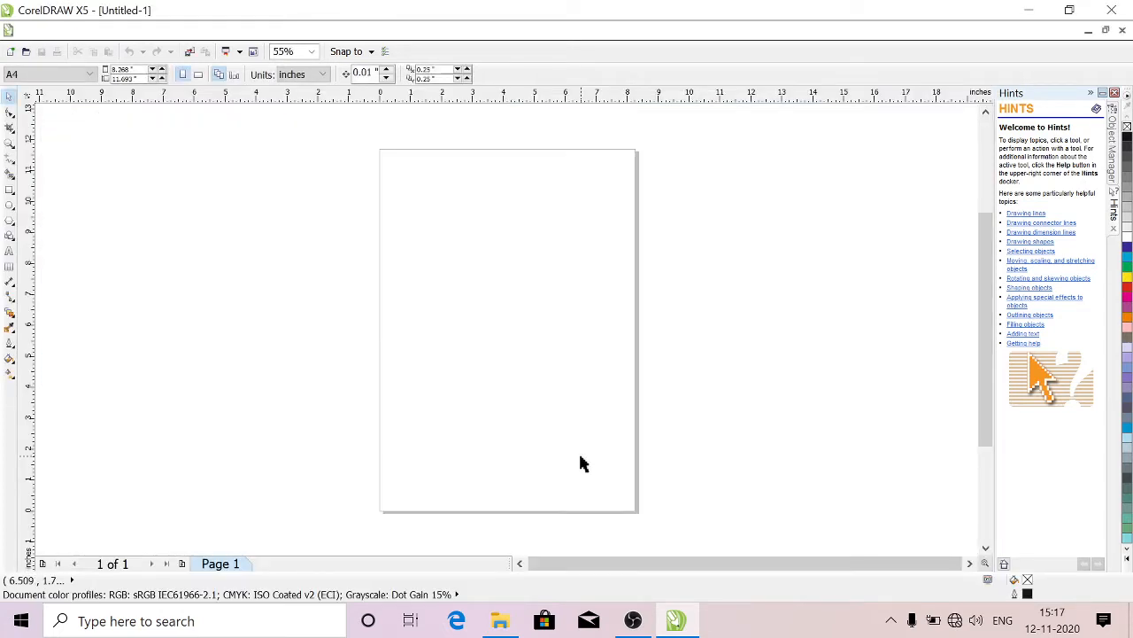
pyautogui.moveTo(326, 333)
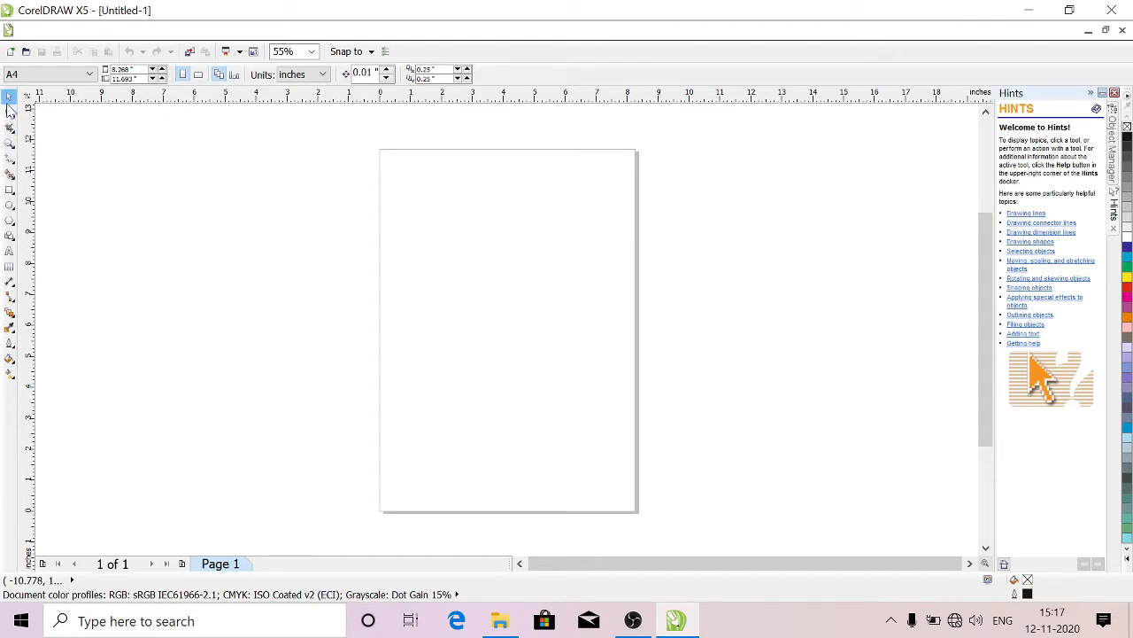
pyautogui.moveTo(11, 97)
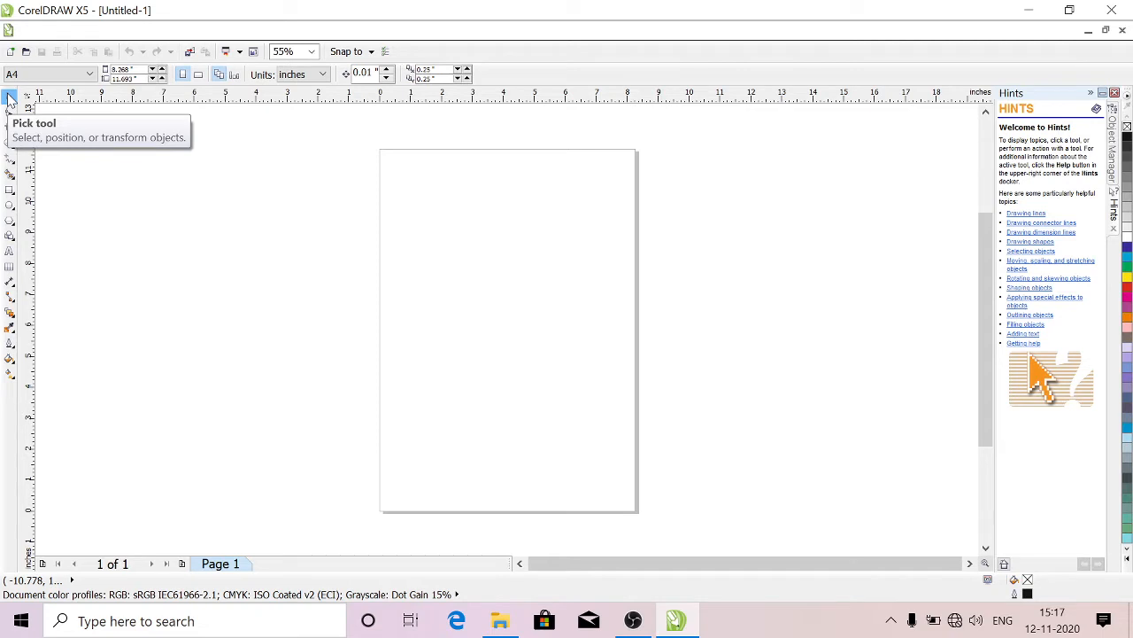
pyautogui.moveTo(9, 115)
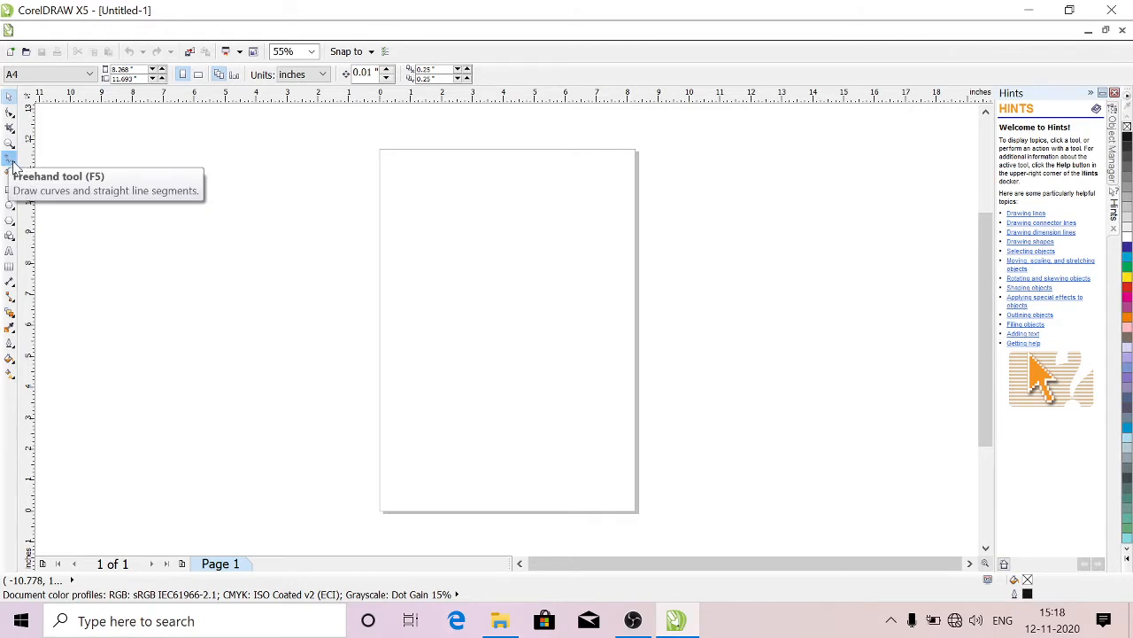
# Draw a wavy freehand line across the top of the page with the Freehand tool
pyautogui.click(10, 161)
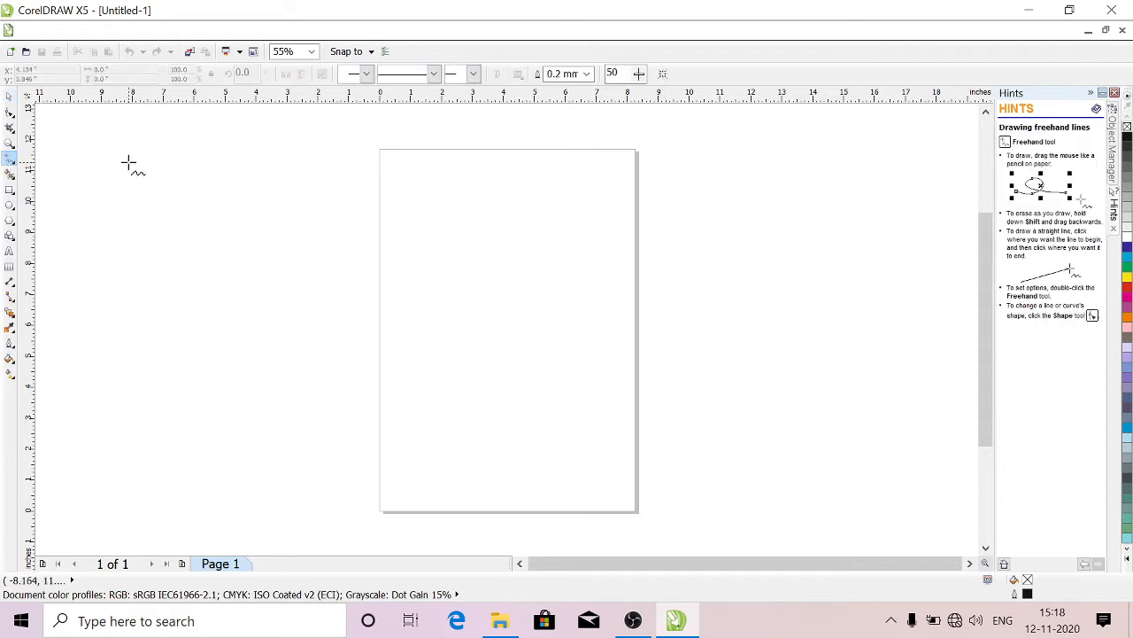
pyautogui.moveTo(133, 174); pyautogui.dragTo(416, 186)
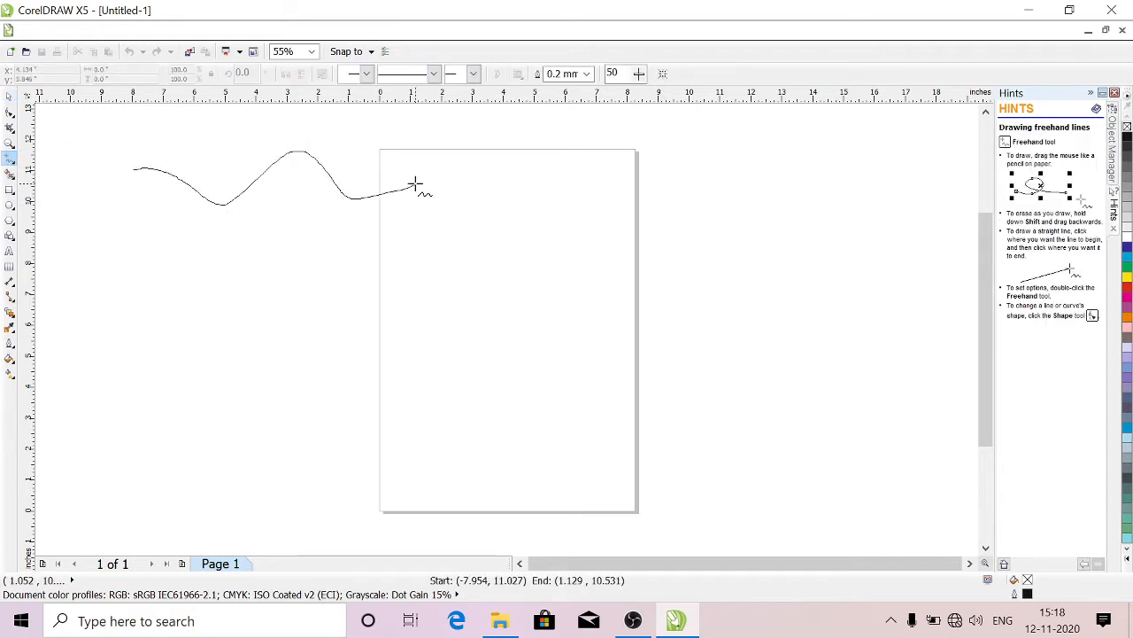
pyautogui.moveTo(434, 184); pyautogui.dragTo(540, 184)
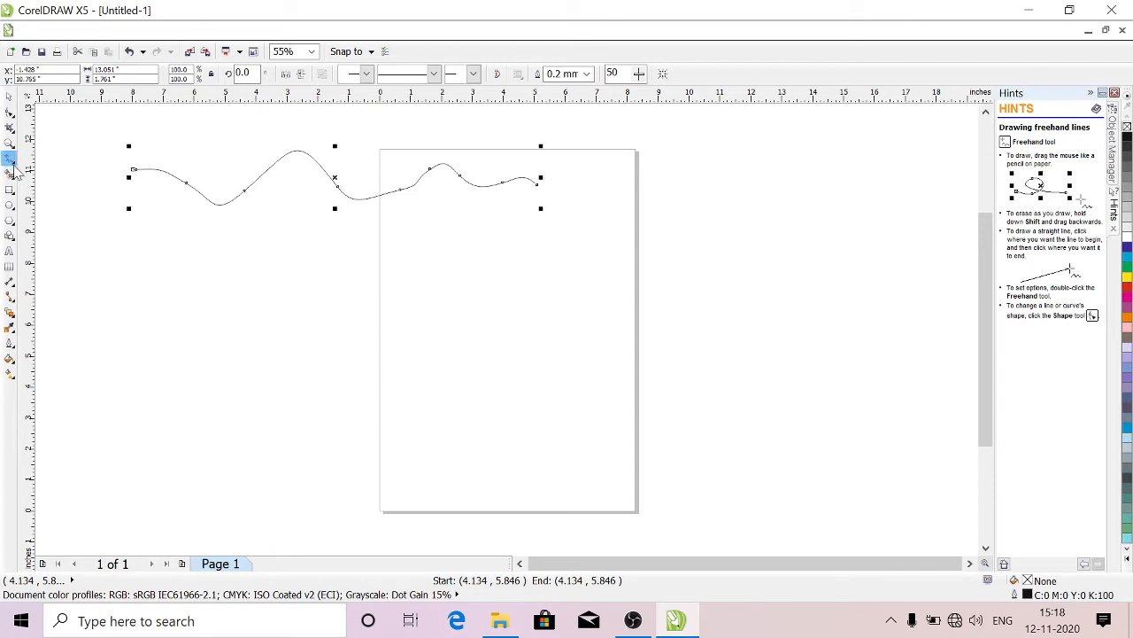
pyautogui.click(11, 163)
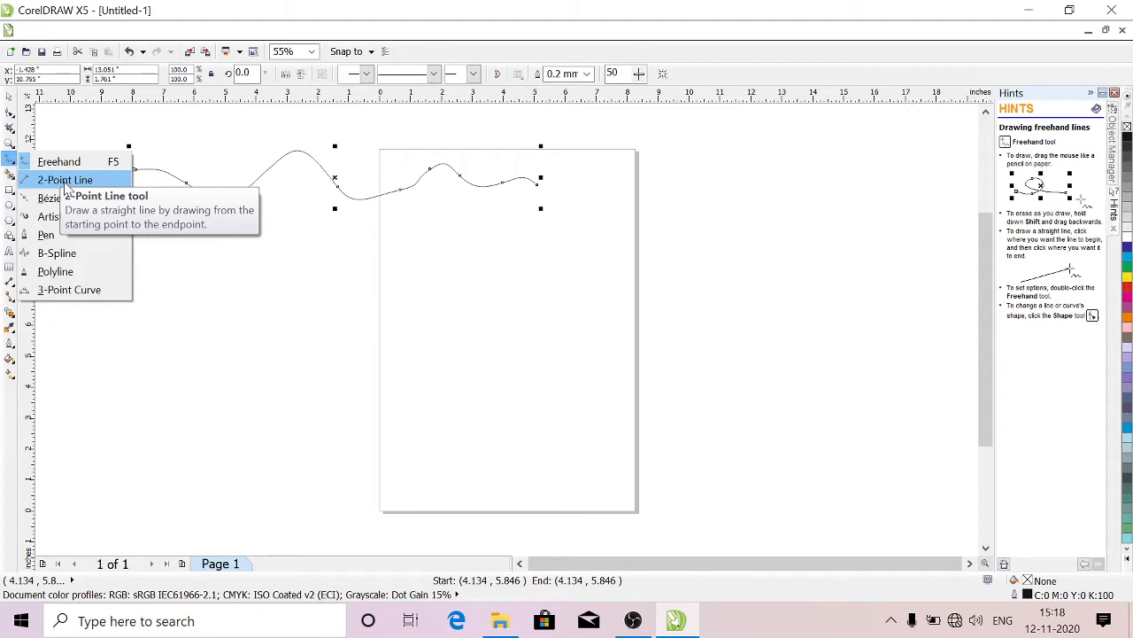
# Draw a straight, slightly slanted 2-Point line below the wavy curve
pyautogui.click(64, 180)
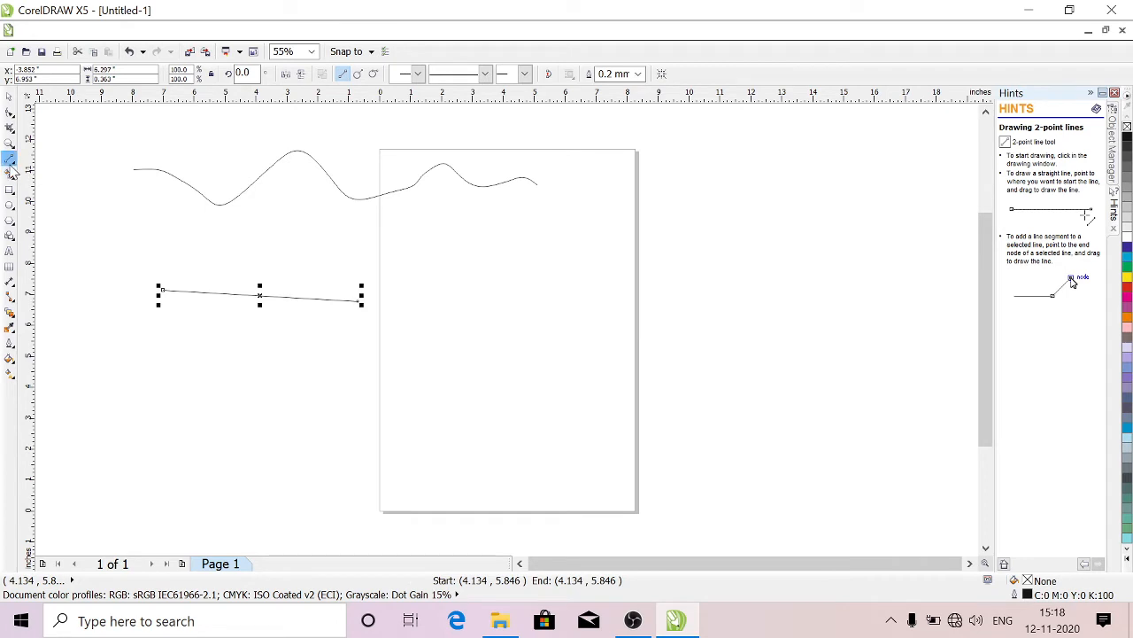
pyautogui.moveTo(12, 159)
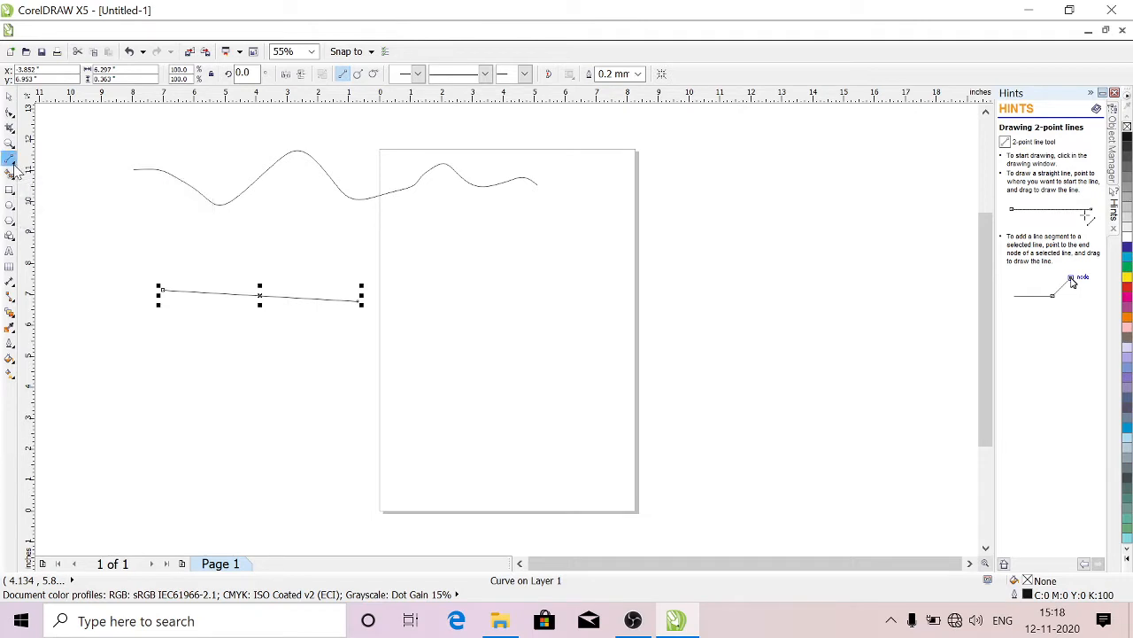
pyautogui.click(10, 163)
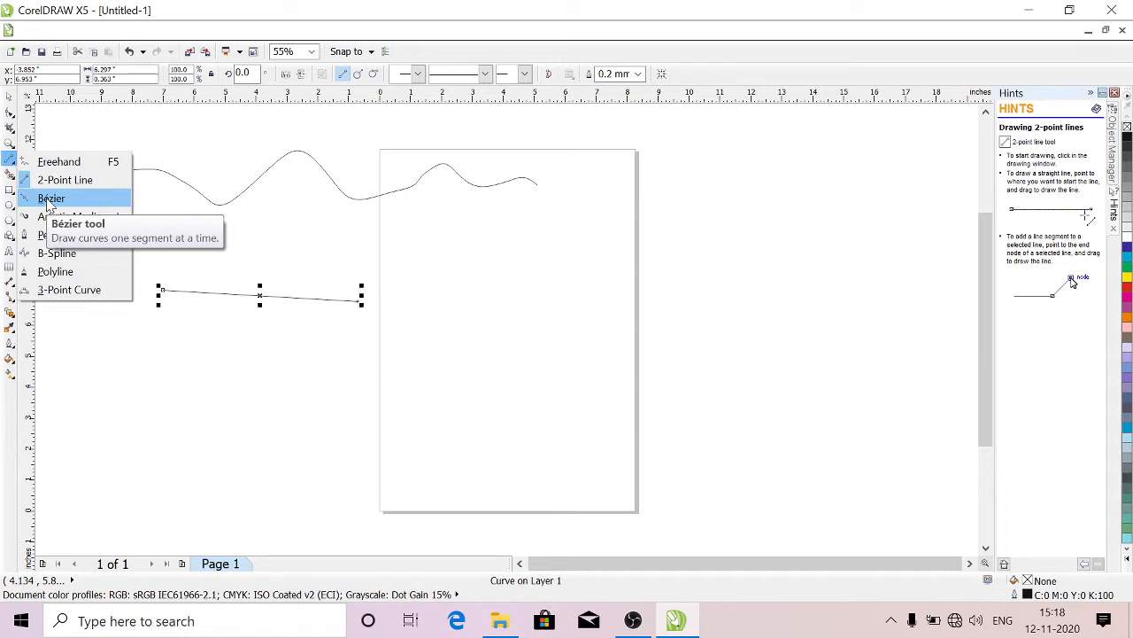
# Draw a closed, lumpy Bezier shape below the straight line
pyautogui.click(51, 198)
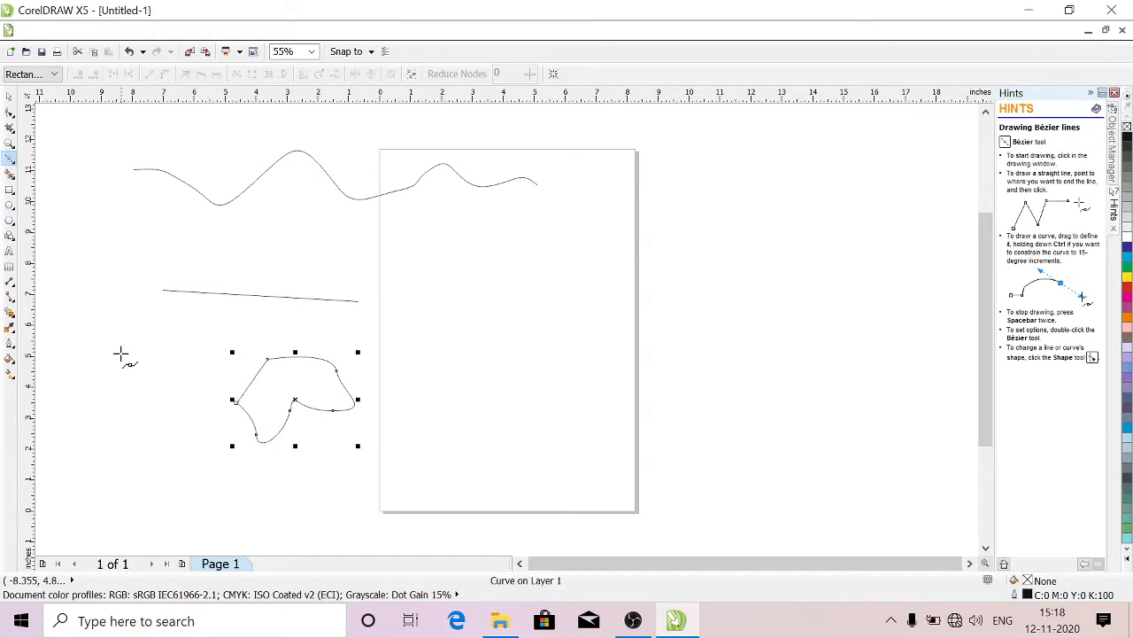
pyautogui.moveTo(11, 159)
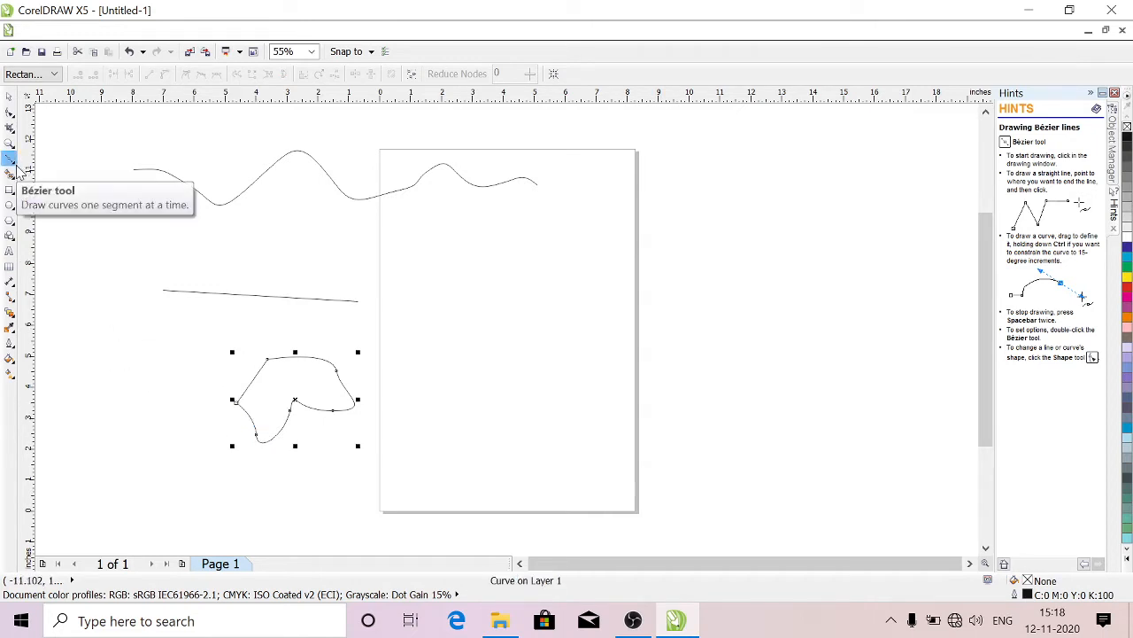
pyautogui.click(11, 160)
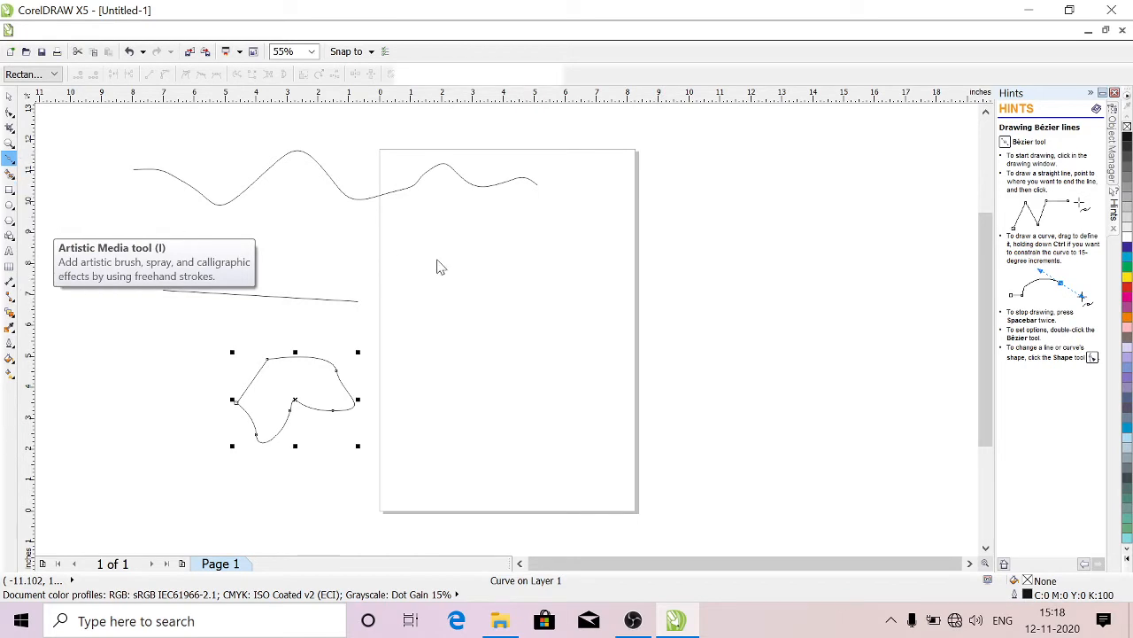
# Paint thick black Artistic Media brush strokes shaped like brows and a smile using a preset stroke
pyautogui.click(9, 158)
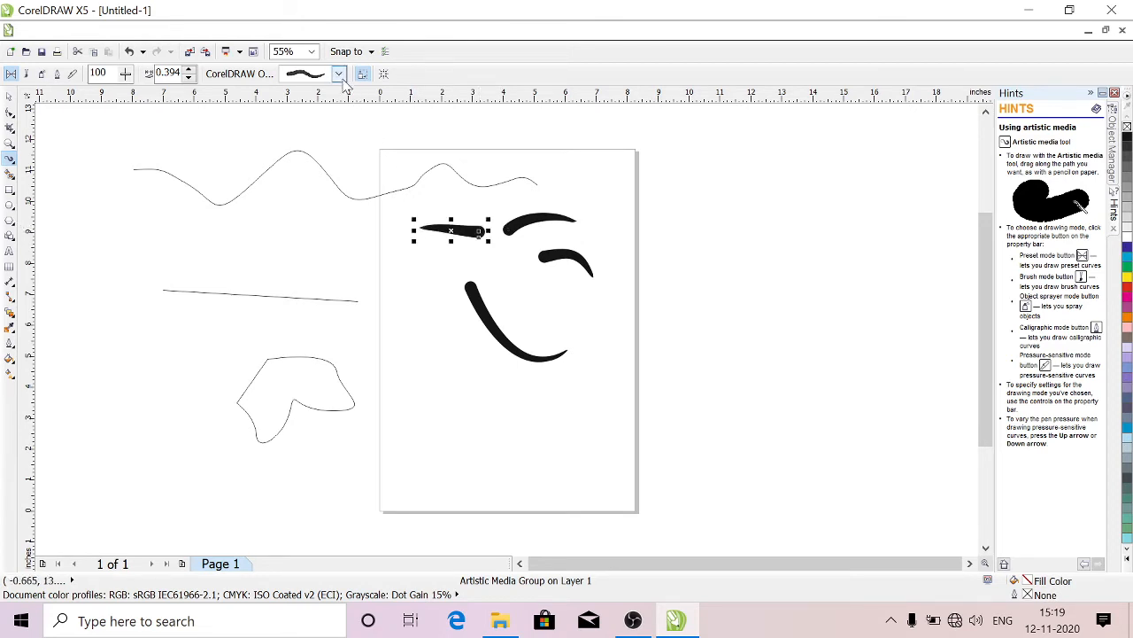
pyautogui.click(338, 75)
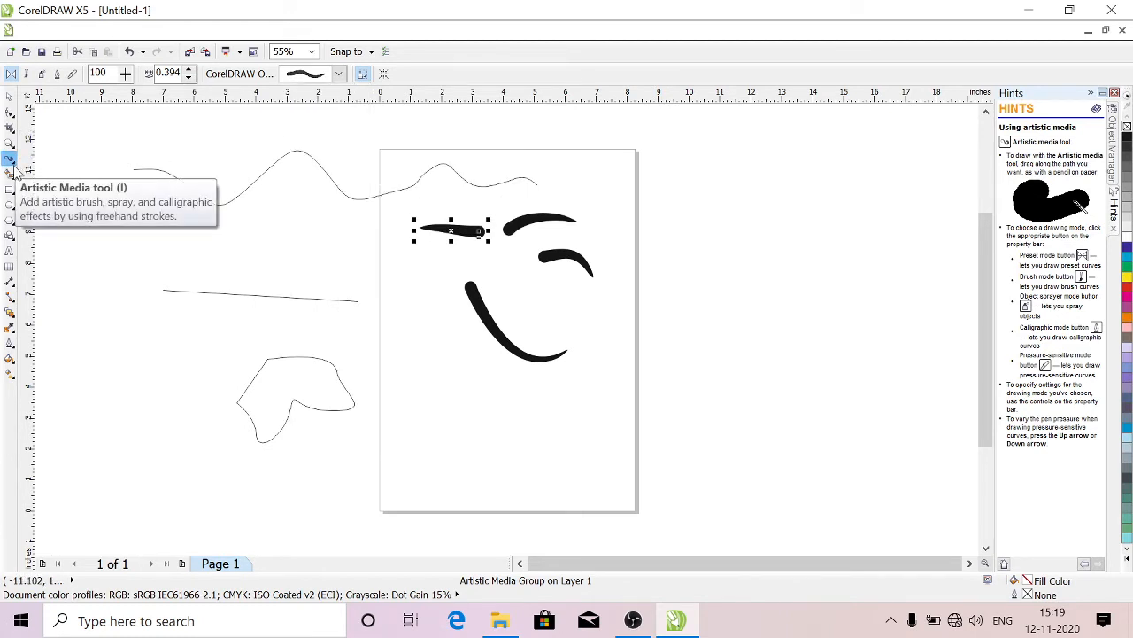
# Draw a closed angular shape below the smile with the Pen tool
pyautogui.click(10, 159)
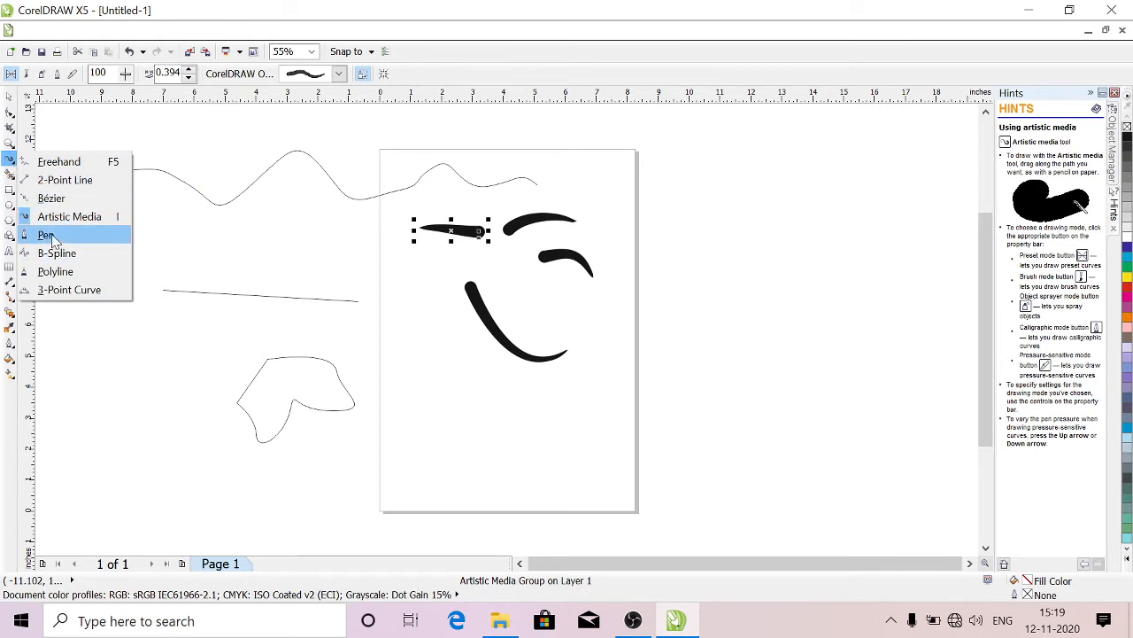
pyautogui.click(46, 234)
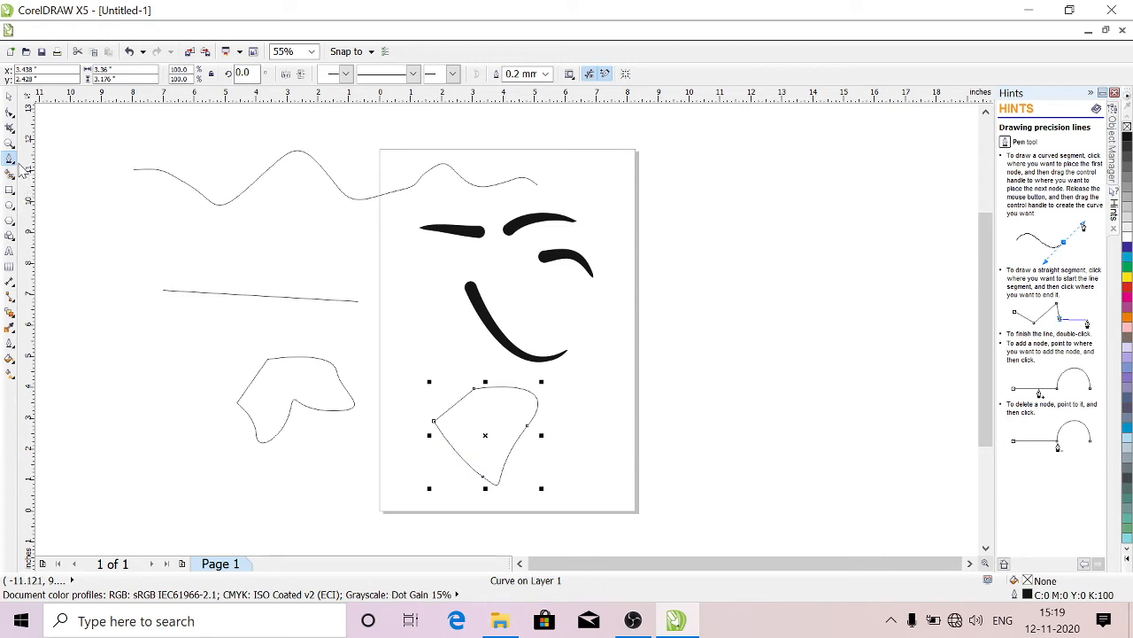
pyautogui.click(14, 163)
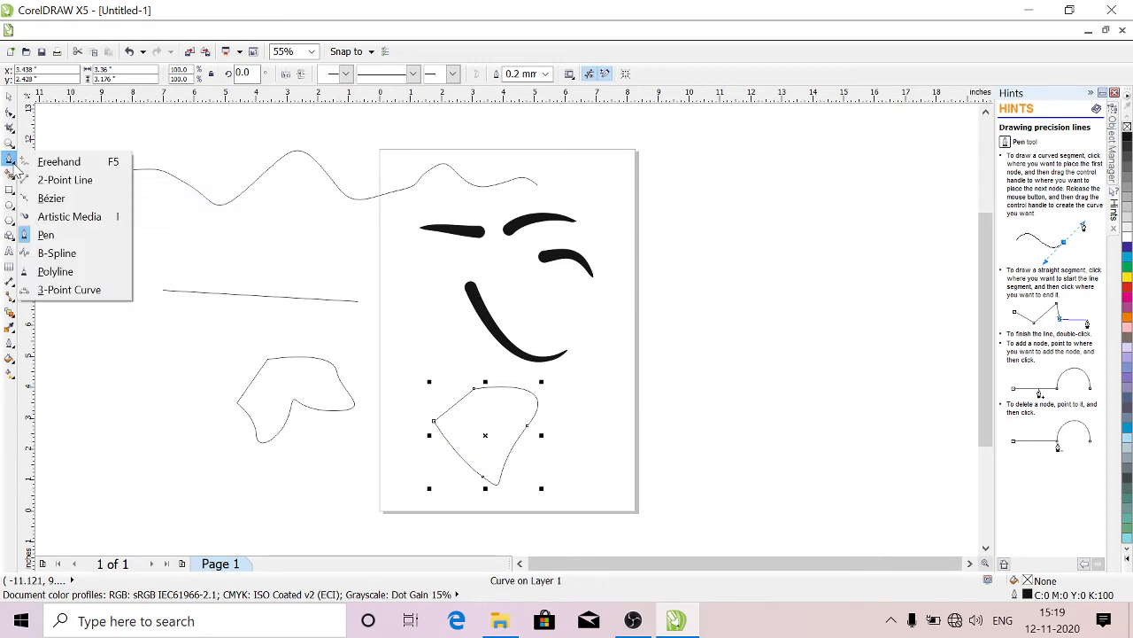
pyautogui.moveTo(69, 290)
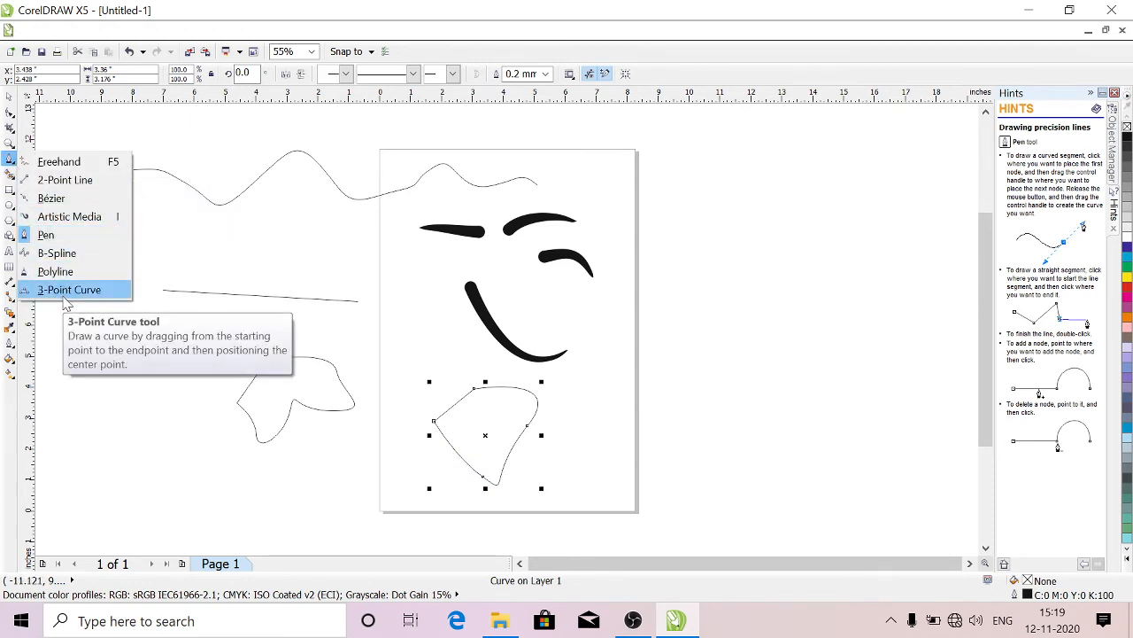
# Draw a 3-Point Curve arc sweeping up across the straight line at left
pyautogui.click(69, 291)
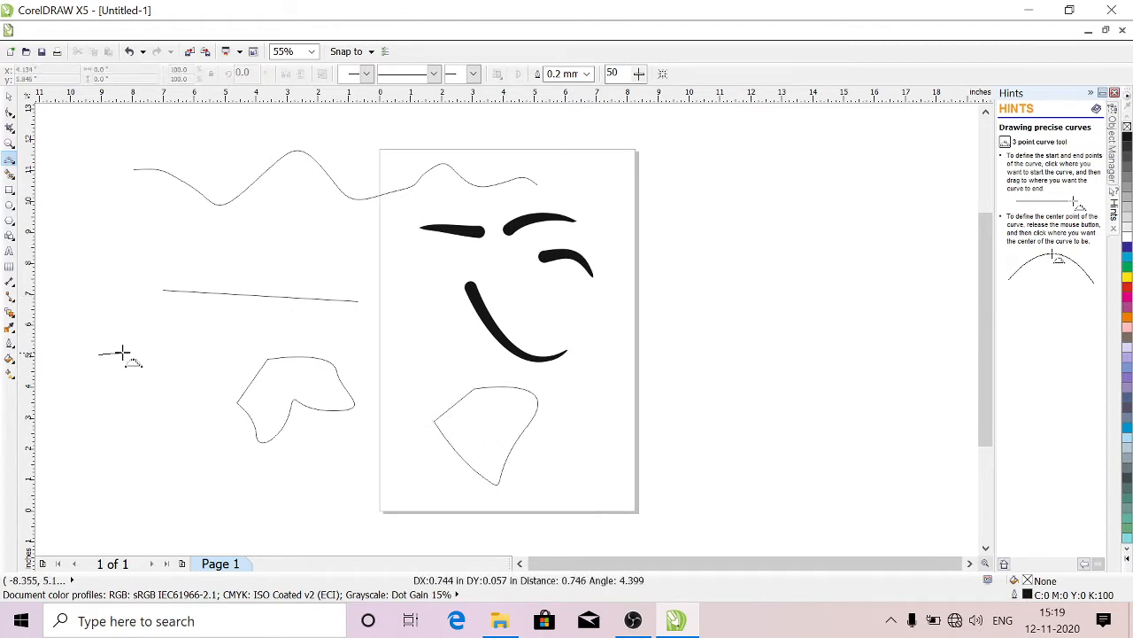
pyautogui.moveTo(99, 354); pyautogui.dragTo(227, 344)
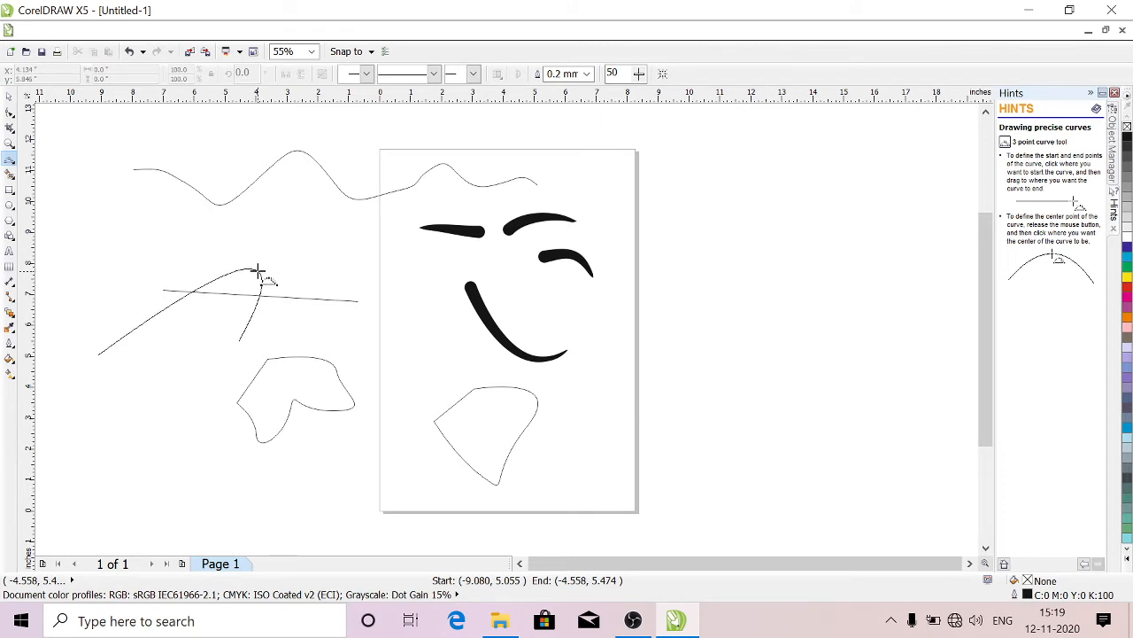
pyautogui.click(259, 269)
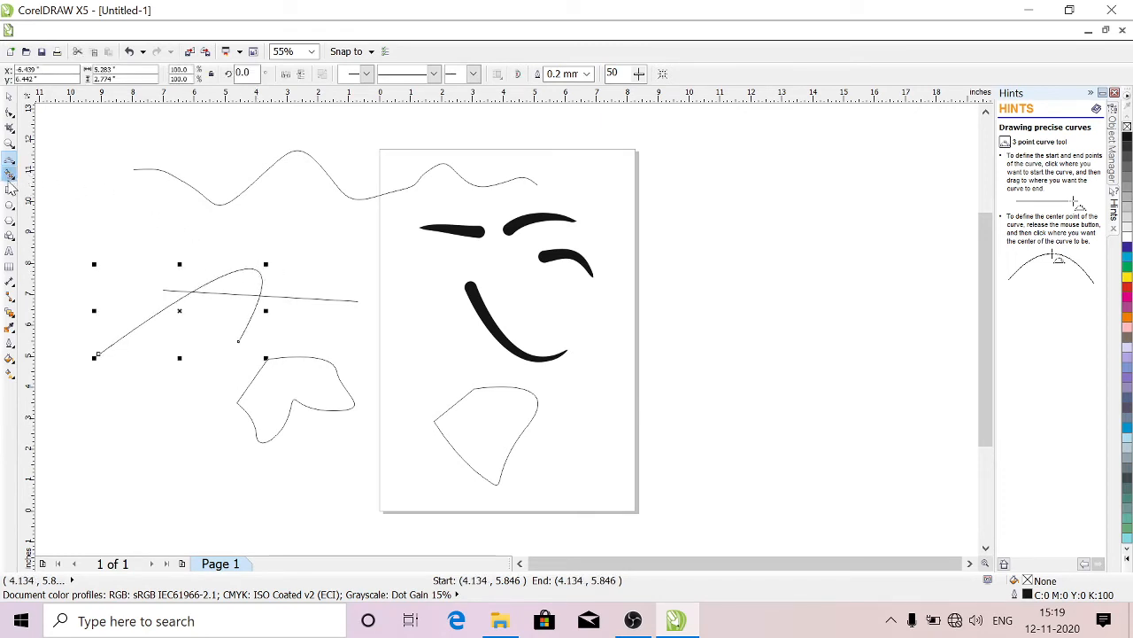
pyautogui.moveTo(10, 160)
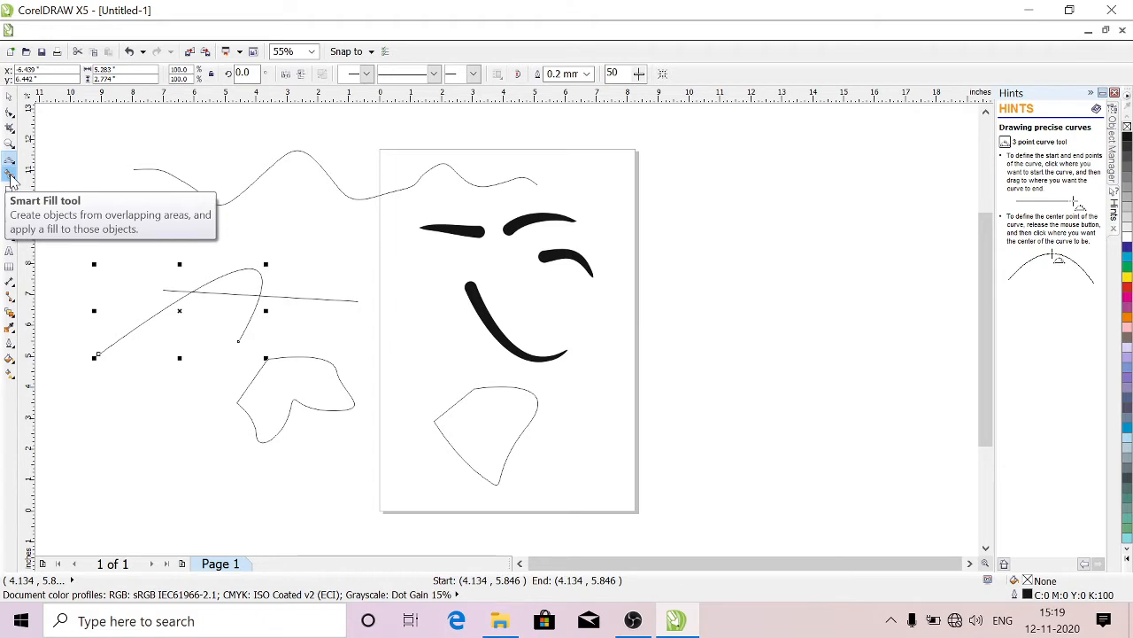
pyautogui.moveTo(13, 191)
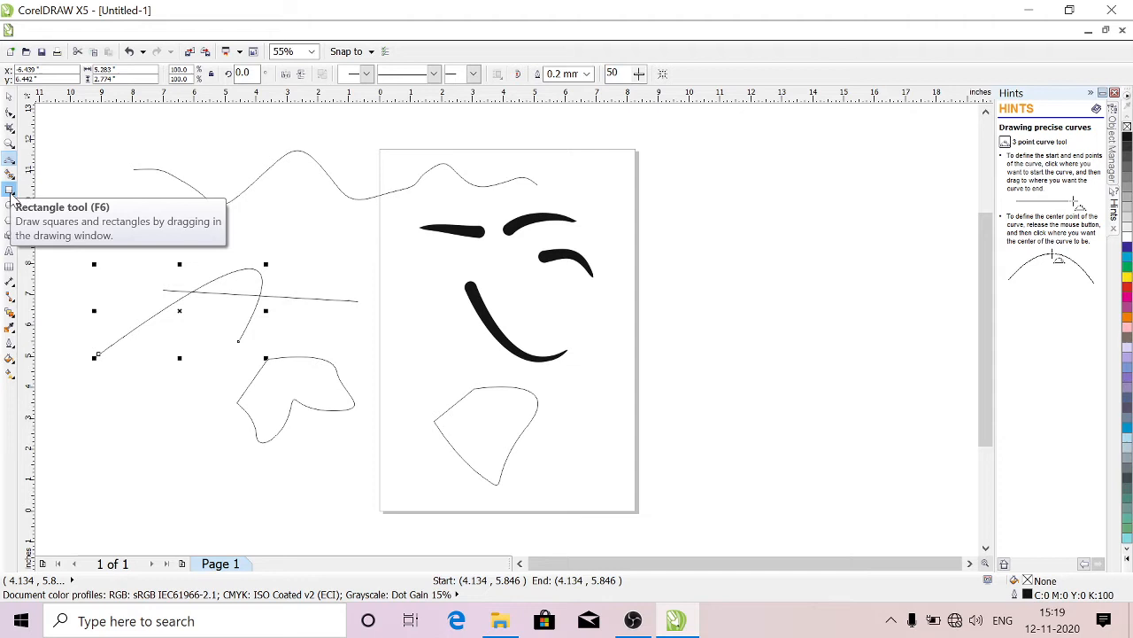
pyautogui.moveTo(11, 209)
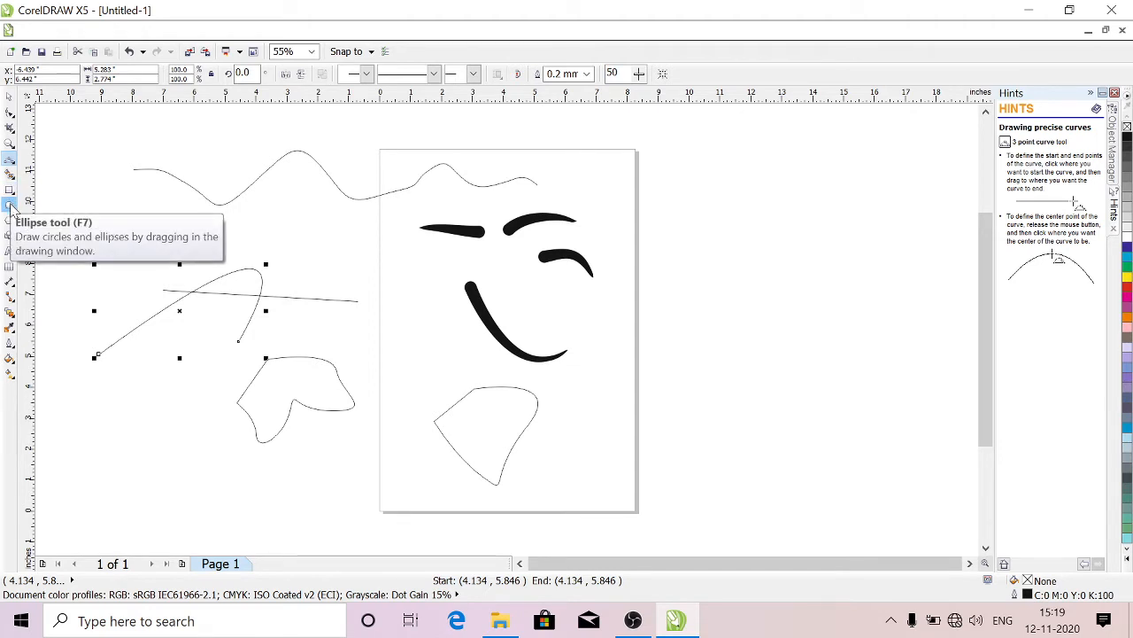
pyautogui.moveTo(10, 219)
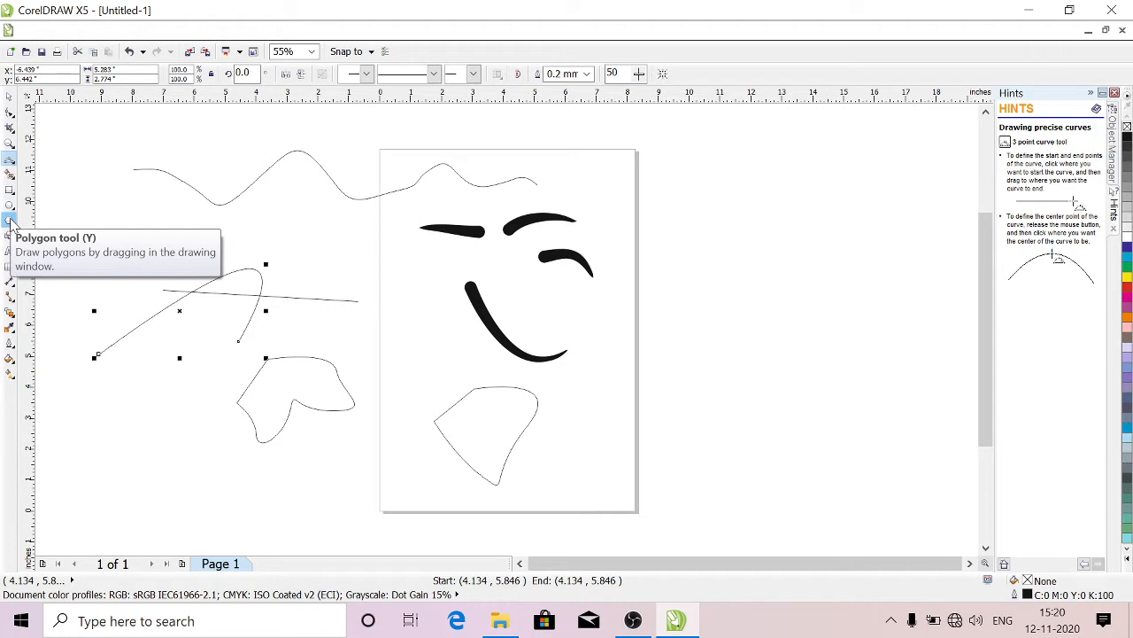
# Activate the Polygon tool after hovering over Smart Fill, Rectangle and Ellipse
pyautogui.click(11, 216)
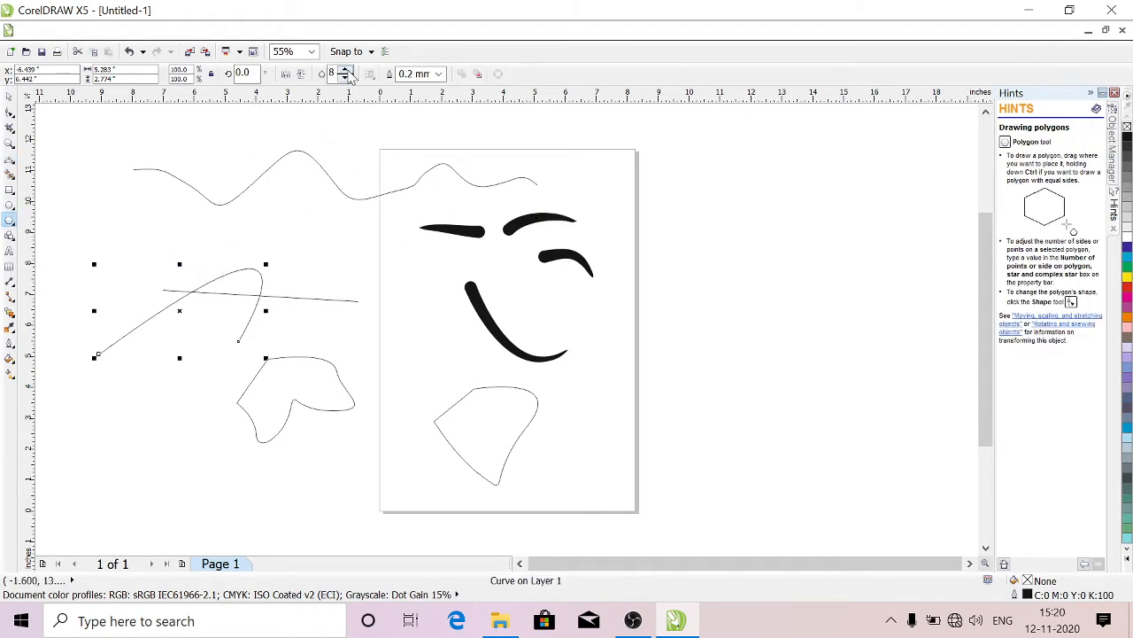
pyautogui.moveTo(347, 74)
pyautogui.write('3')
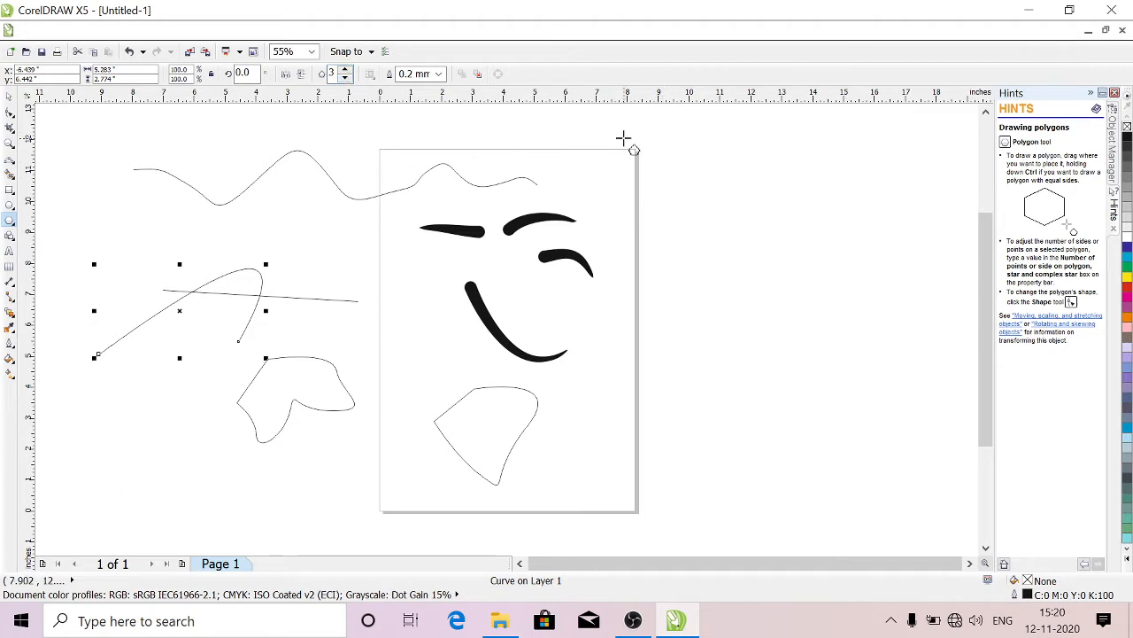
# Draw a triangle right of the page and raise its sides to a 17-sided, nearly round polygon
pyautogui.moveTo(628, 132); pyautogui.dragTo(754, 213)
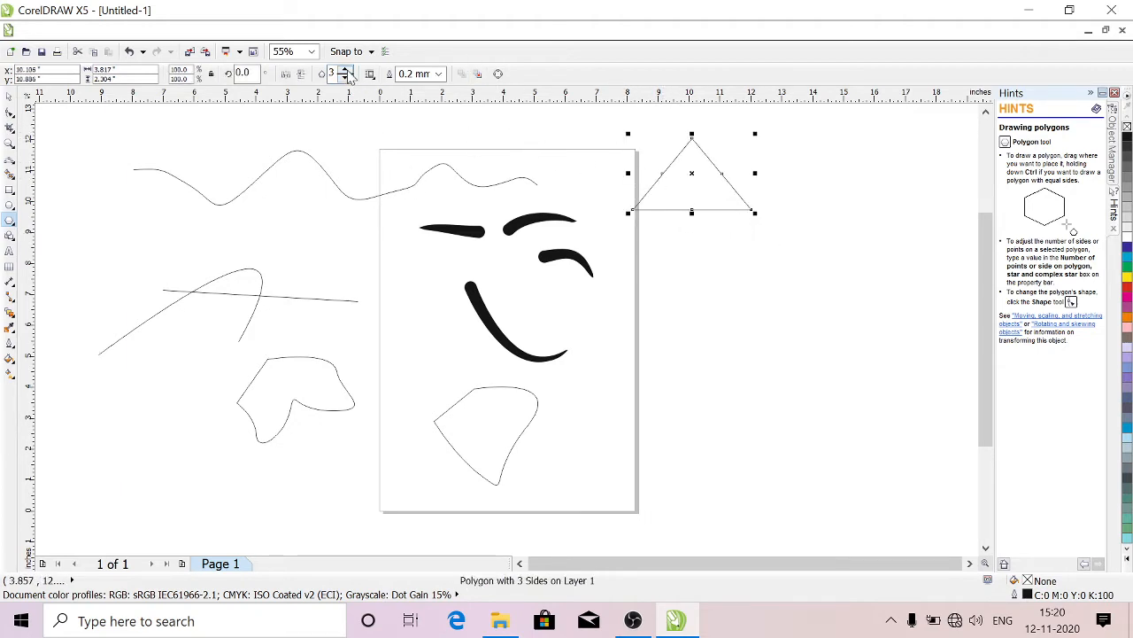
pyautogui.click(347, 70)
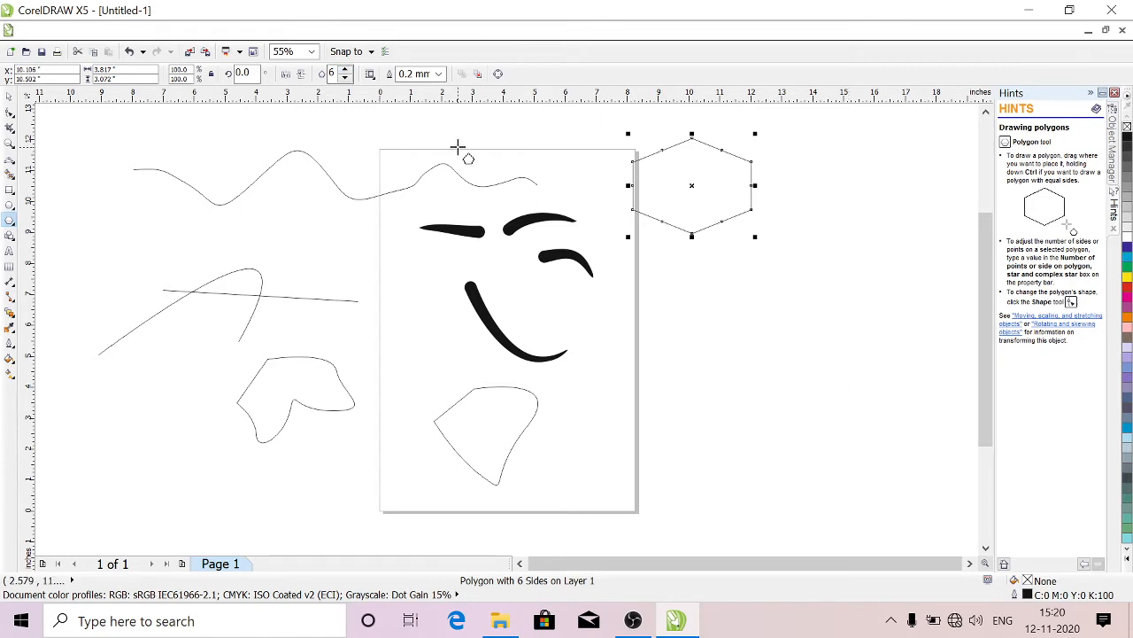
pyautogui.click(345, 73)
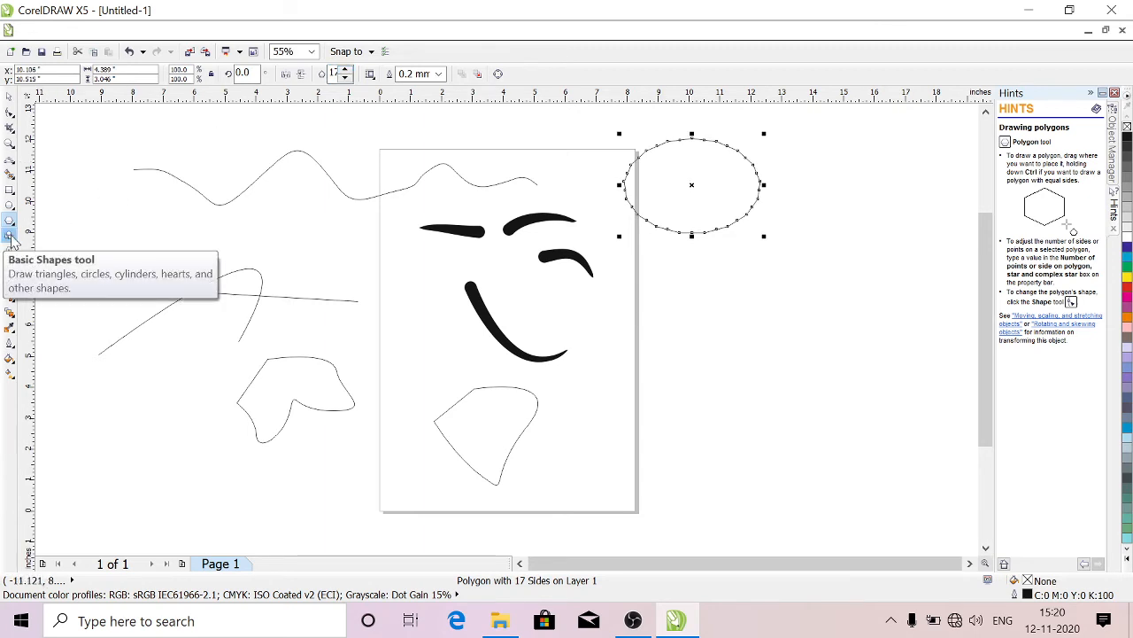
pyautogui.moveTo(10, 251)
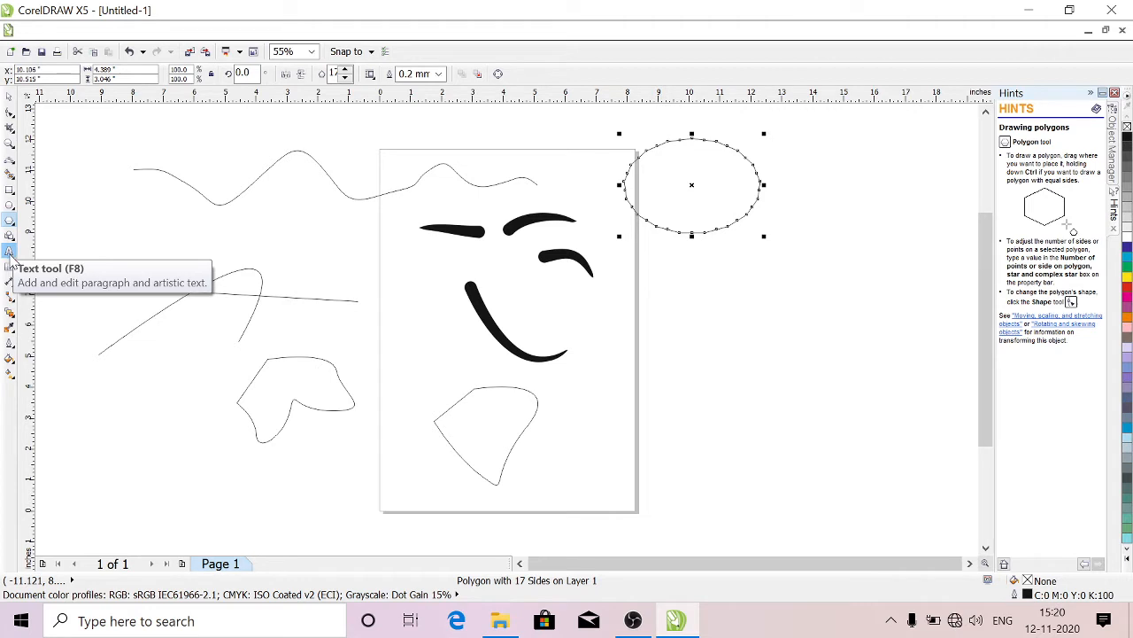
pyautogui.moveTo(9, 265)
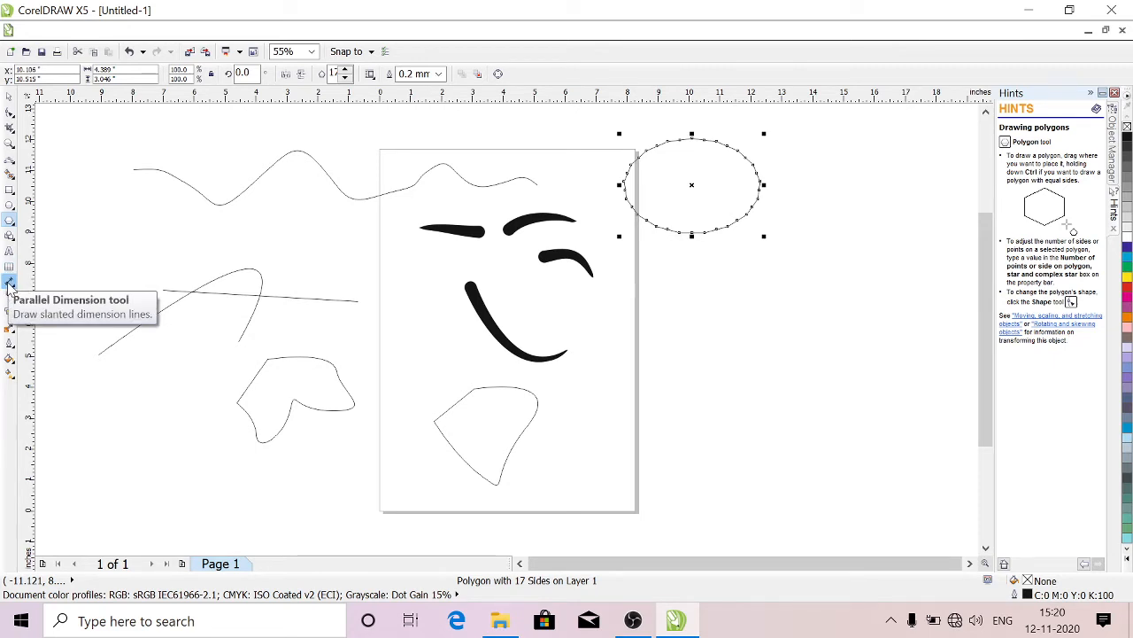
pyautogui.moveTo(11, 192)
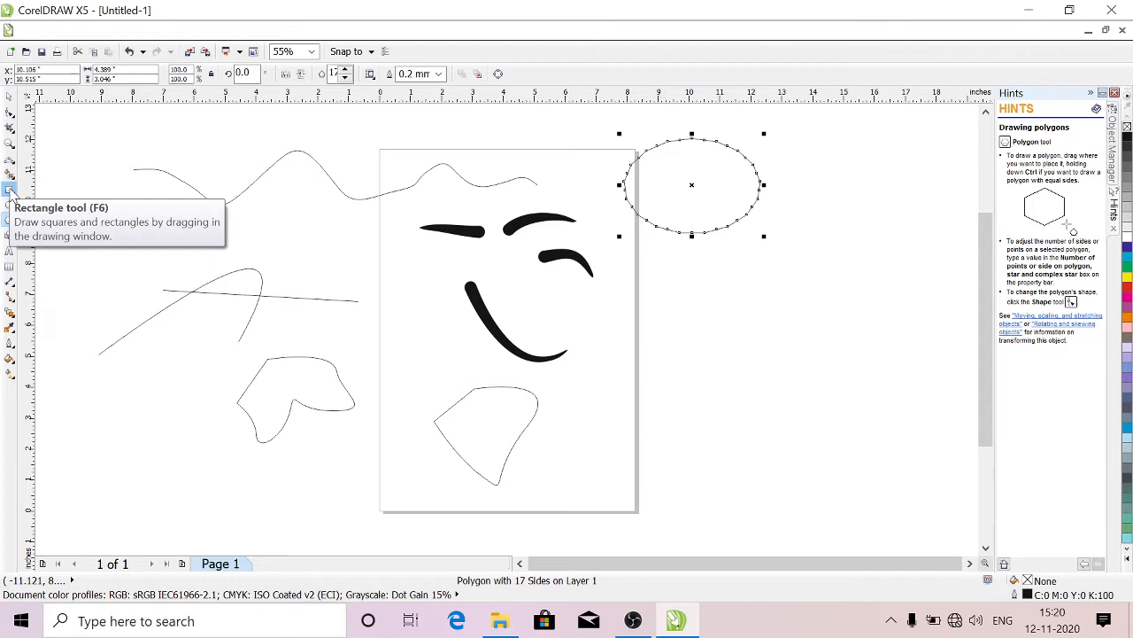
# Draw a rectangle below the 17-sided polygon, right of the page
pyautogui.click(10, 191)
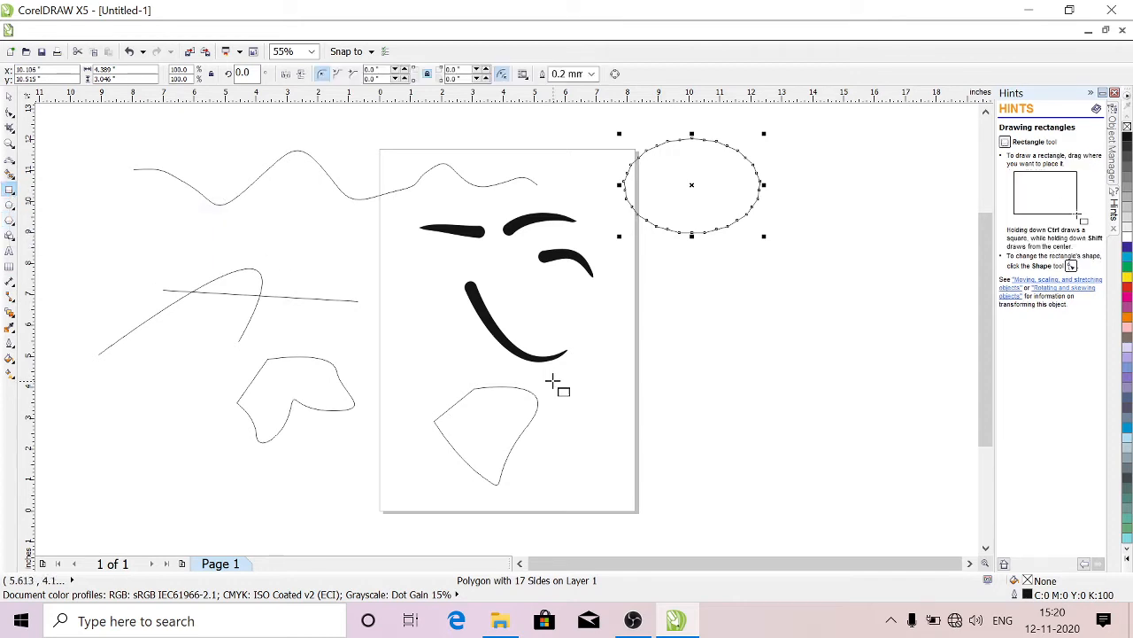
pyautogui.moveTo(680, 353); pyautogui.dragTo(857, 467)
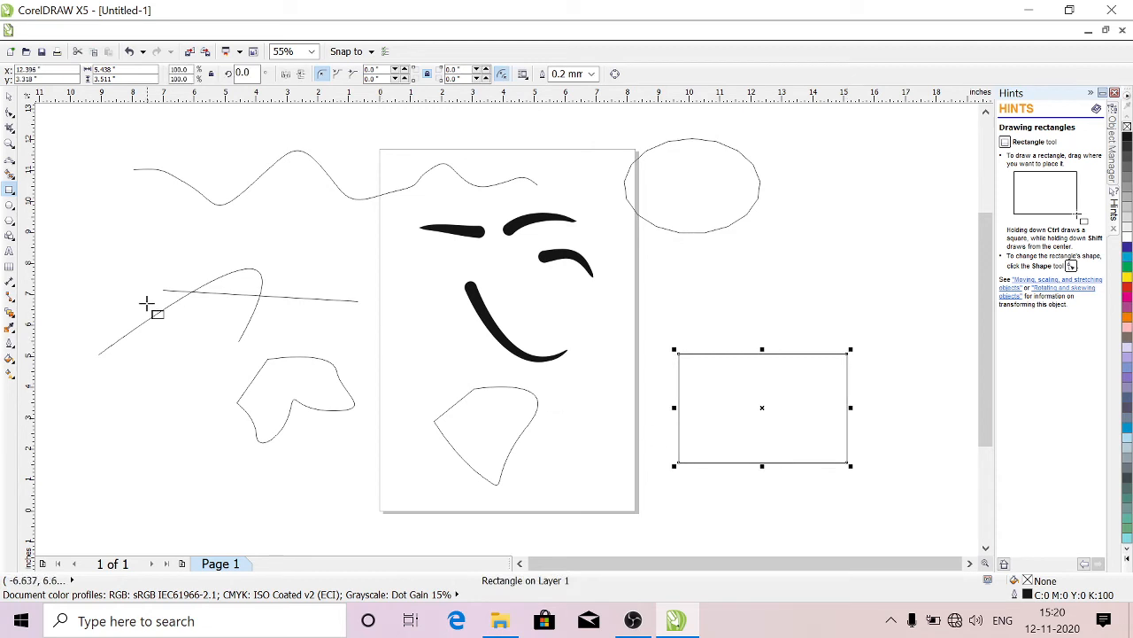
pyautogui.moveTo(9, 287)
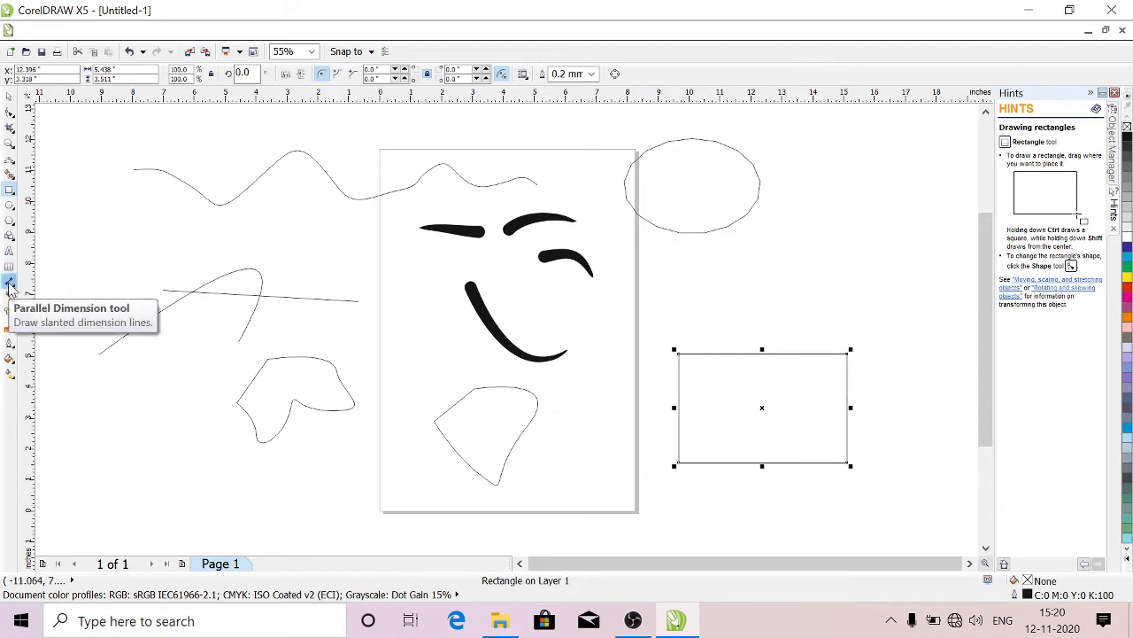
# Place a 5.34" parallel dimension line along the rectangle's top edge
pyautogui.click(11, 284)
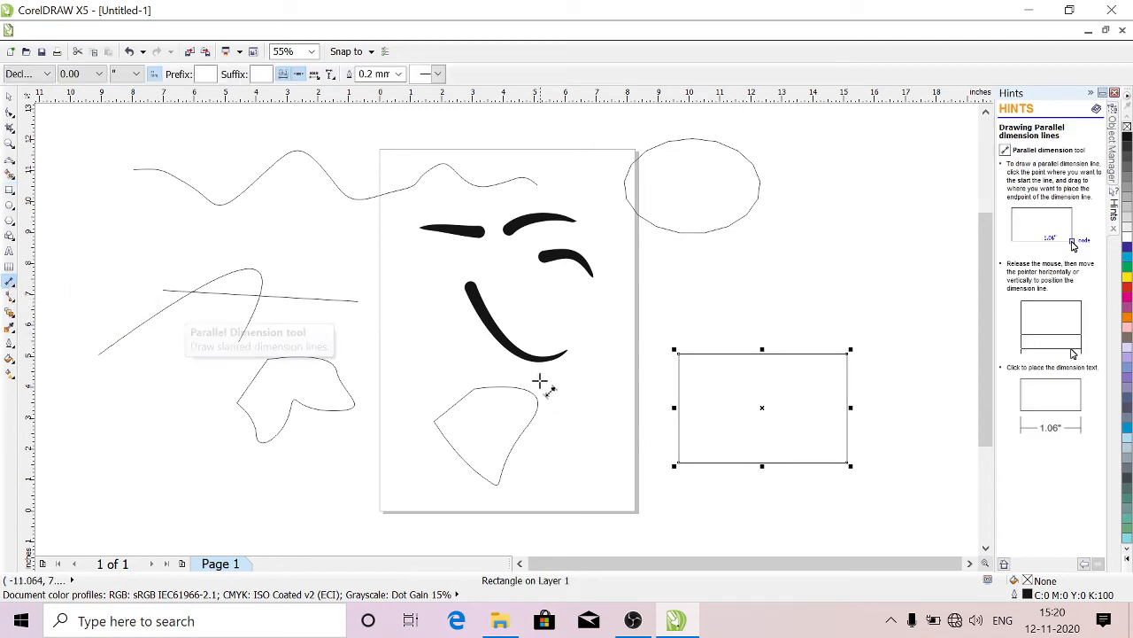
pyautogui.moveTo(677, 326)
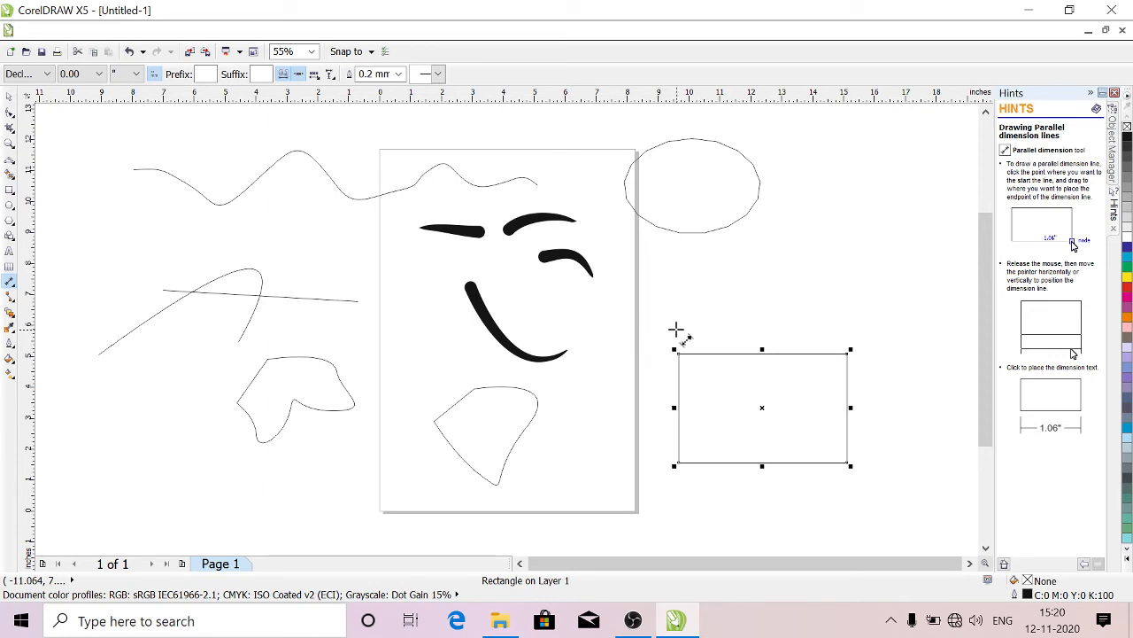
pyautogui.moveTo(676, 328); pyautogui.dragTo(748, 327)
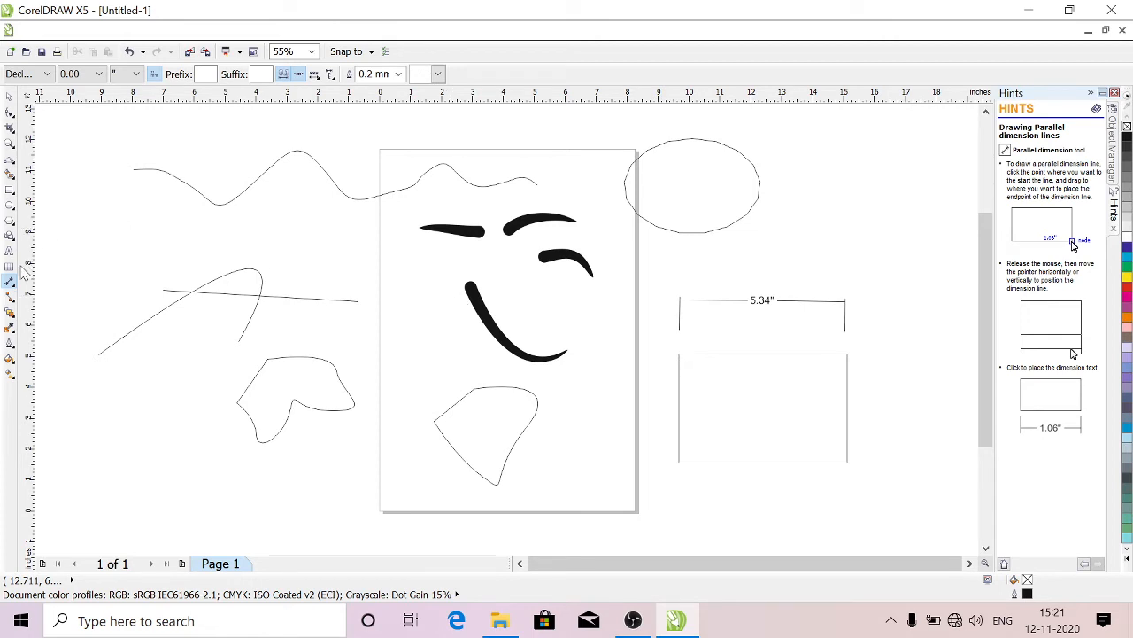
pyautogui.moveTo(7, 283)
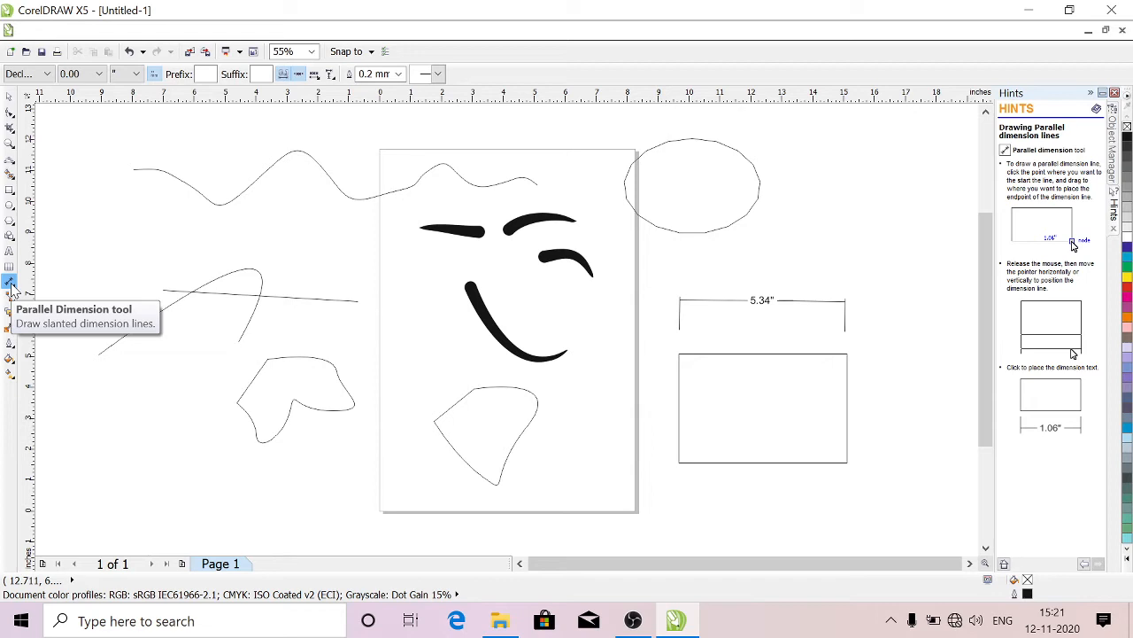
pyautogui.moveTo(9, 304)
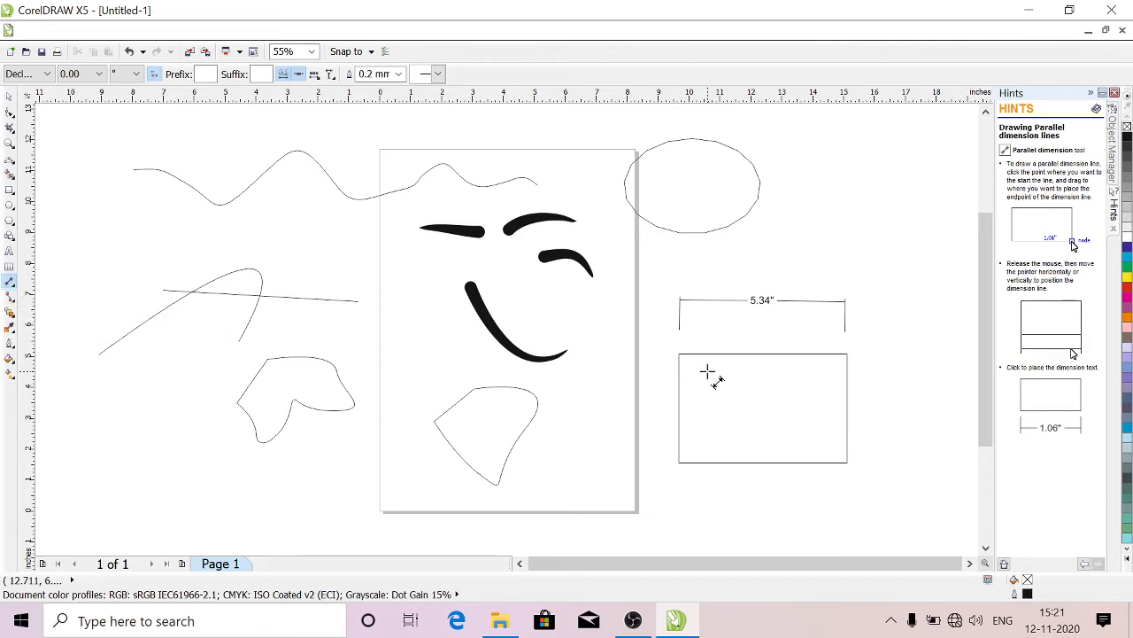
pyautogui.moveTo(223, 370)
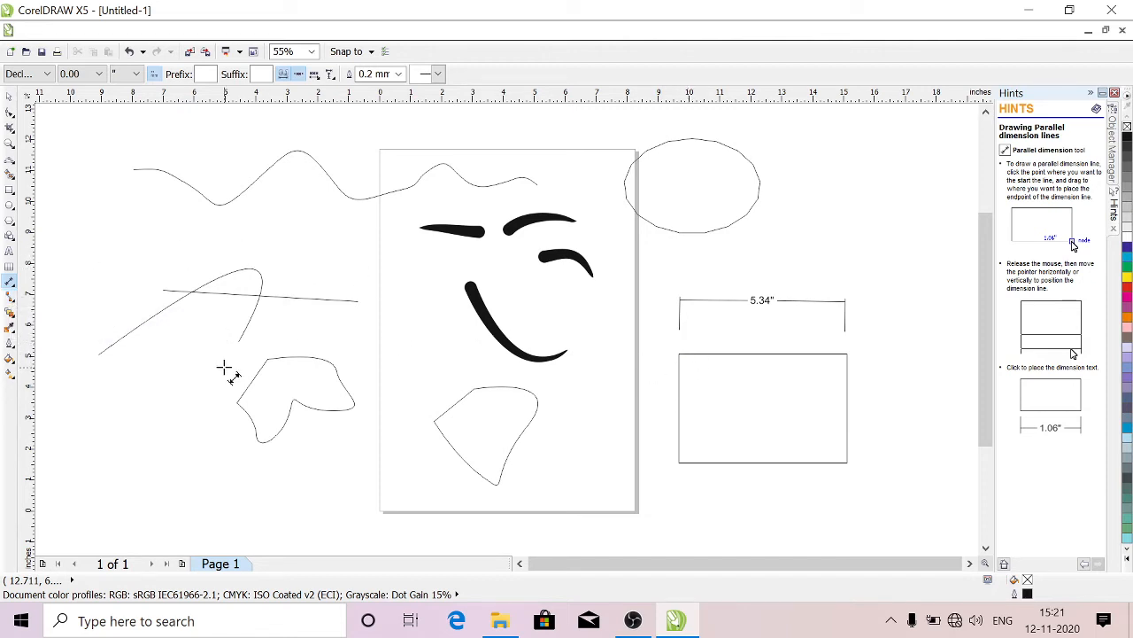
pyautogui.moveTo(11, 315)
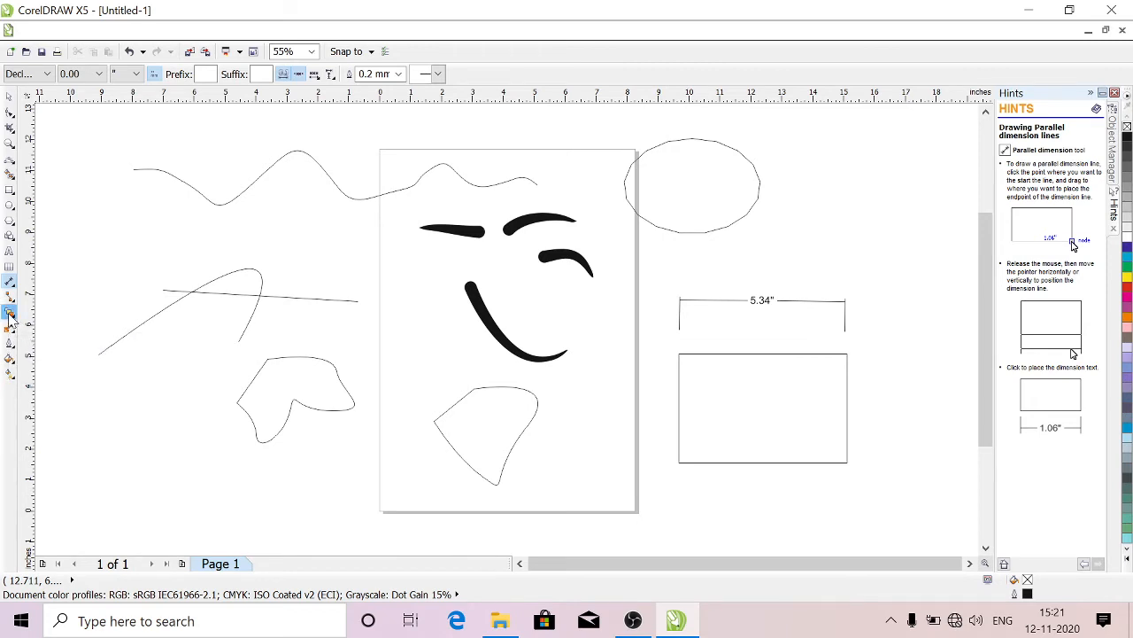
# Draw a circle above the rectangle and blend the rectangle into it with the Blend tool
pyautogui.click(10, 315)
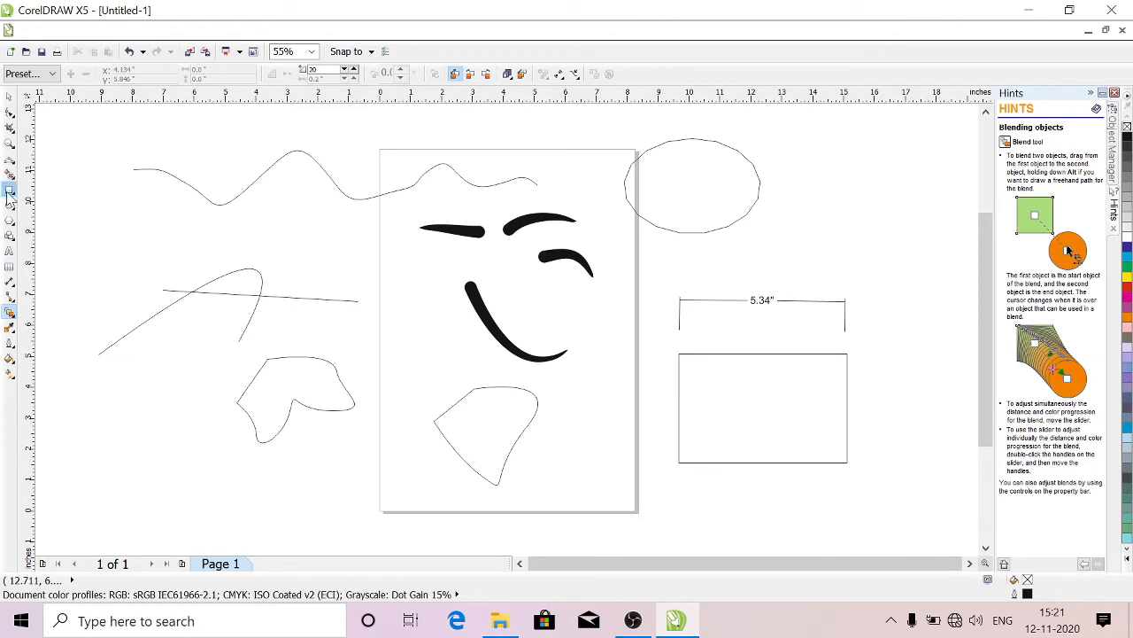
pyautogui.moveTo(165, 351)
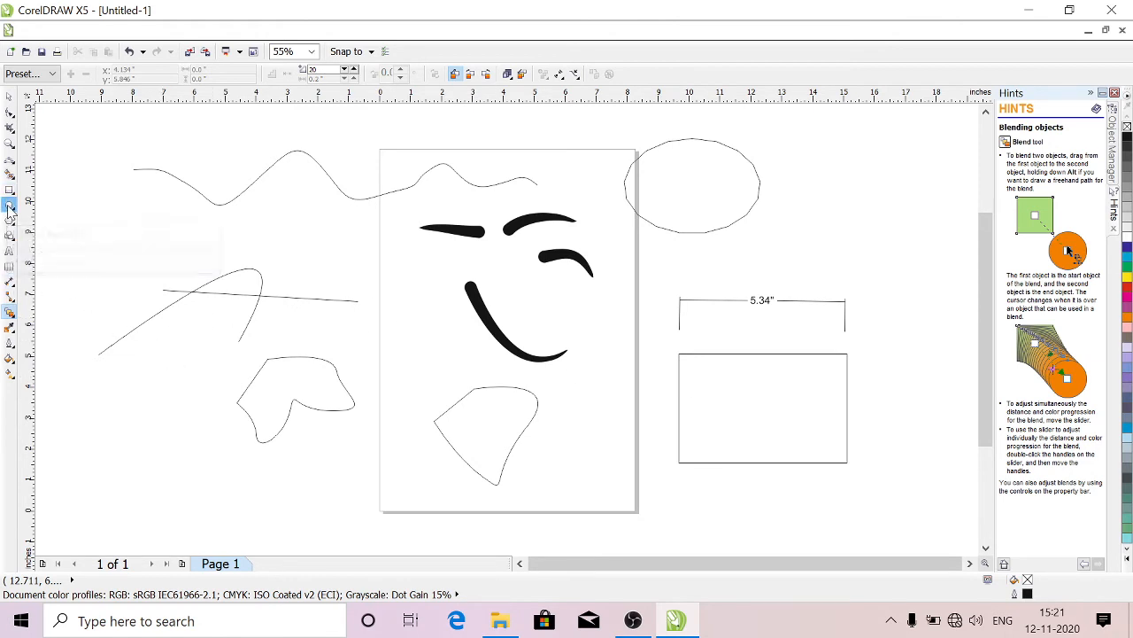
pyautogui.moveTo(806, 221); pyautogui.dragTo(889, 283)
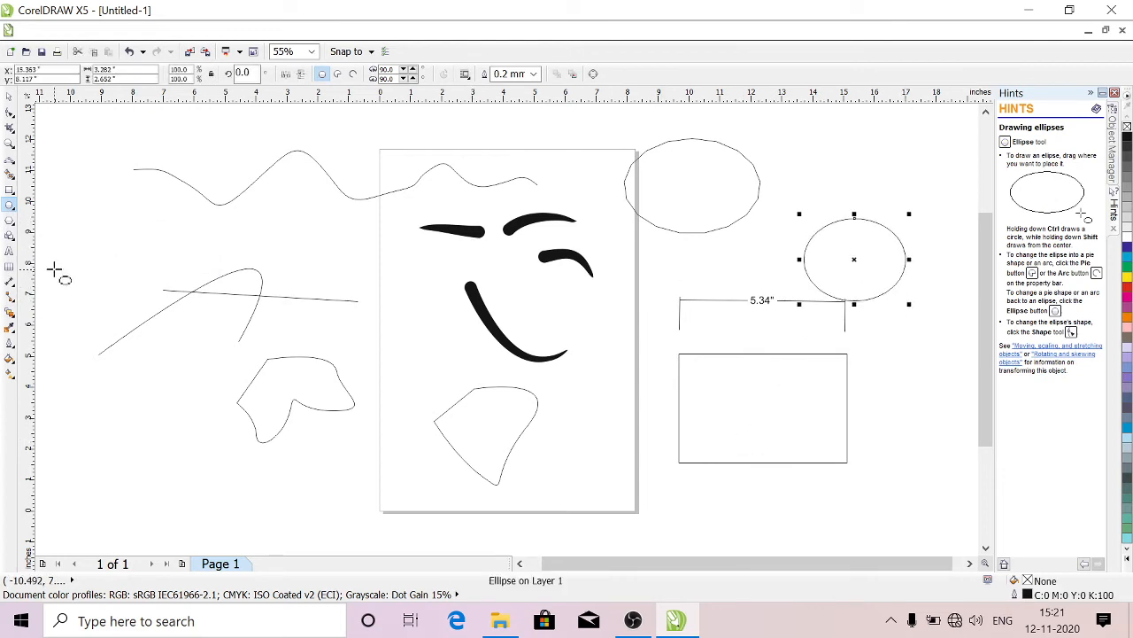
pyautogui.moveTo(11, 313)
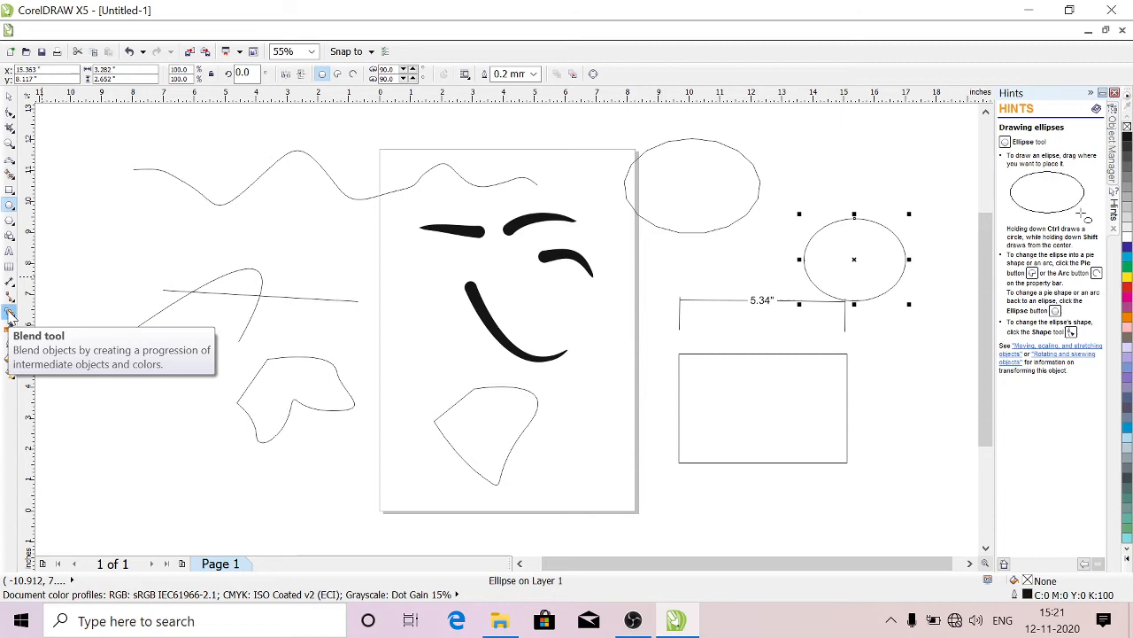
pyautogui.click(11, 315)
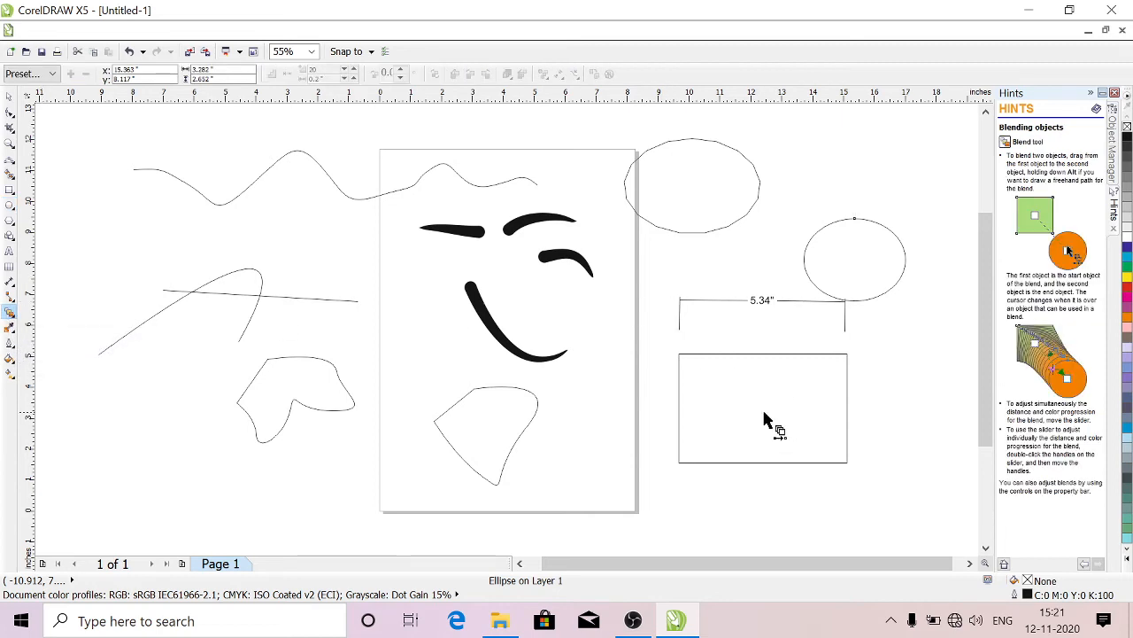
pyautogui.moveTo(762, 405); pyautogui.dragTo(853, 258)
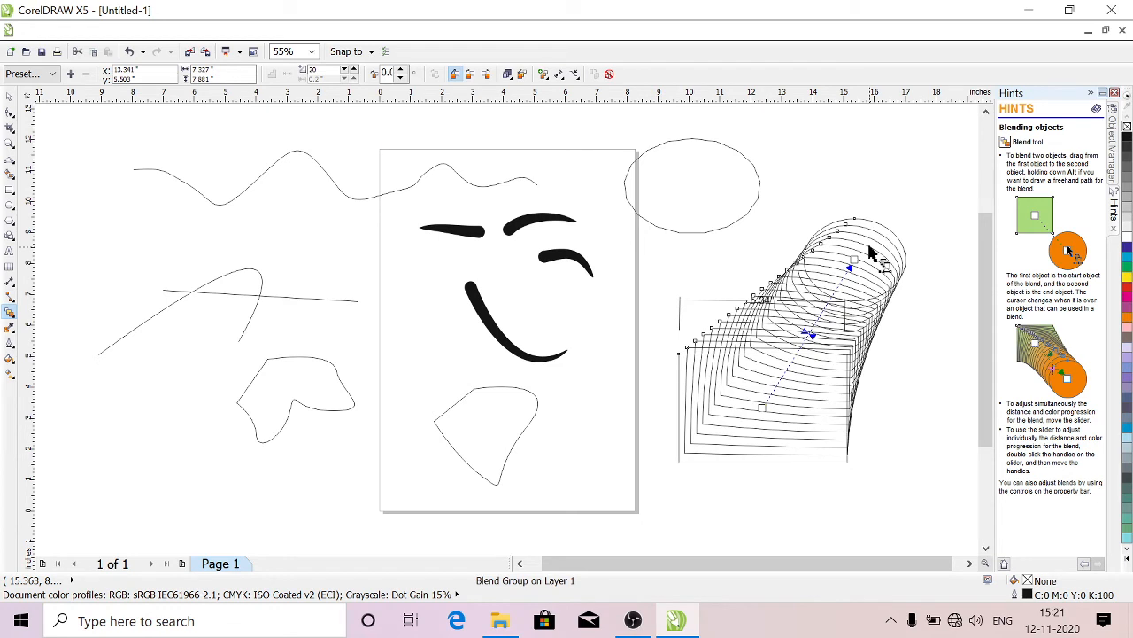
pyautogui.moveTo(439, 411)
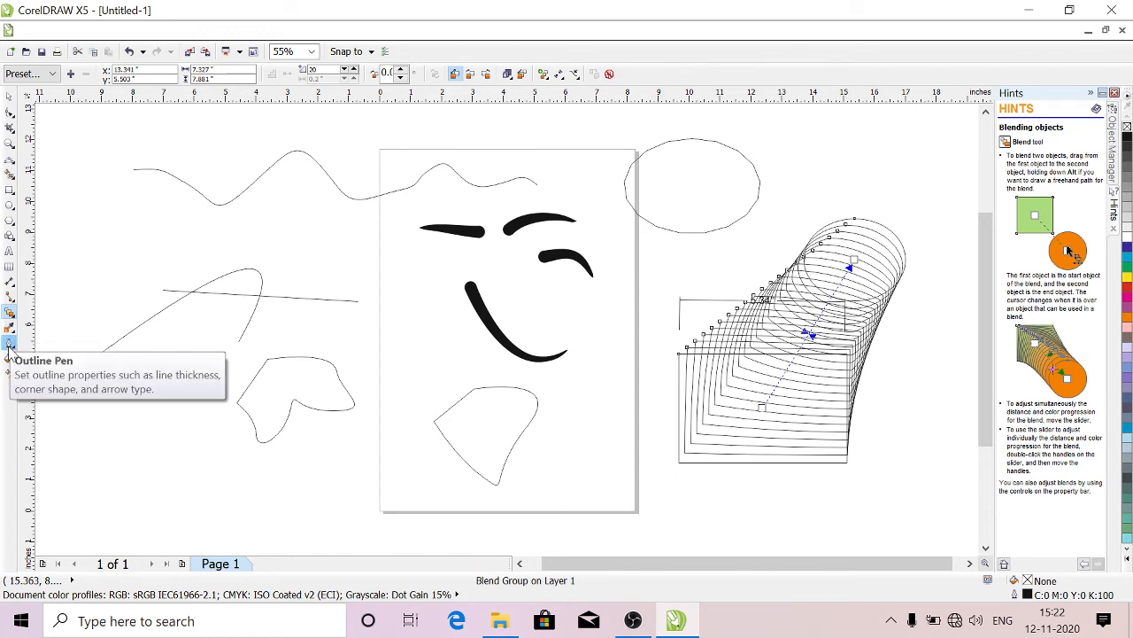
pyautogui.moveTo(228, 290)
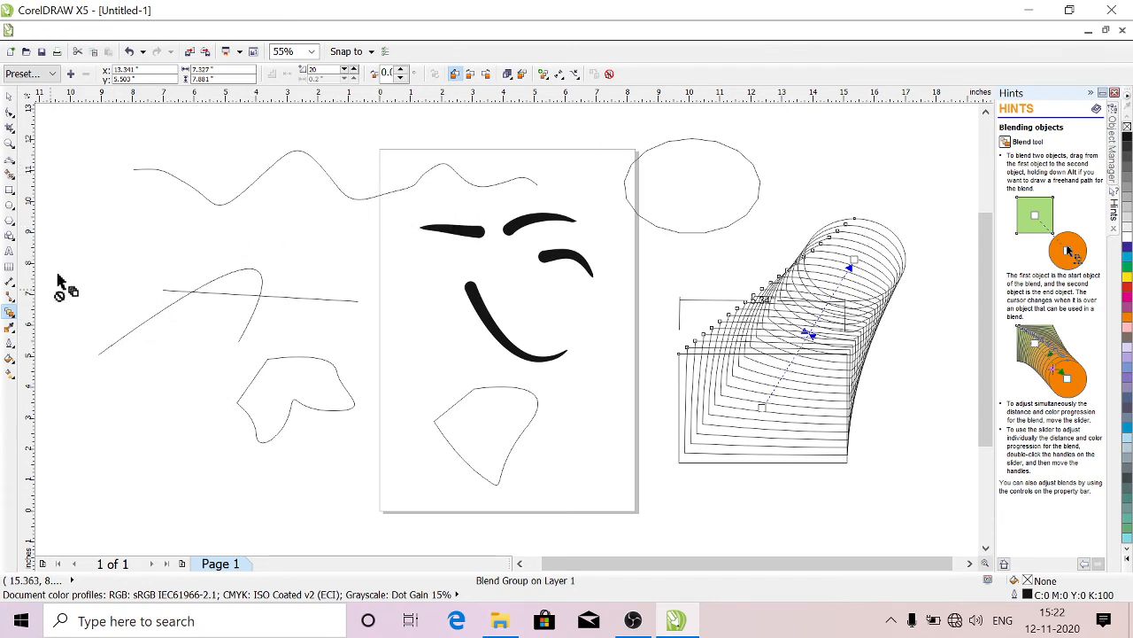
pyautogui.moveTo(42, 373)
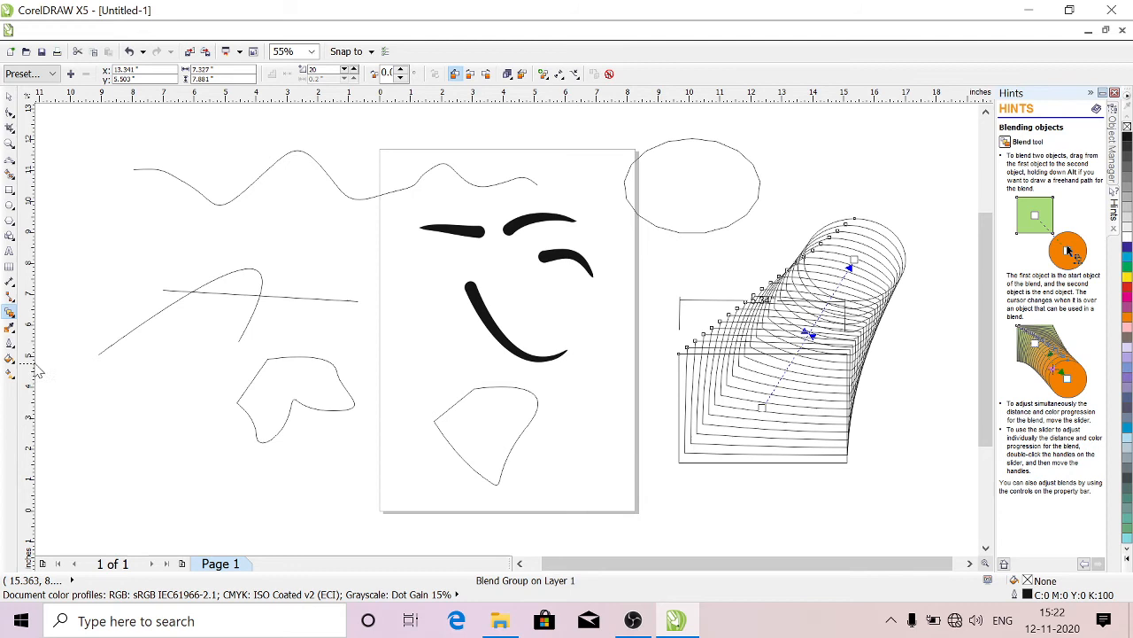
pyautogui.moveTo(11, 357)
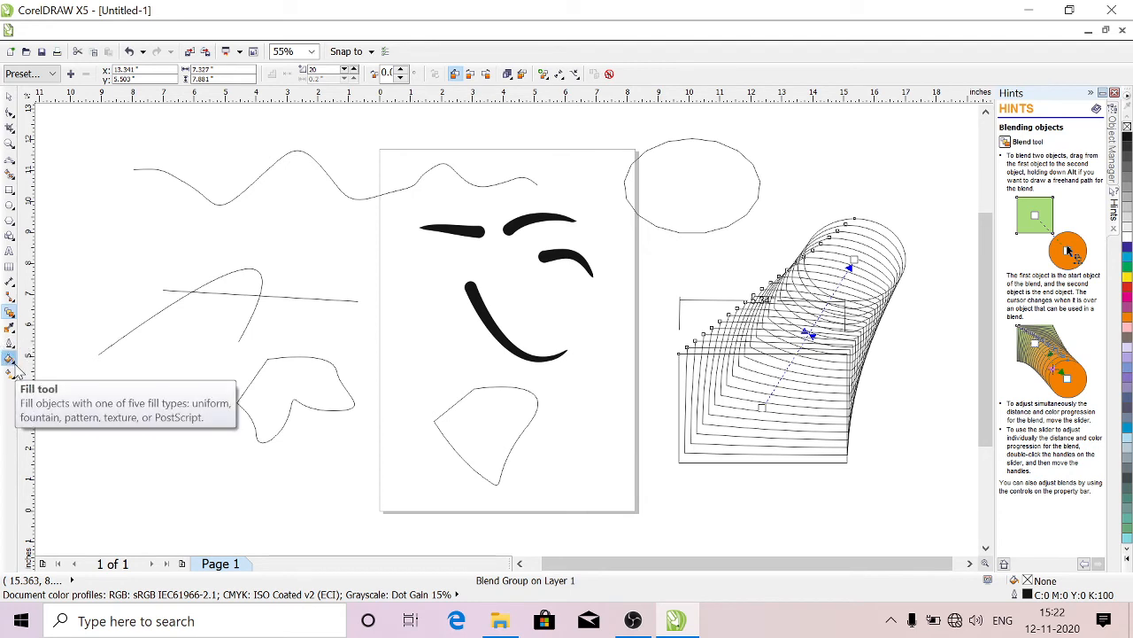
pyautogui.click(9, 357)
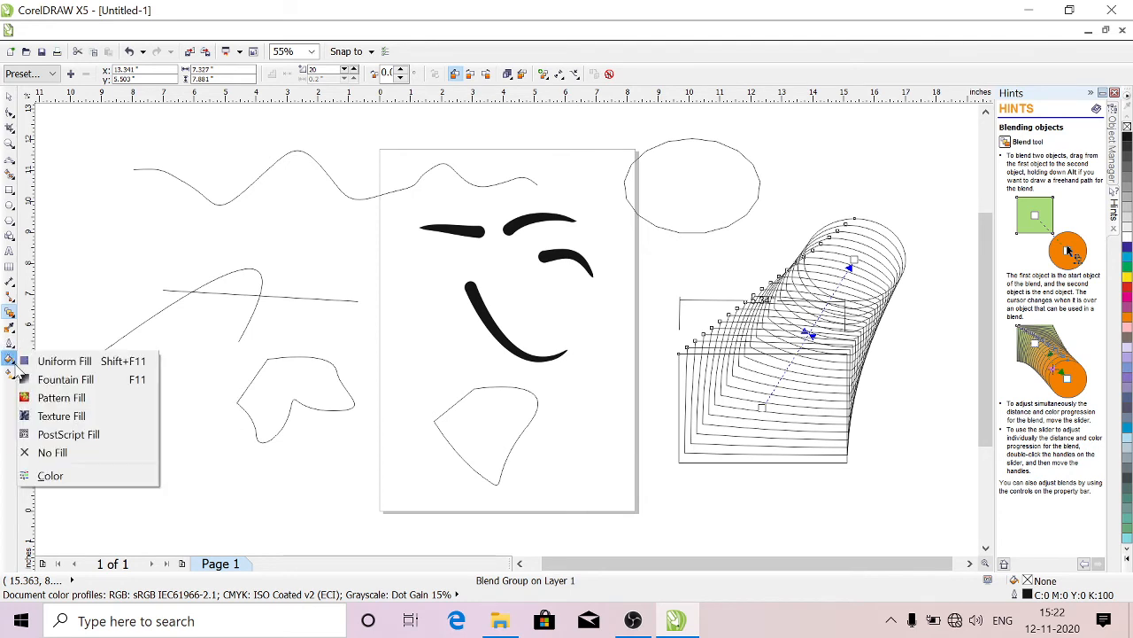
pyautogui.moveTo(63, 361)
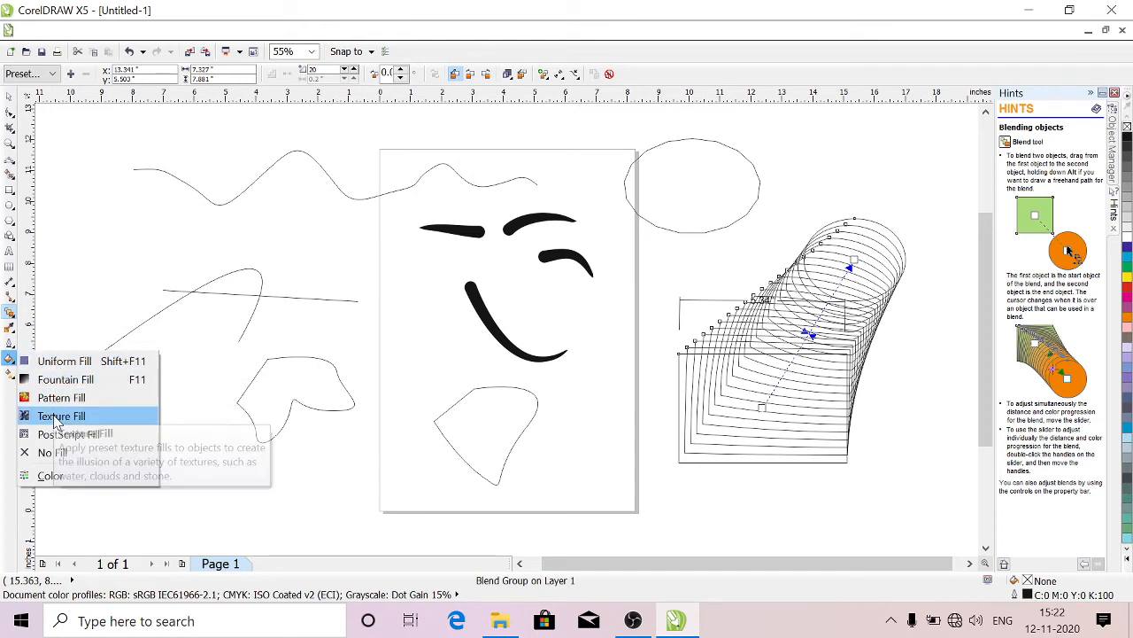
pyautogui.moveTo(67, 434)
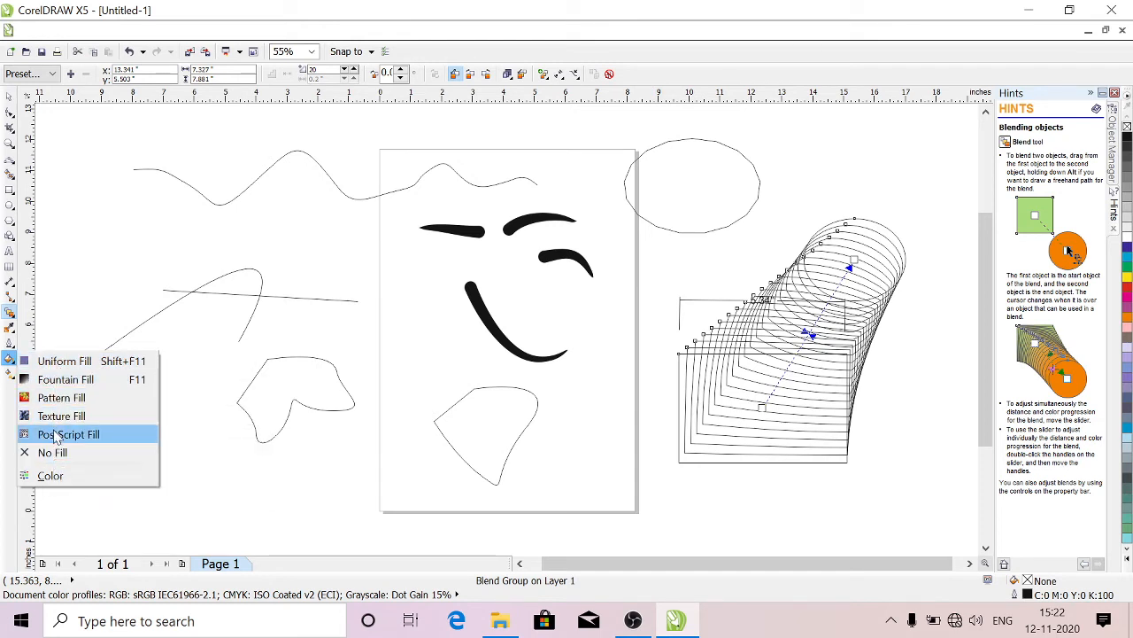
pyautogui.moveTo(58, 434)
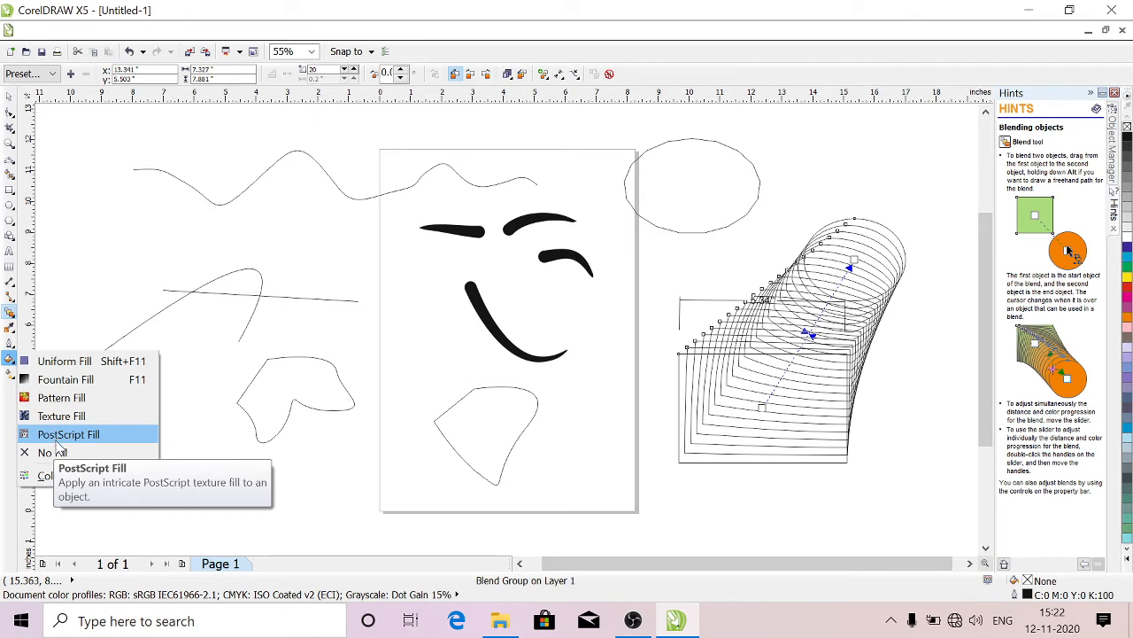
pyautogui.moveTo(56, 478)
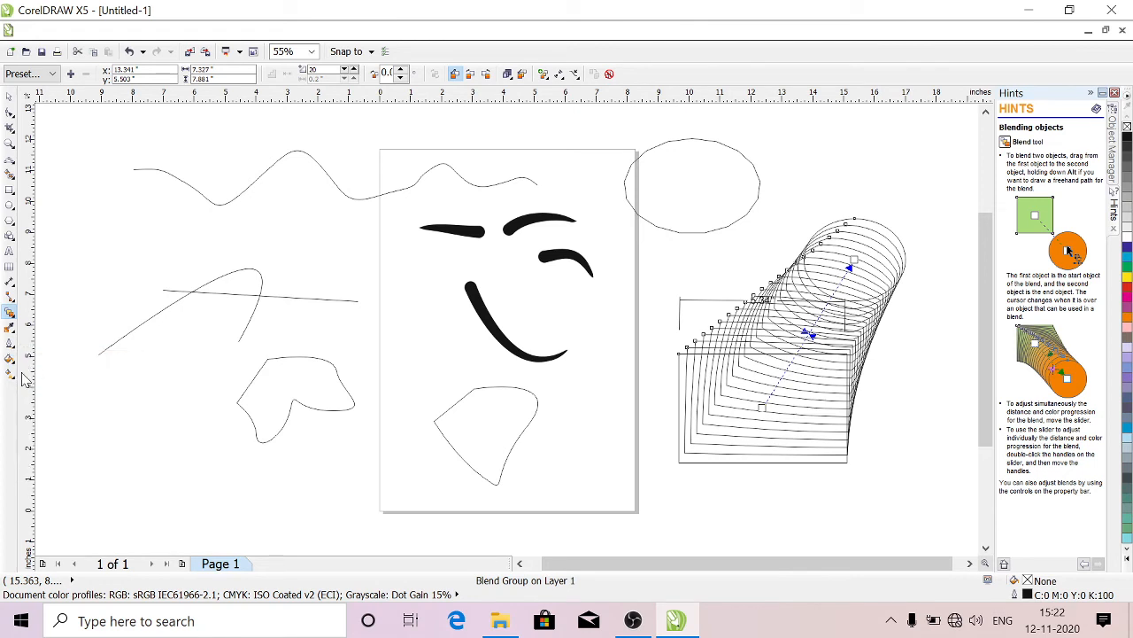
pyautogui.moveTo(11, 370)
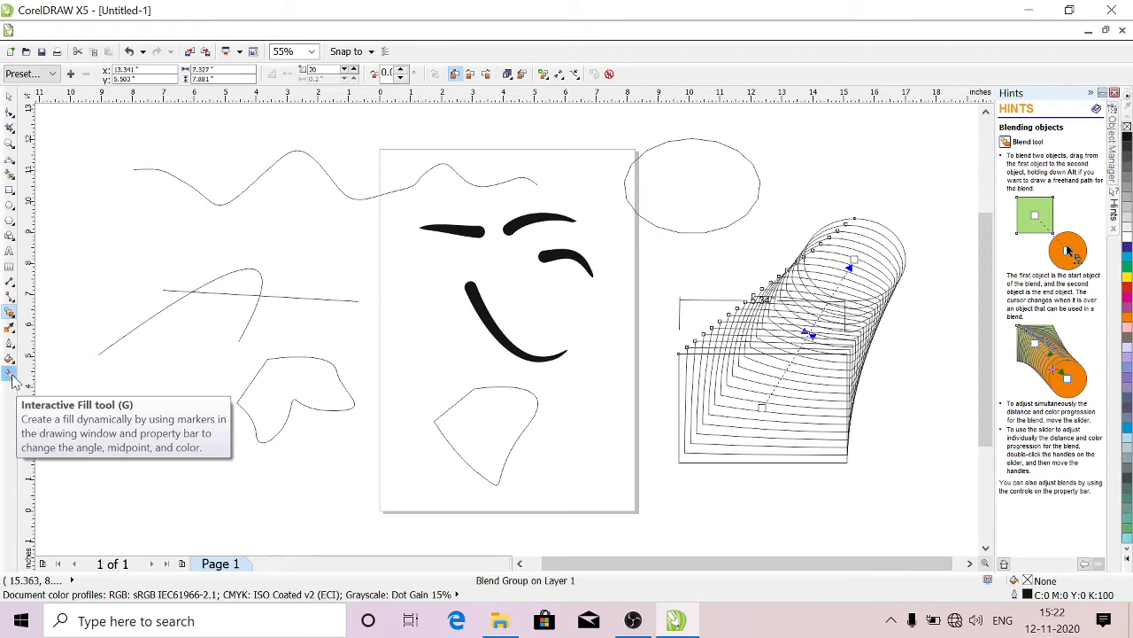
pyautogui.moveTo(11, 374)
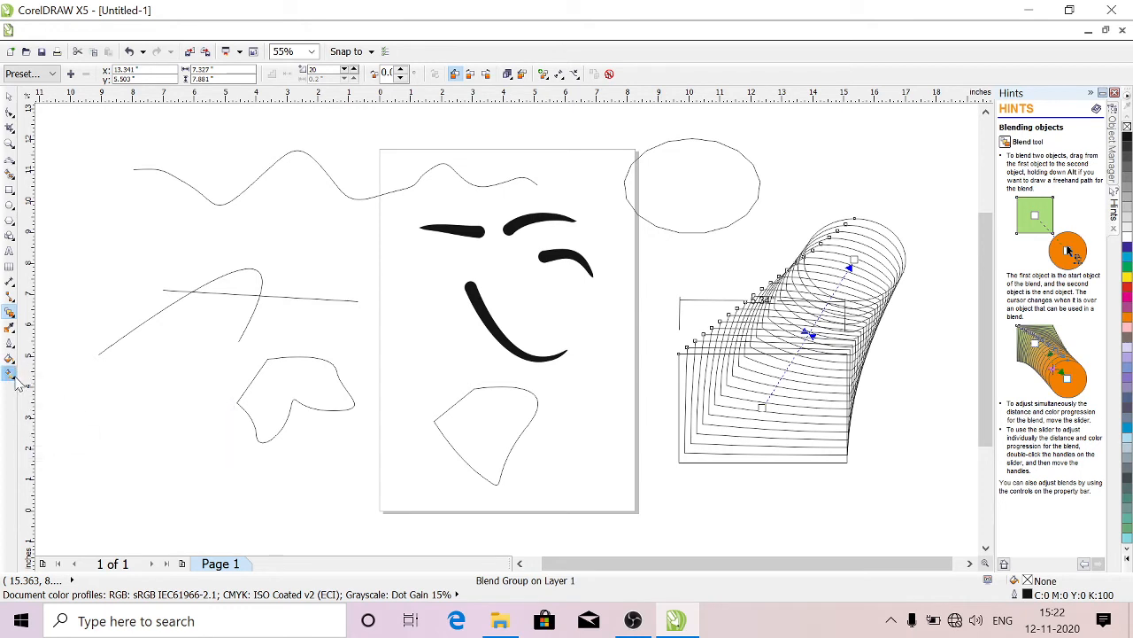
pyautogui.moveTo(10, 374)
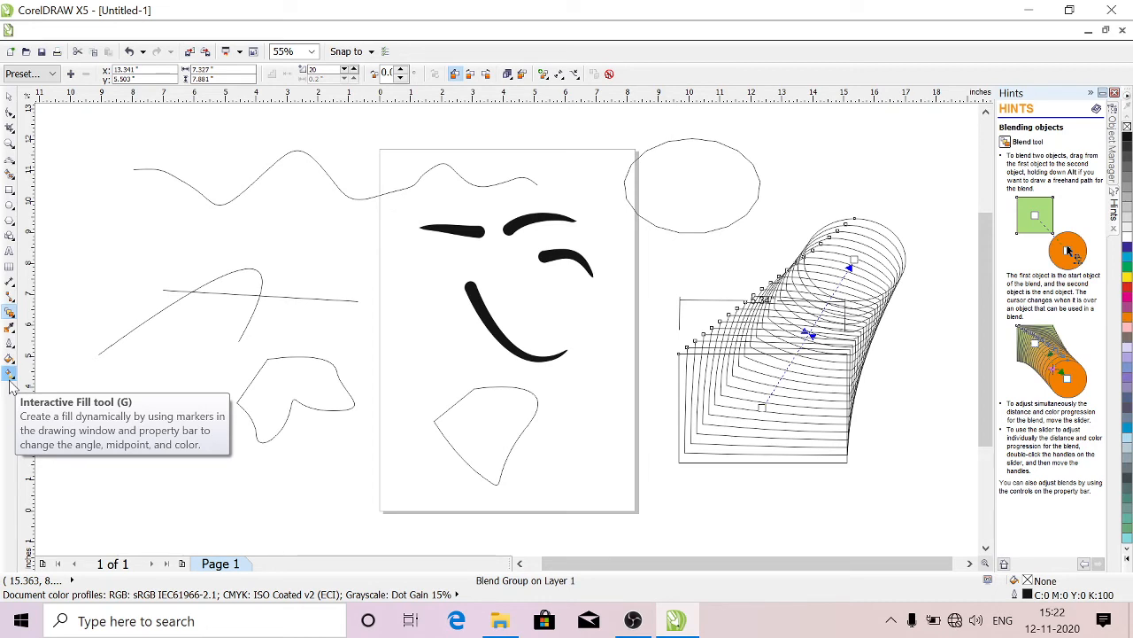
pyautogui.moveTo(78, 322)
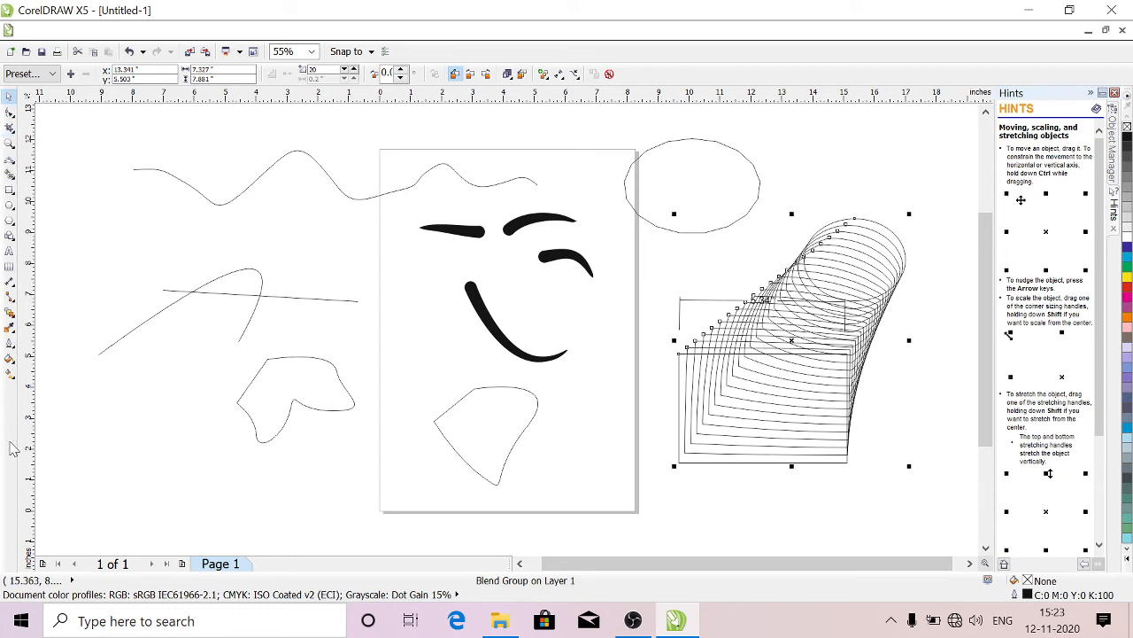
pyautogui.moveTo(168, 282)
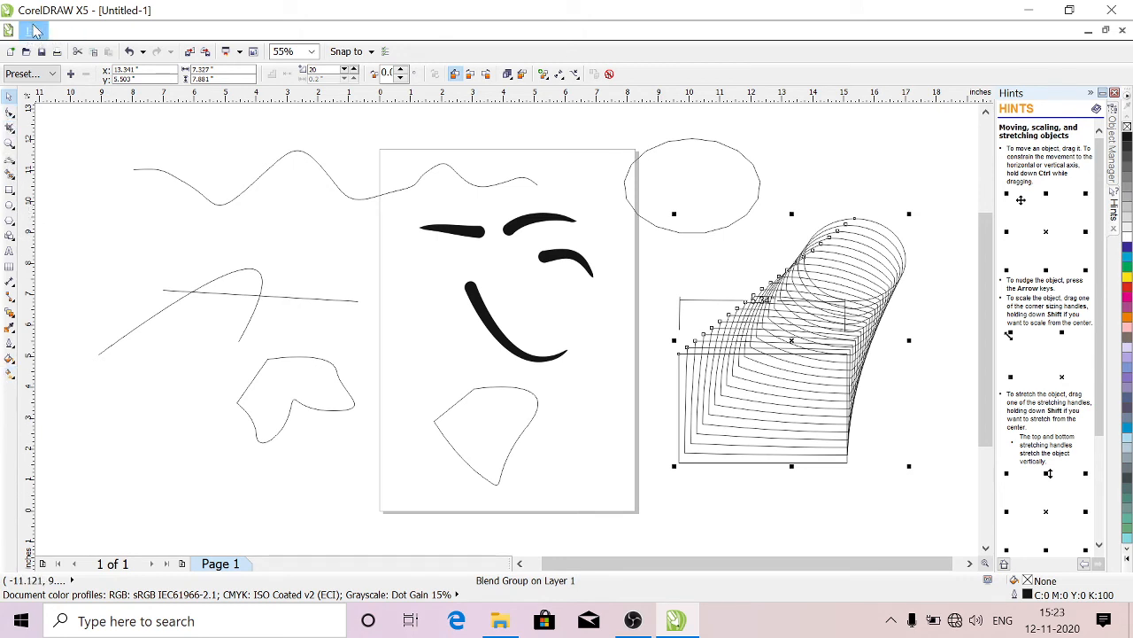
pyautogui.click(37, 39)
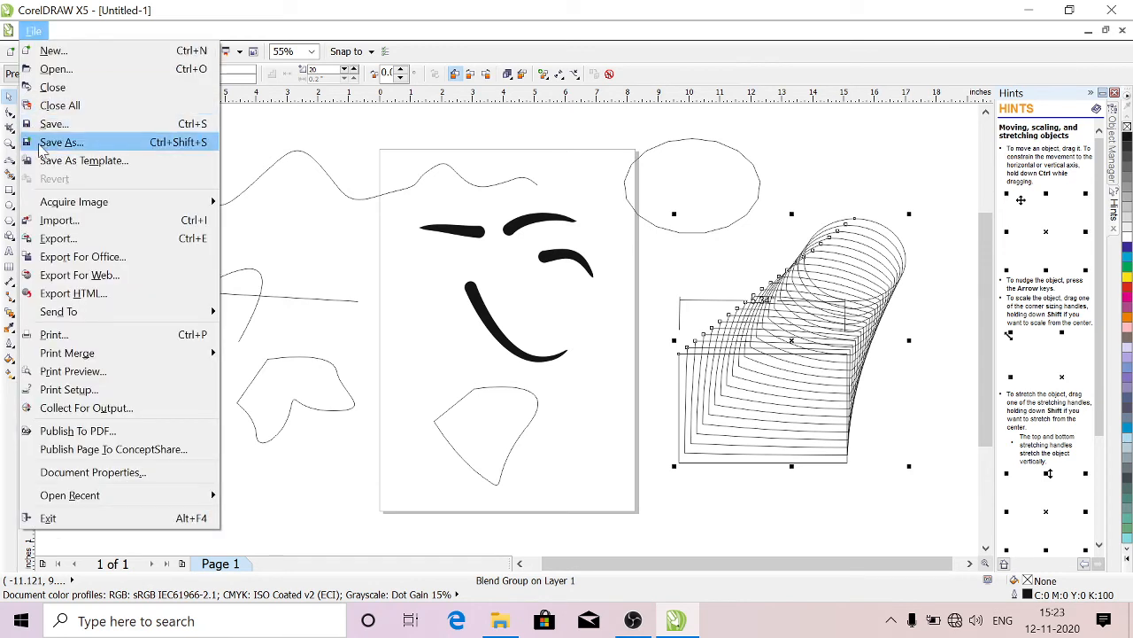
pyautogui.moveTo(386, 217)
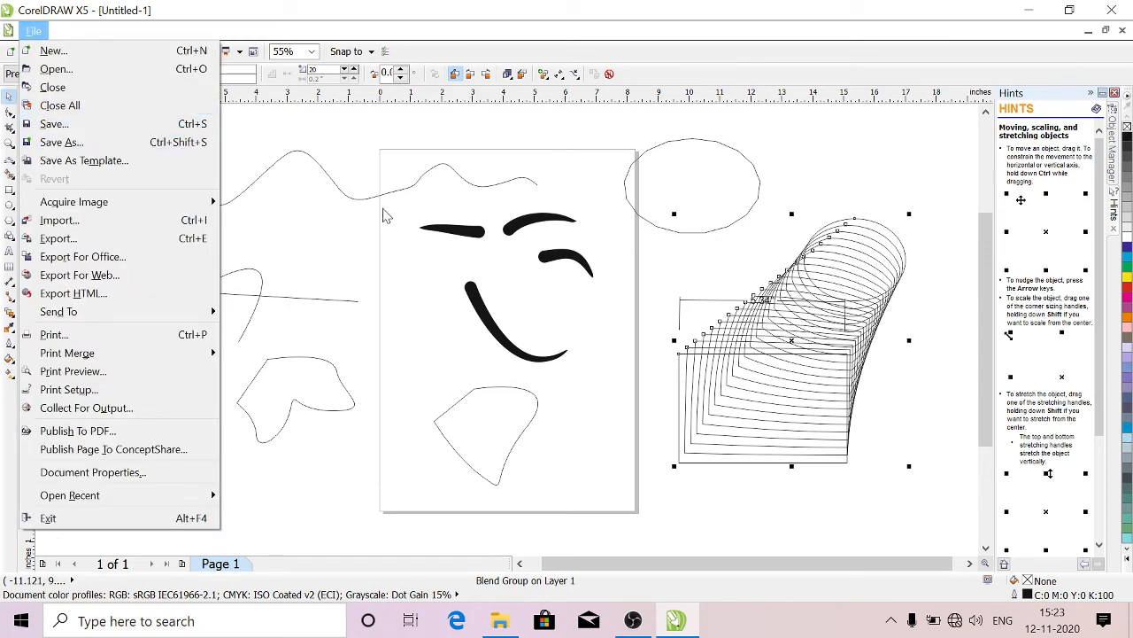
pyautogui.moveTo(74, 202)
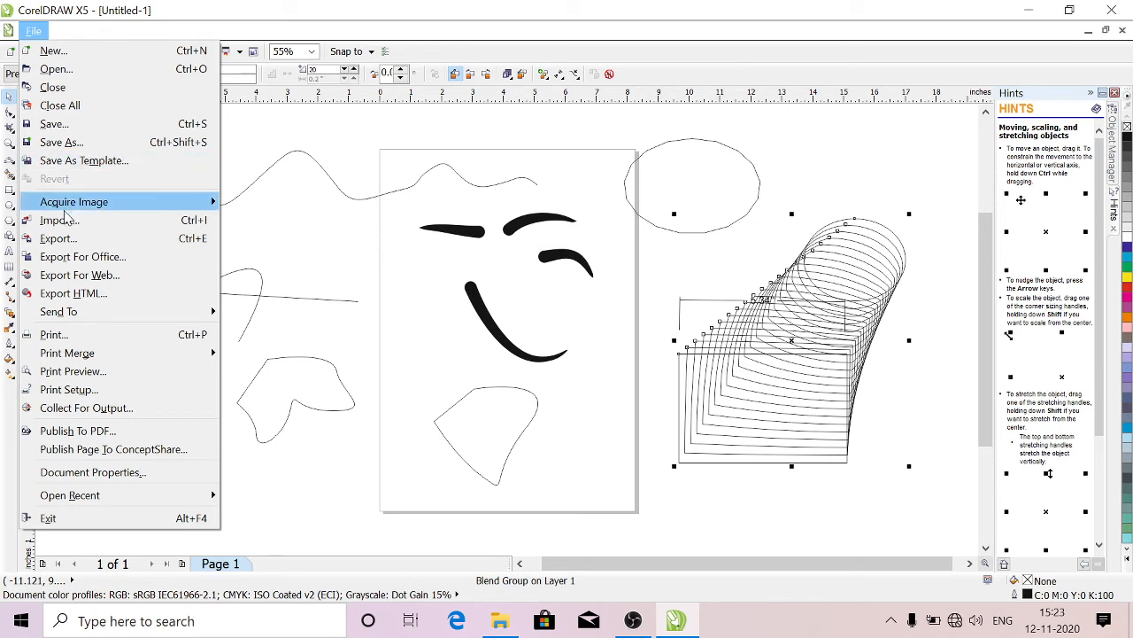
pyautogui.moveTo(58, 220)
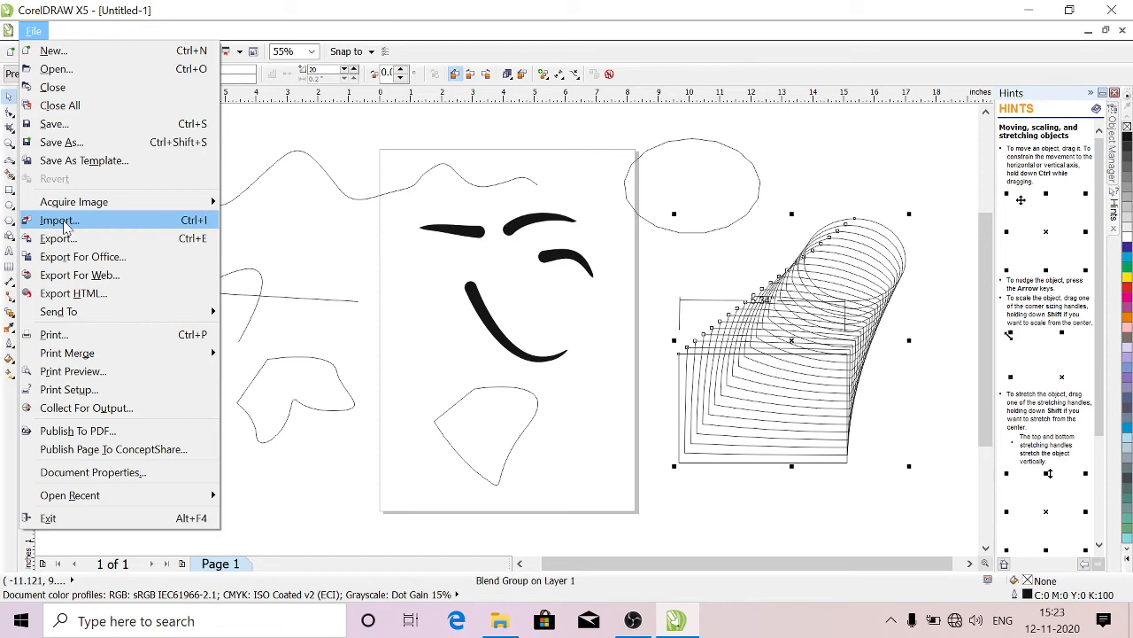
pyautogui.moveTo(58, 237)
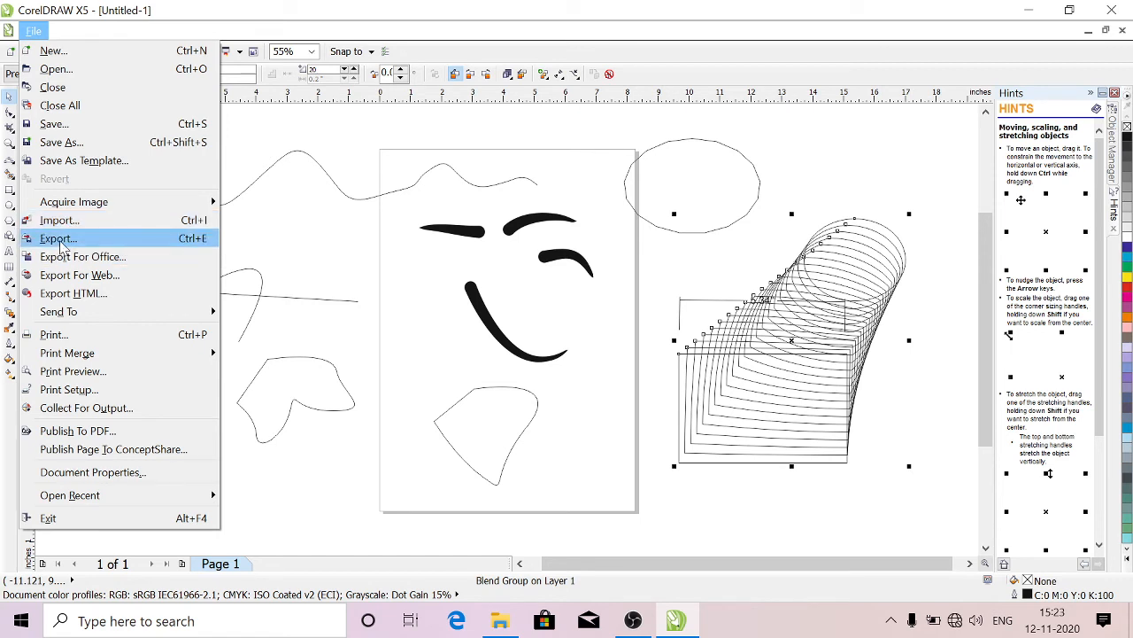
pyautogui.moveTo(54, 124)
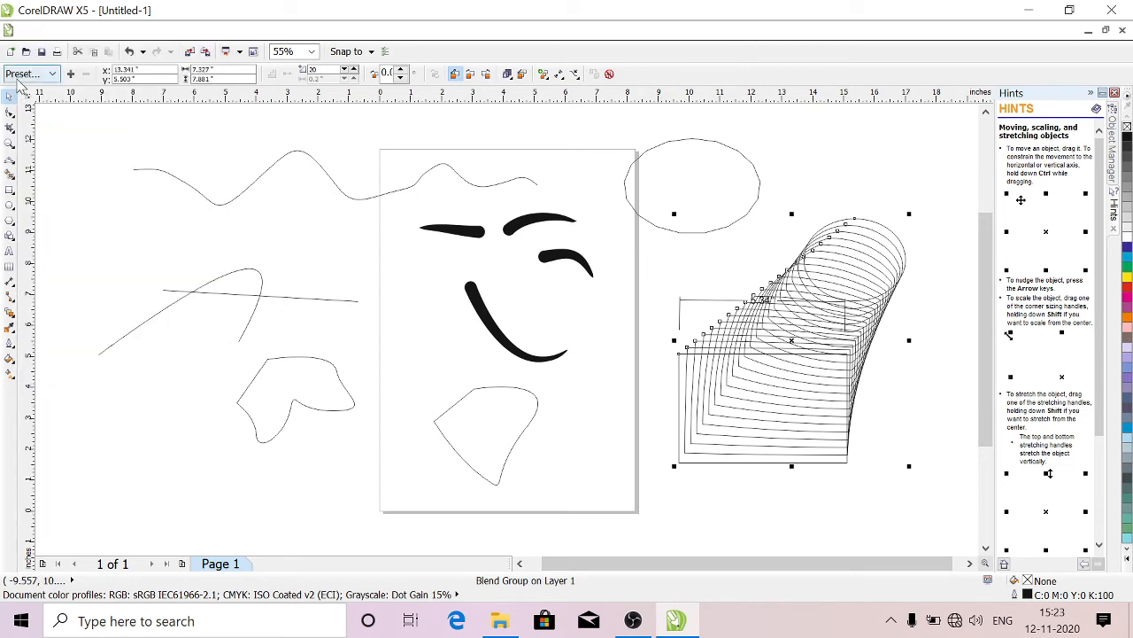
# Drag a copy of the blend group onto the page, then browse the Edit and View menus without changes
pyautogui.click(63, 32)
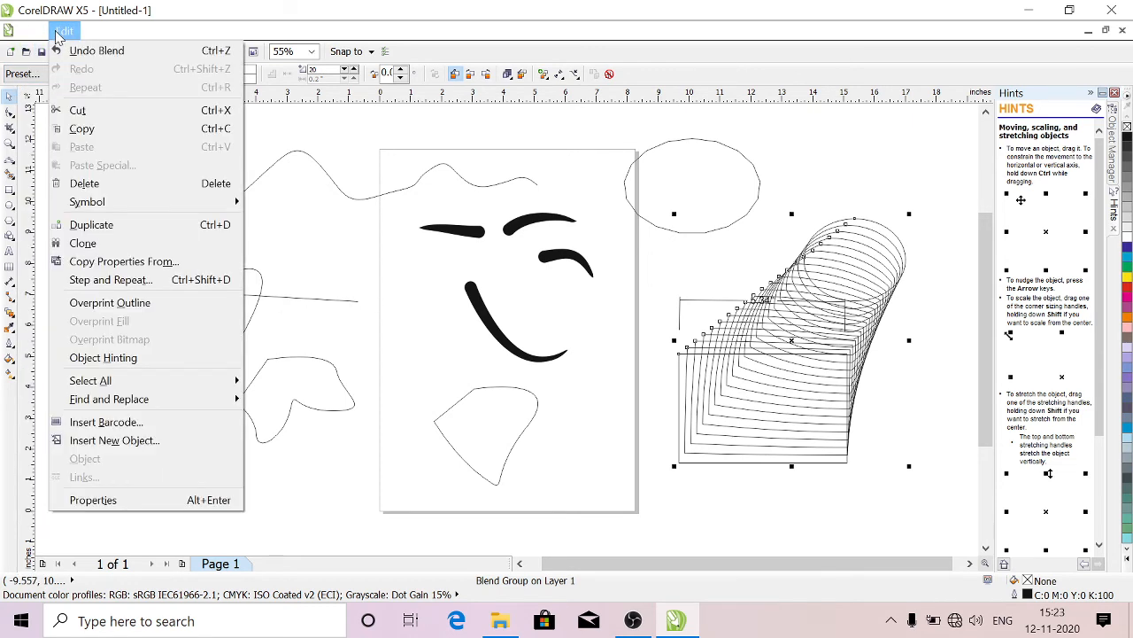
pyautogui.moveTo(81, 128)
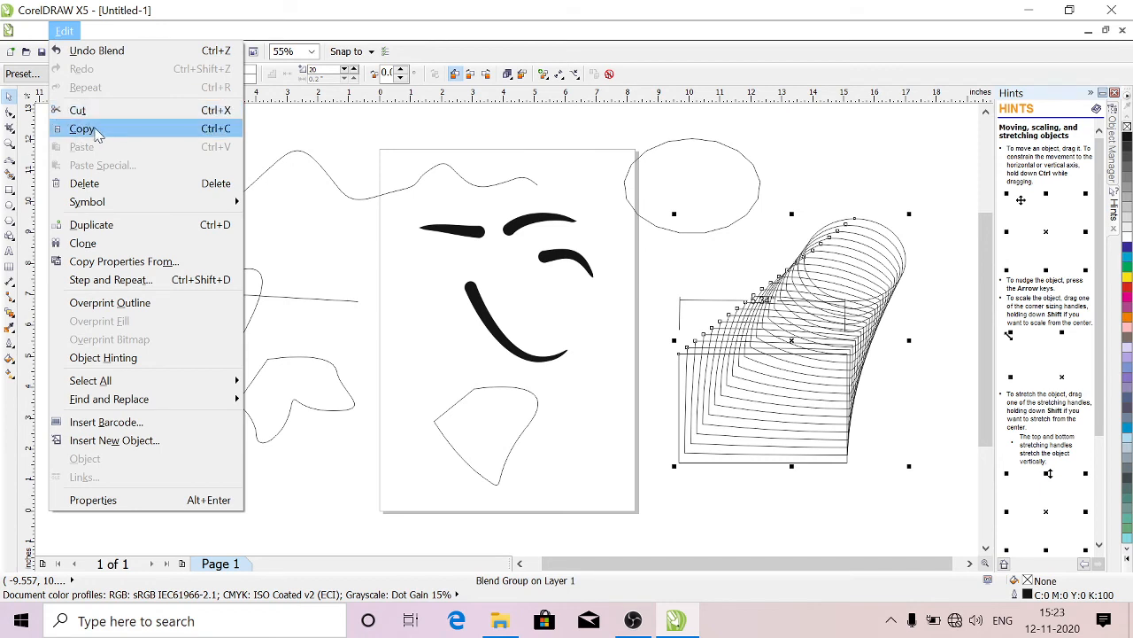
pyautogui.moveTo(85, 182)
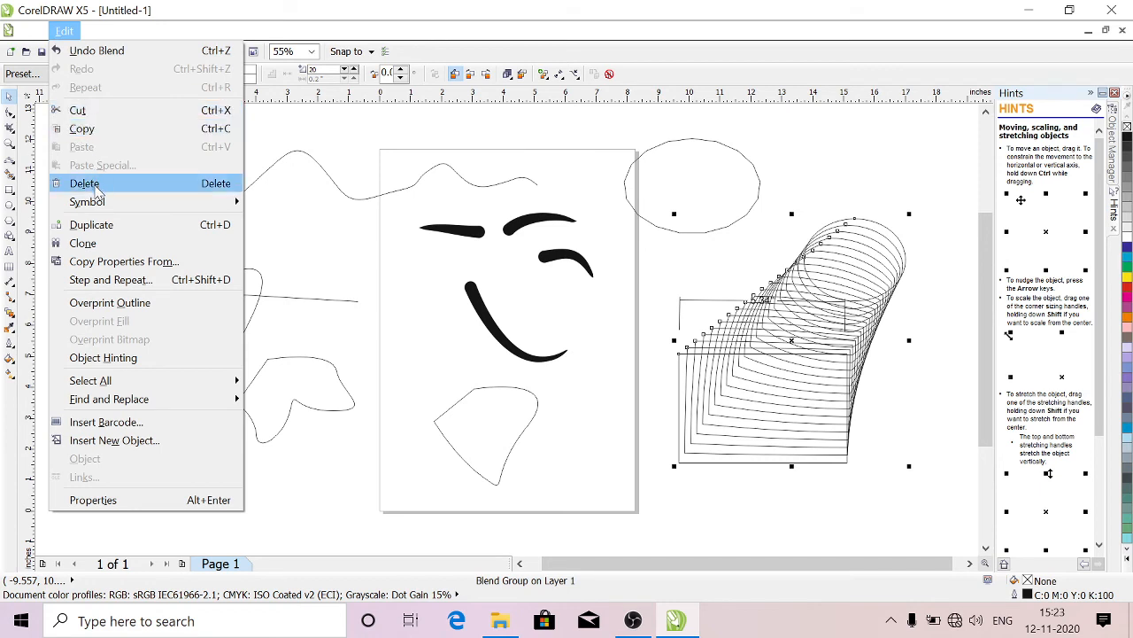
pyautogui.moveTo(103, 232)
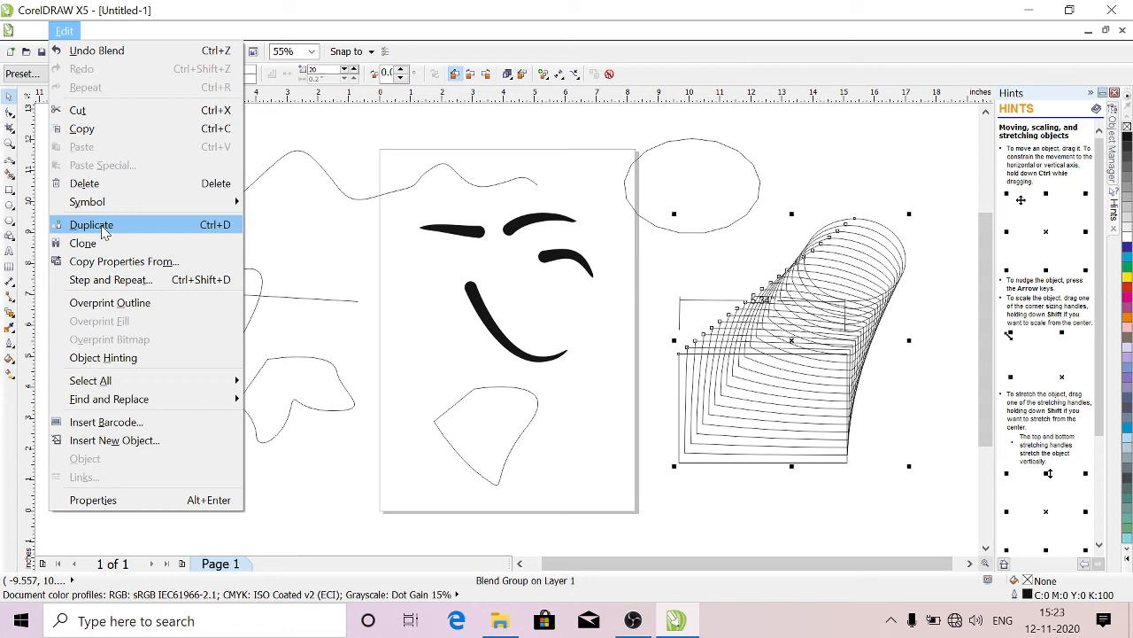
pyautogui.moveTo(482, 251)
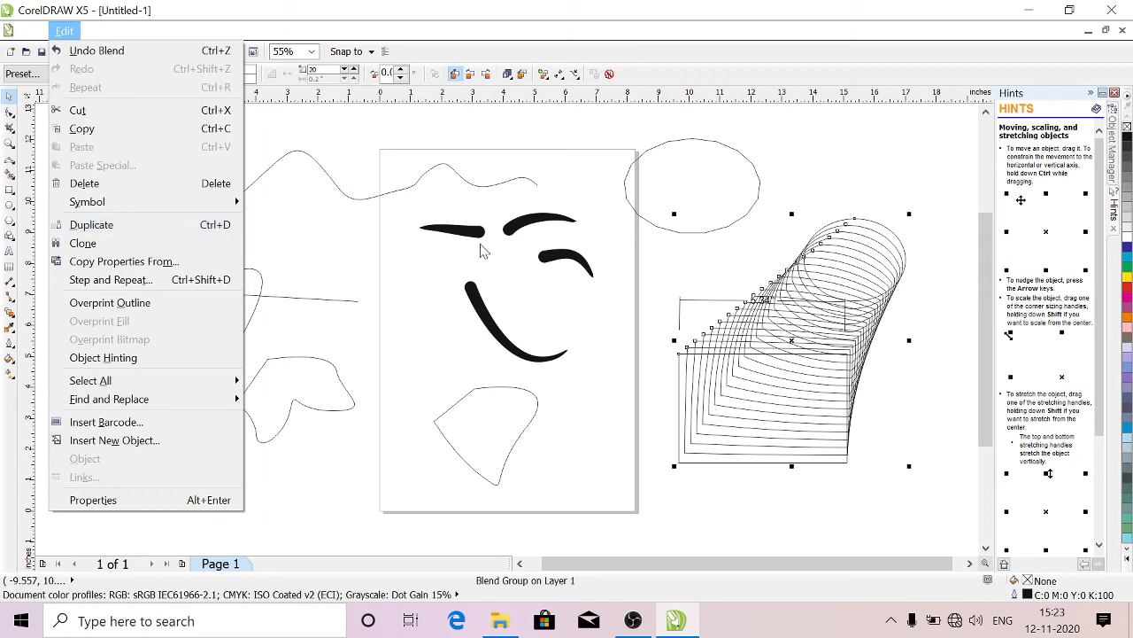
pyautogui.moveTo(265, 284)
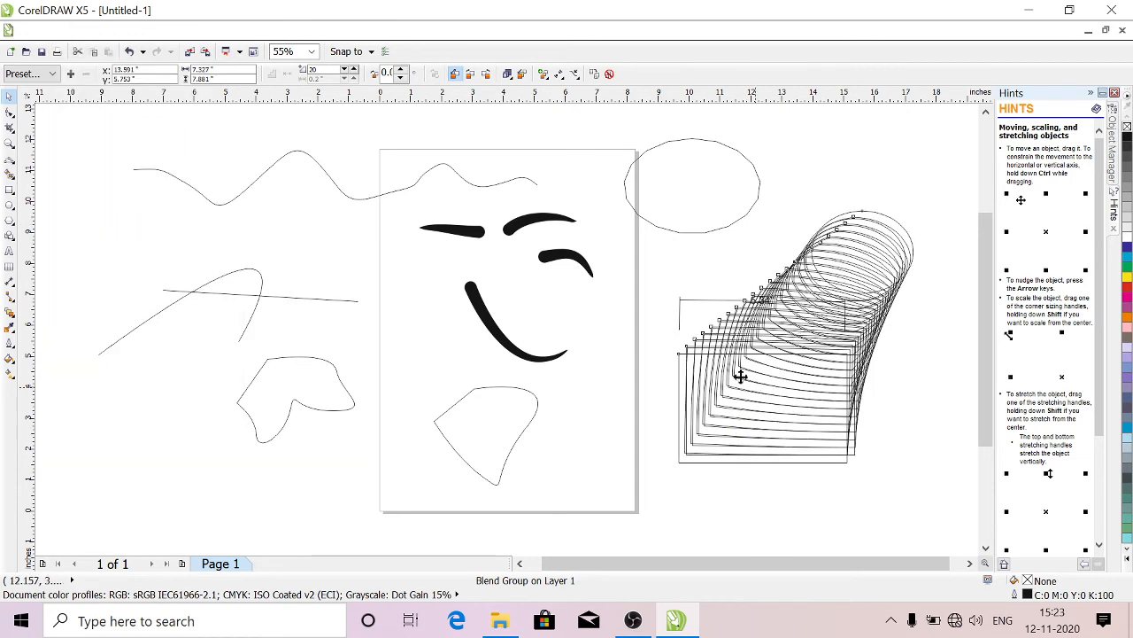
pyautogui.moveTo(740, 375); pyautogui.dragTo(577, 305)
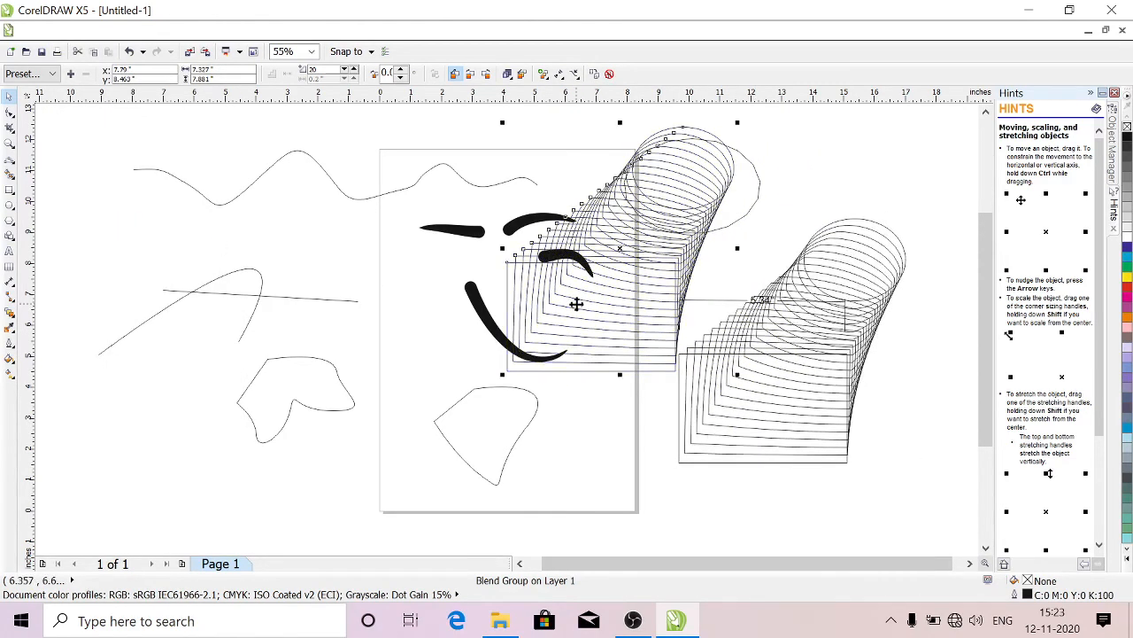
pyautogui.click(55, 32)
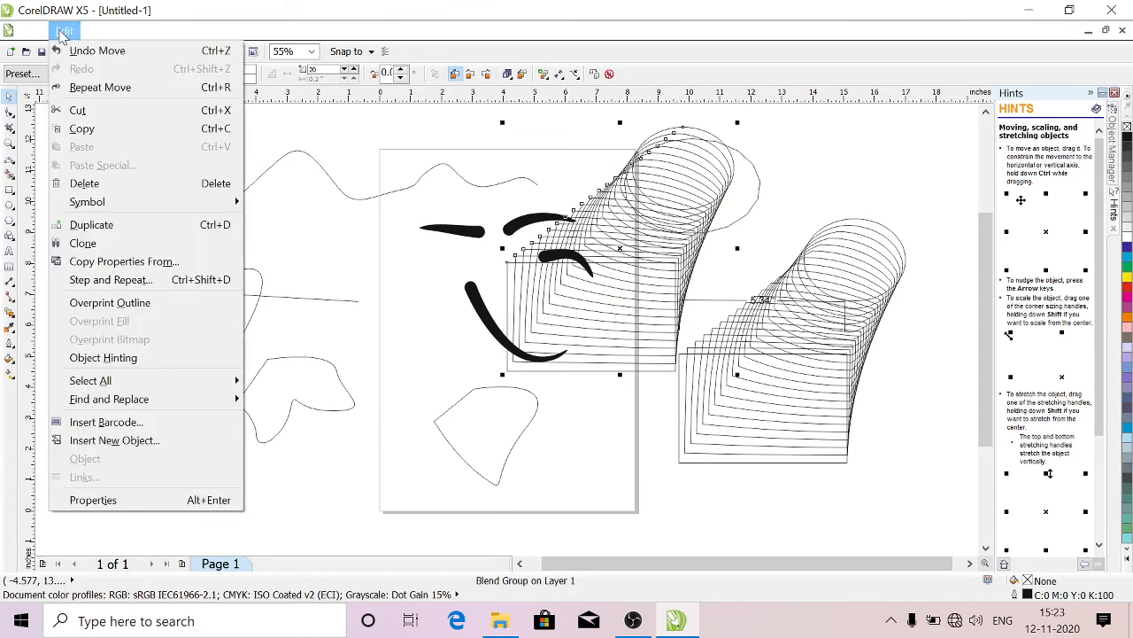
pyautogui.click(89, 32)
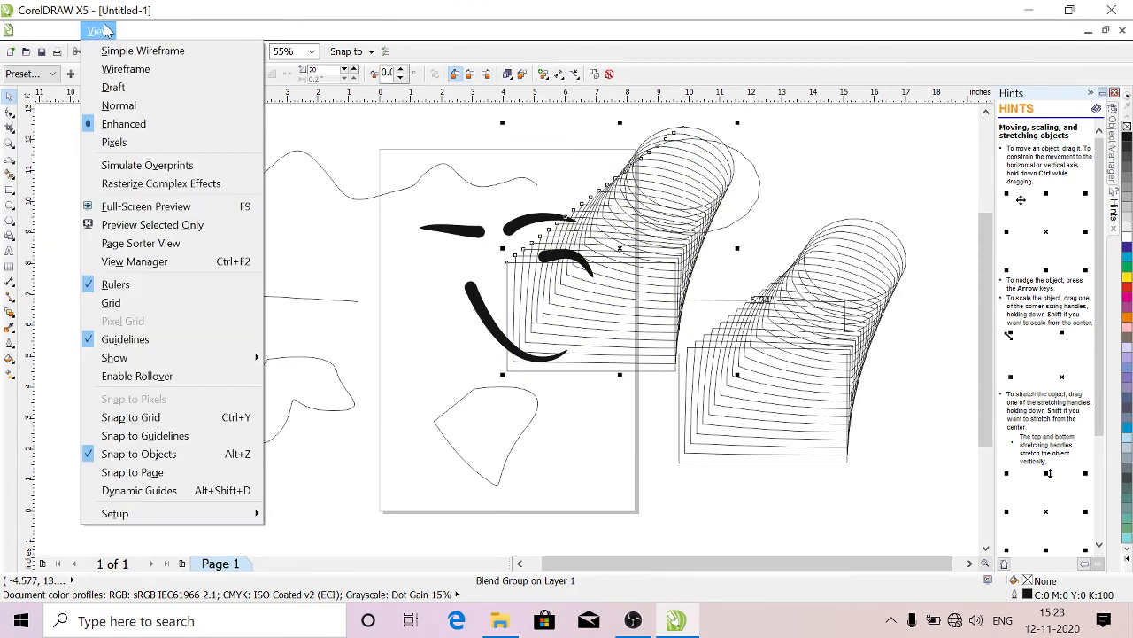
pyautogui.click(138, 30)
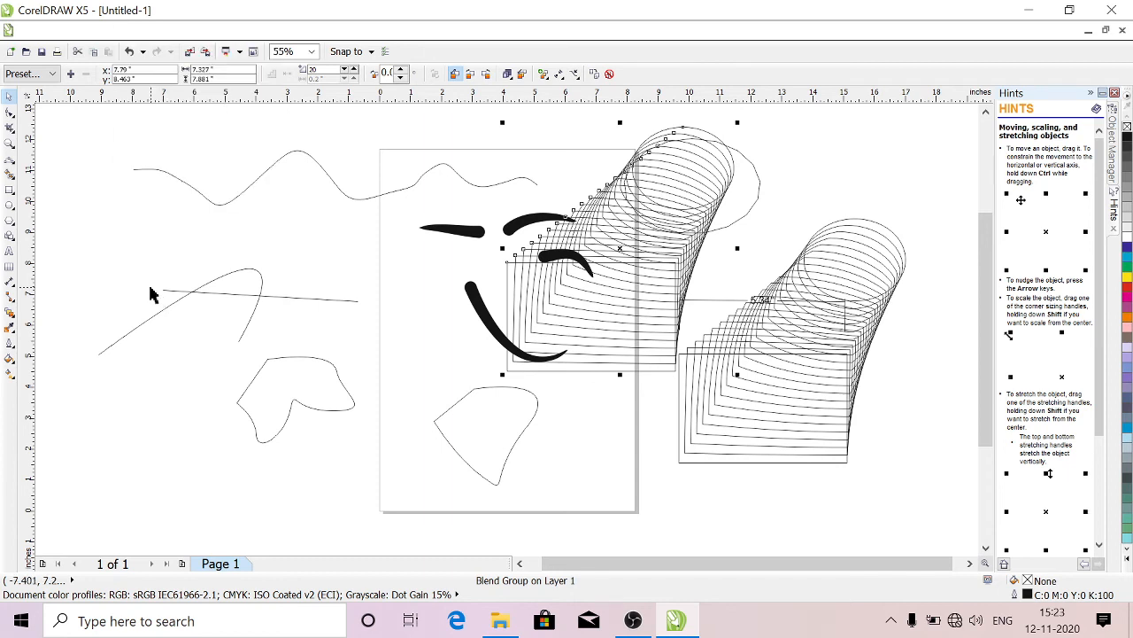
pyautogui.moveTo(452, 197)
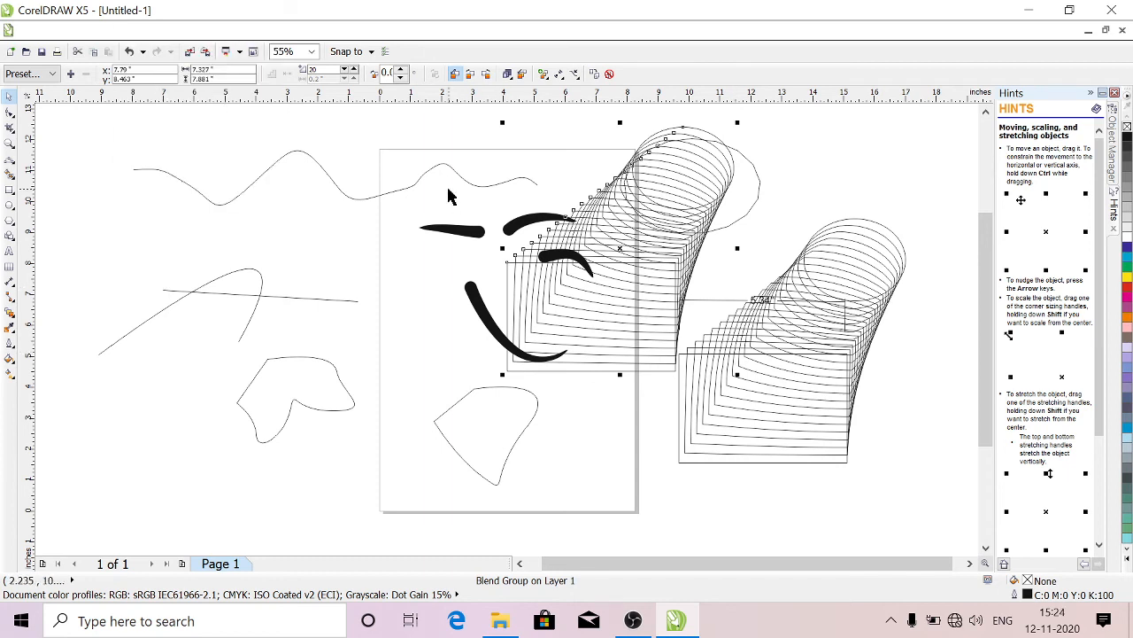
pyautogui.moveTo(464, 120)
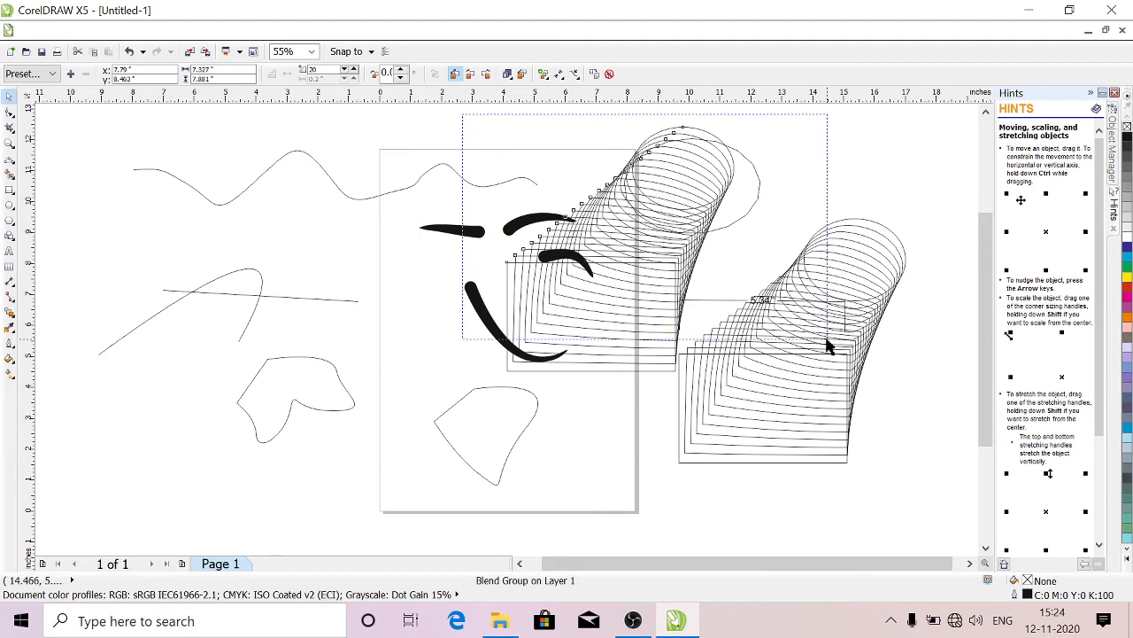
# Marquee-select both blends, group them with Ctrl+G, move them around, then ungroup with Ctrl+U
pyautogui.moveTo(829, 346); pyautogui.dragTo(942, 521)
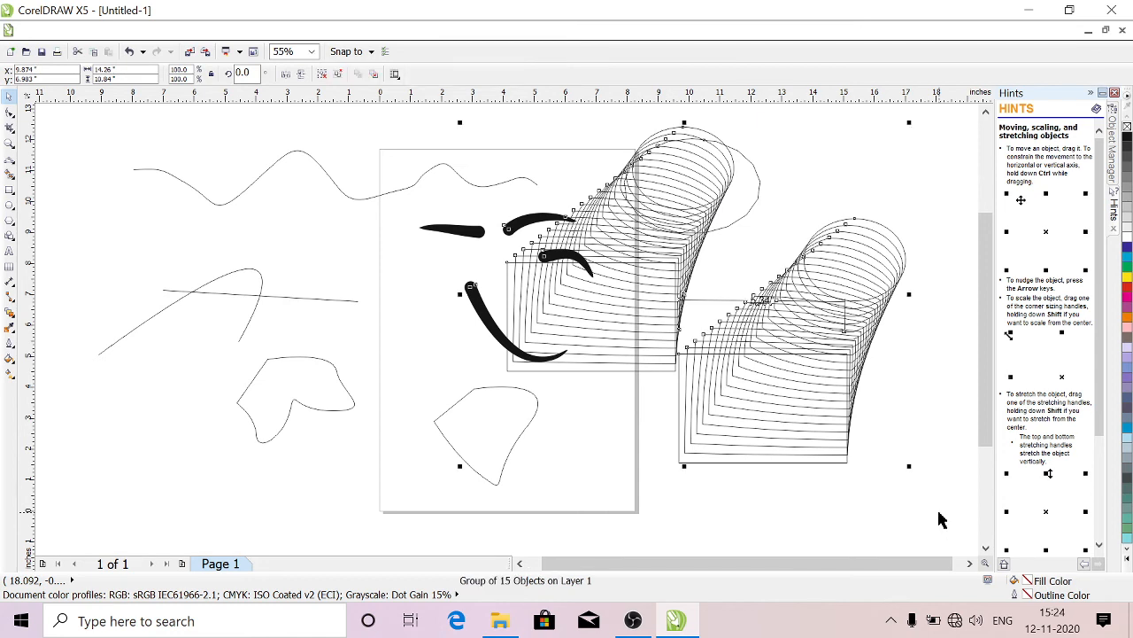
pyautogui.moveTo(703, 280)
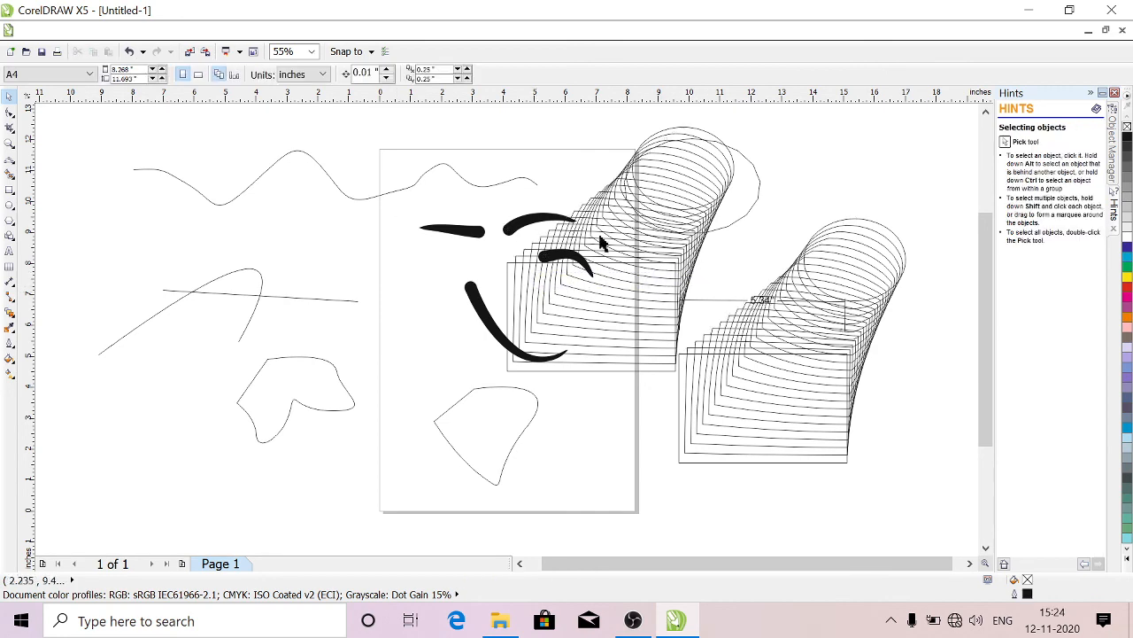
pyautogui.moveTo(655, 285)
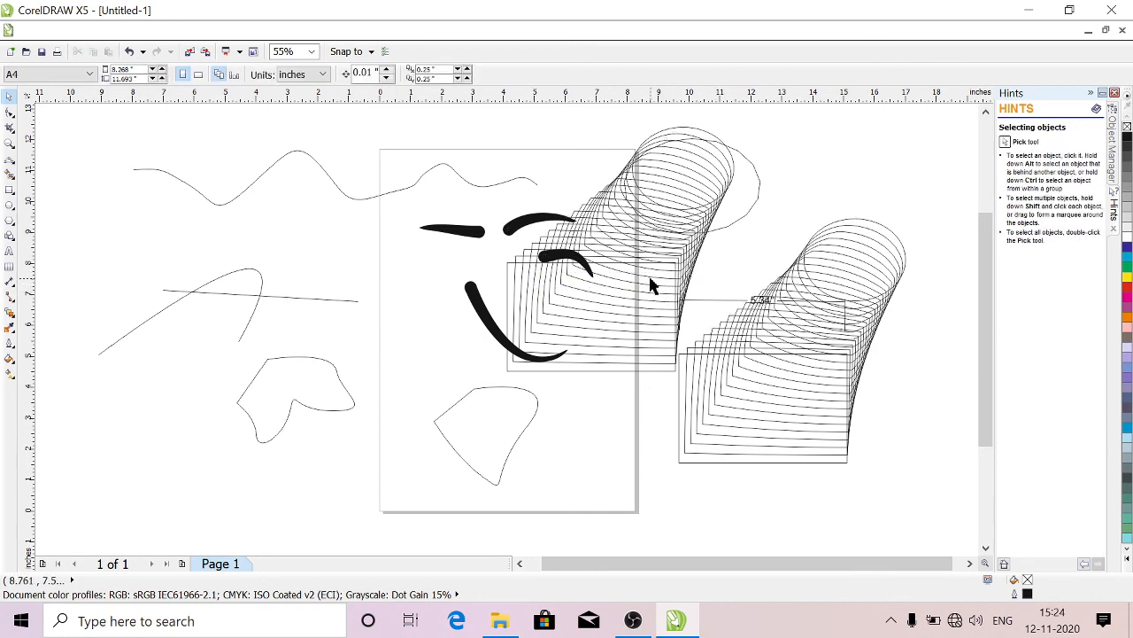
pyautogui.moveTo(652, 285); pyautogui.dragTo(336, 308)
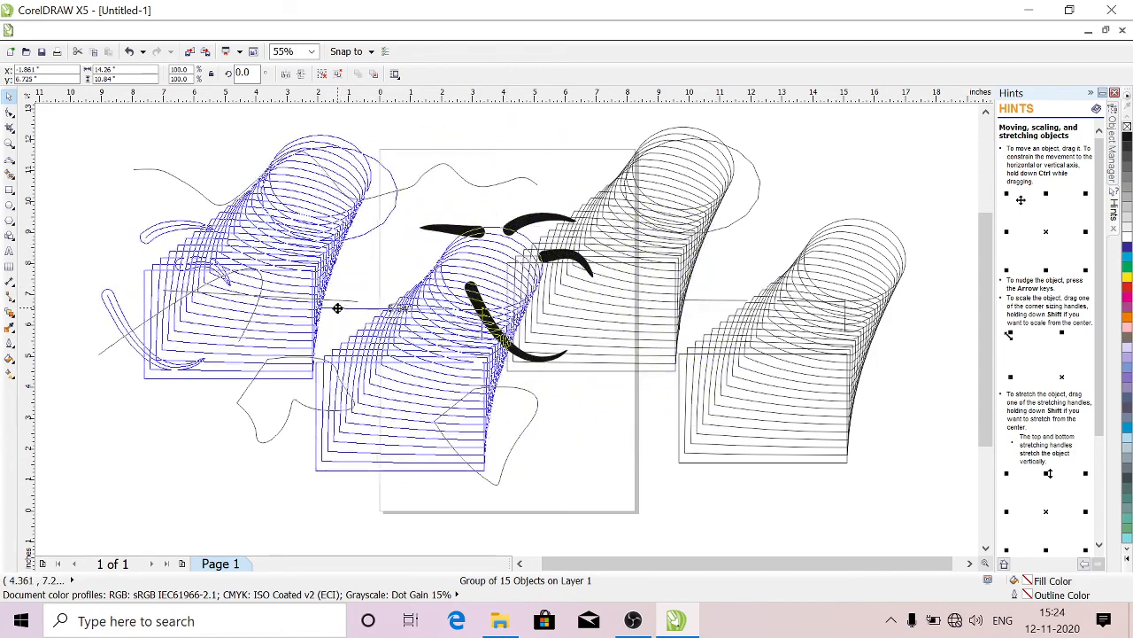
pyautogui.moveTo(337, 308); pyautogui.dragTo(673, 310)
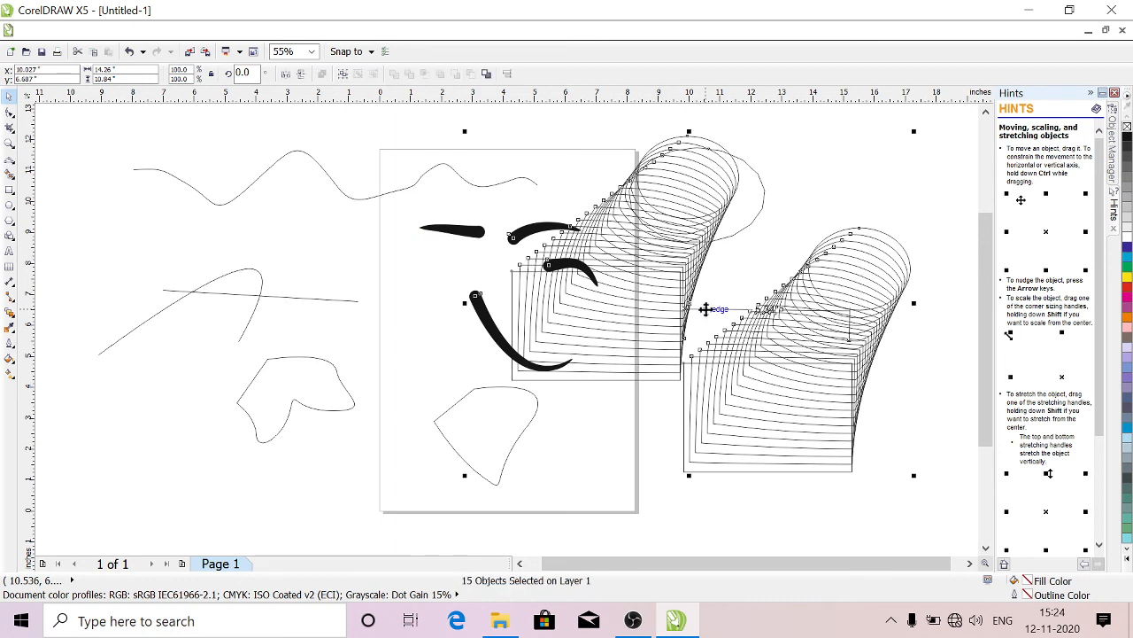
# Move one blend copy left over the freehand scribbles and show the hidden notification icons
pyautogui.click(310, 252)
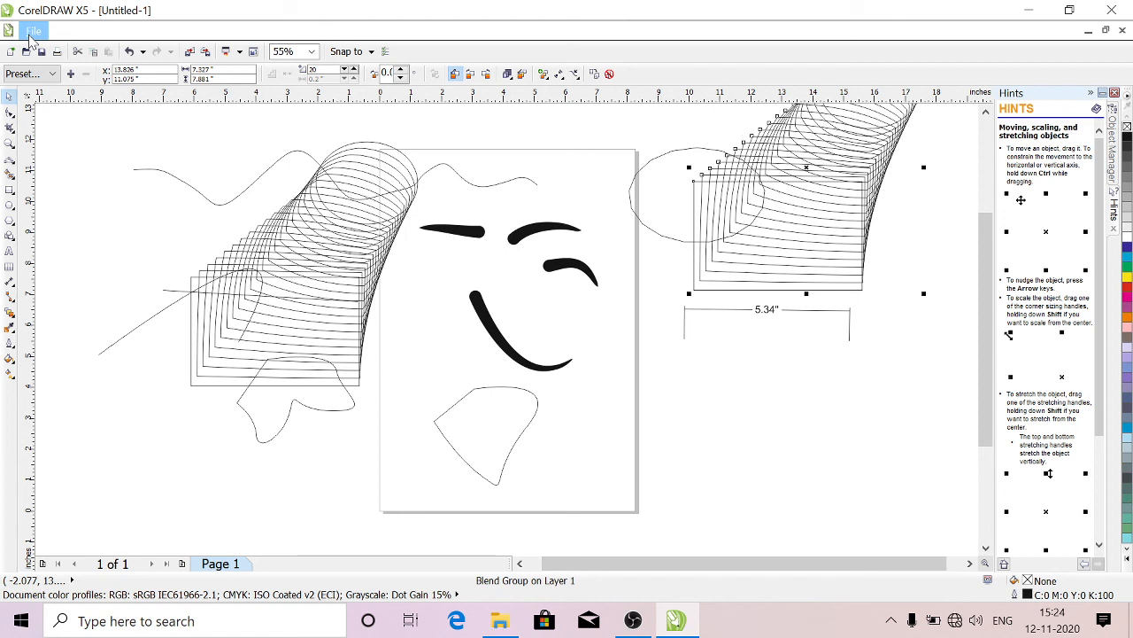
pyautogui.moveTo(427, 294)
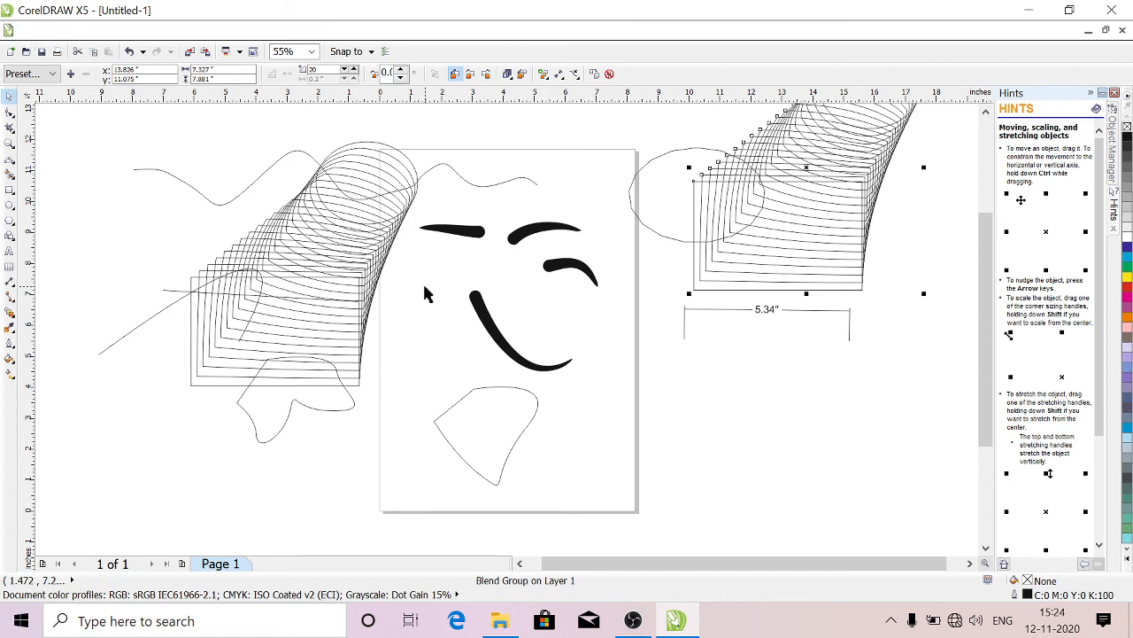
pyautogui.click(892, 619)
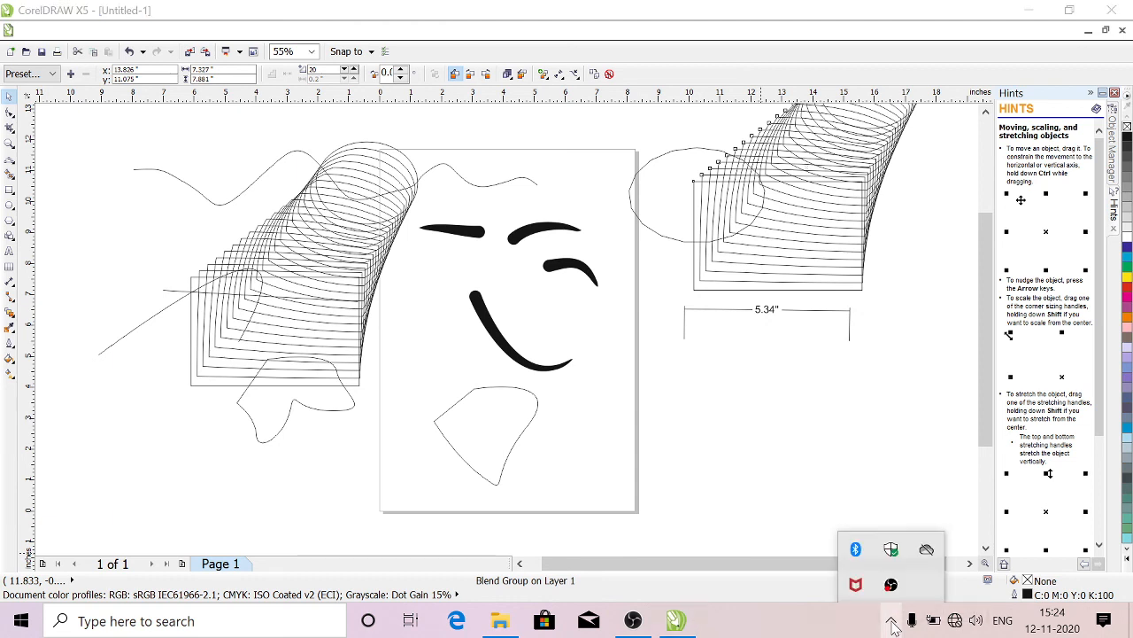